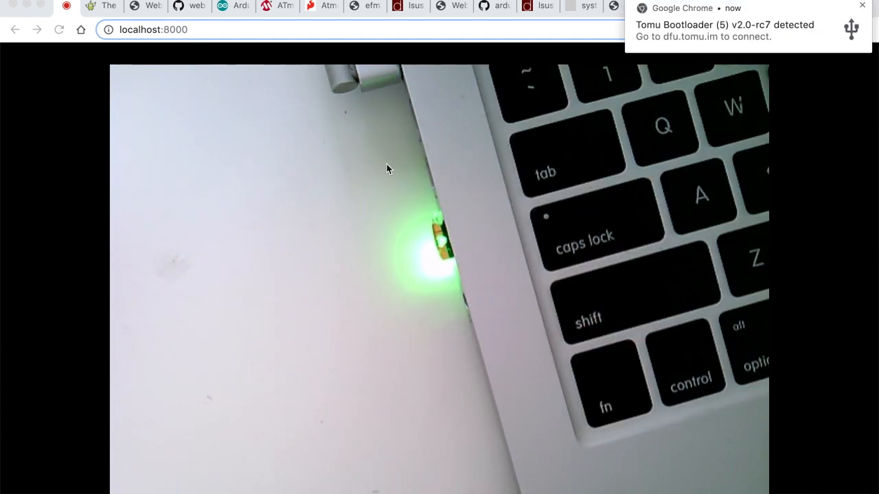
mouse_move(738, 38)
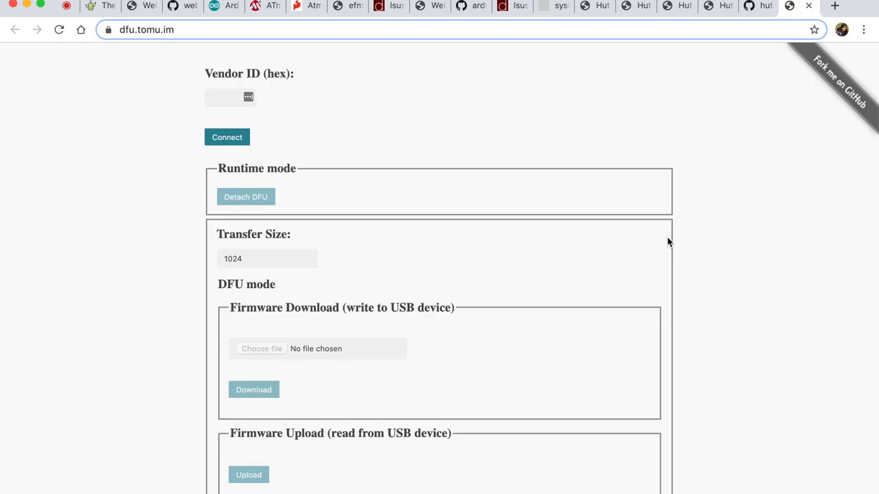
mouse_move(282, 158)
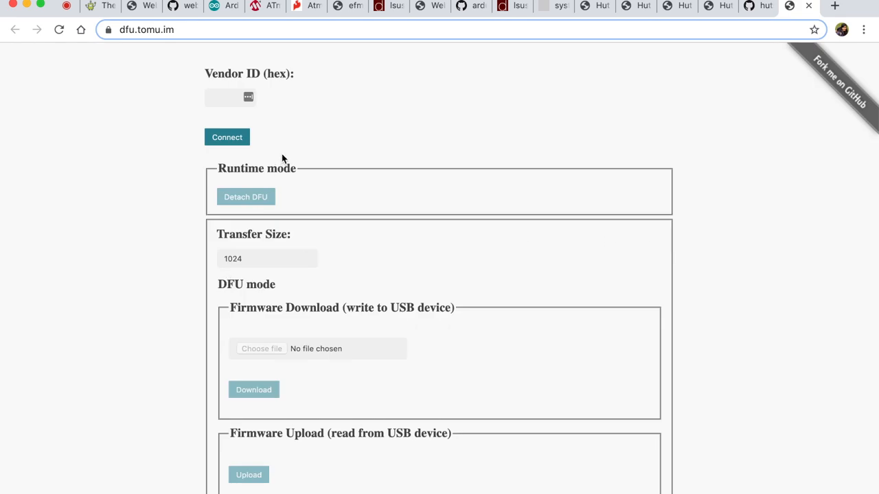
Connect dfu.tomu.im to 'Tomu Bootloader (5) v2.0-rc7' and scroll through its device details.
click(227, 137)
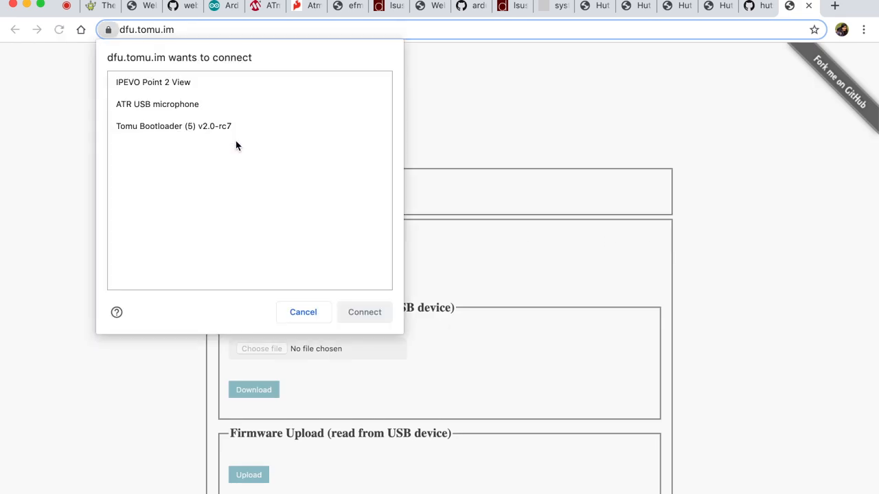
mouse_move(174, 150)
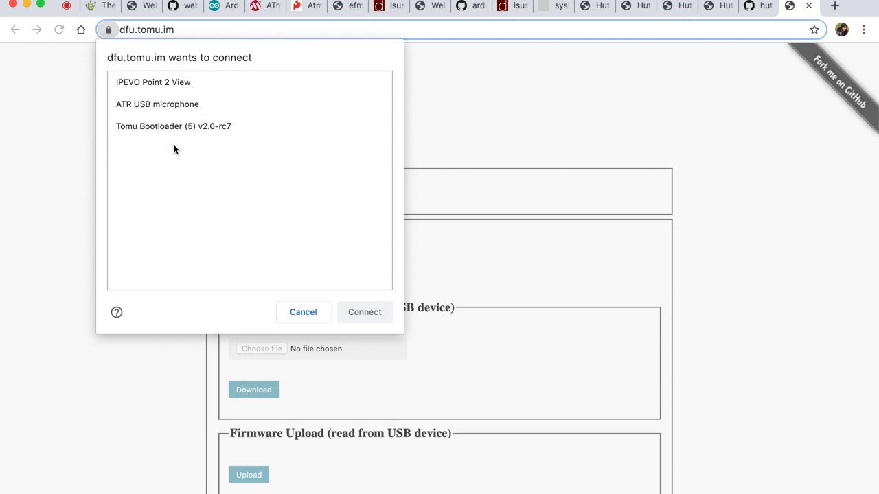
mouse_move(170, 105)
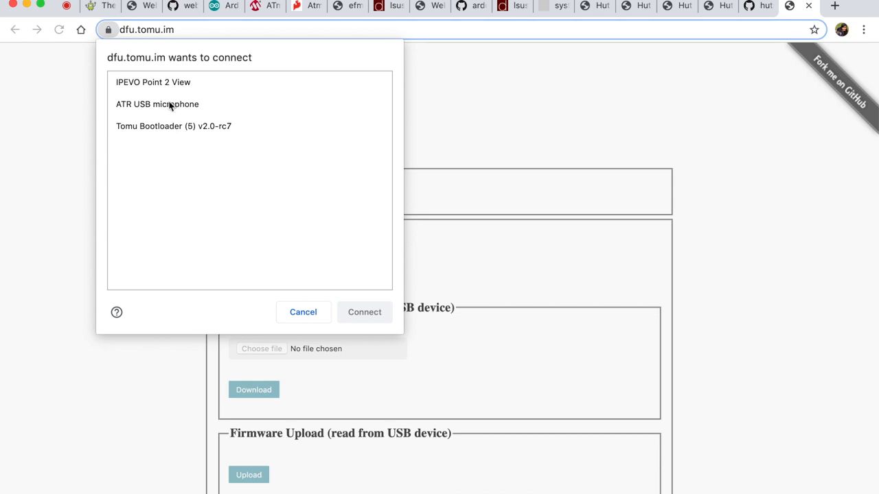
mouse_move(167, 131)
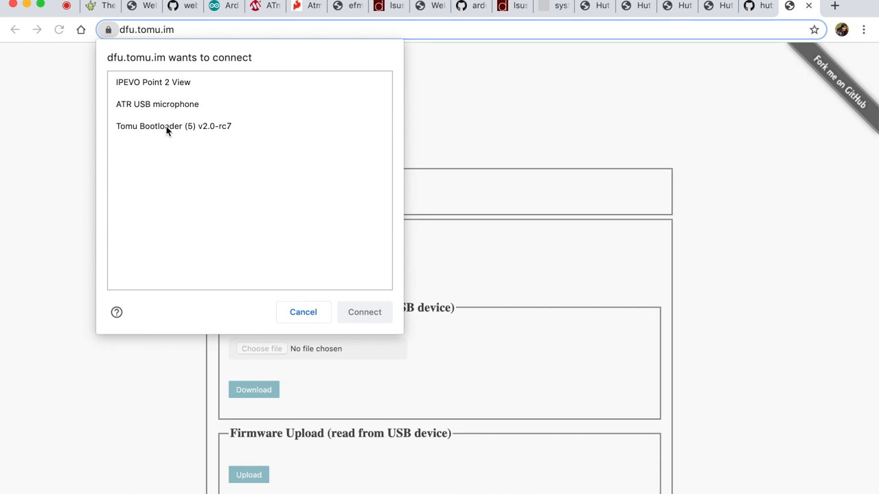
click(173, 126)
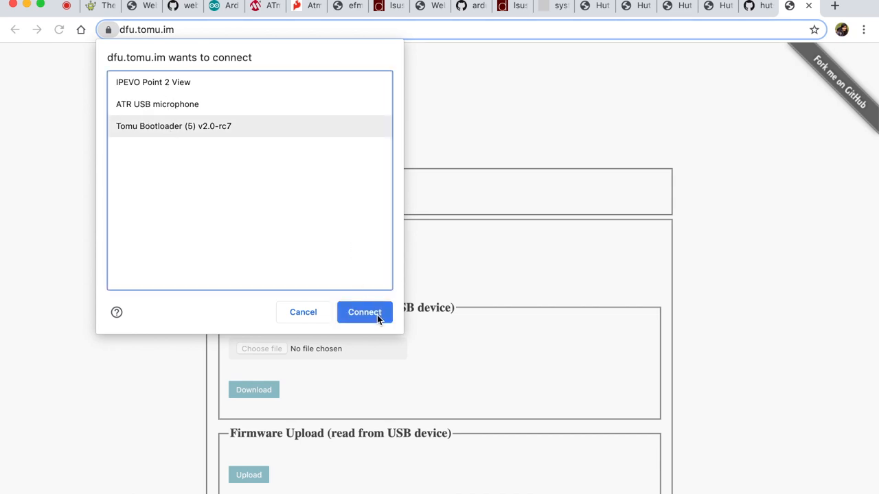
click(365, 312)
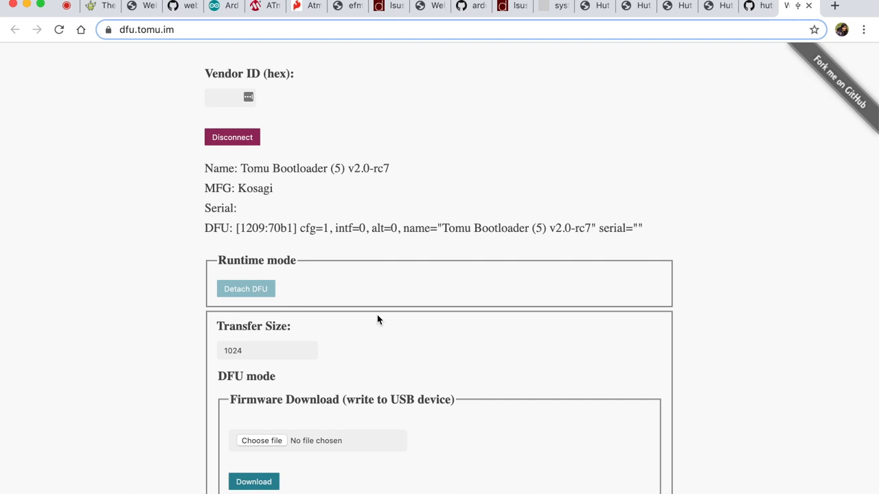
scroll(down, 3)
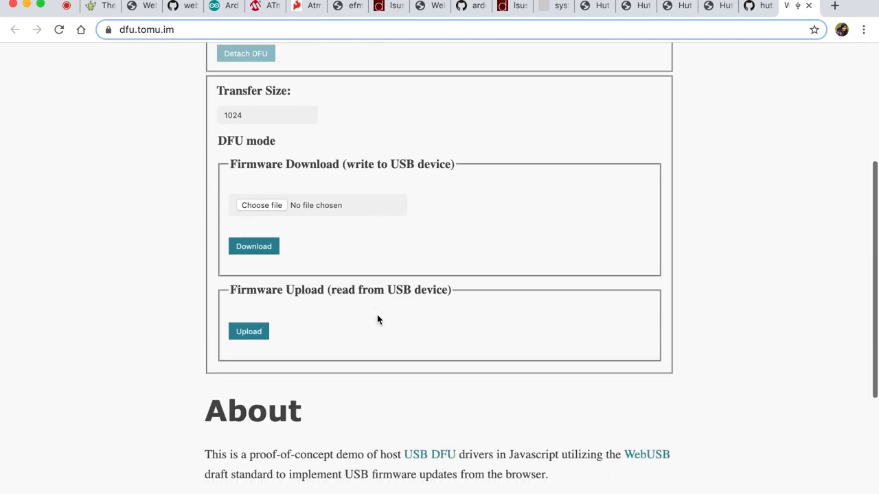
scroll(down, 3)
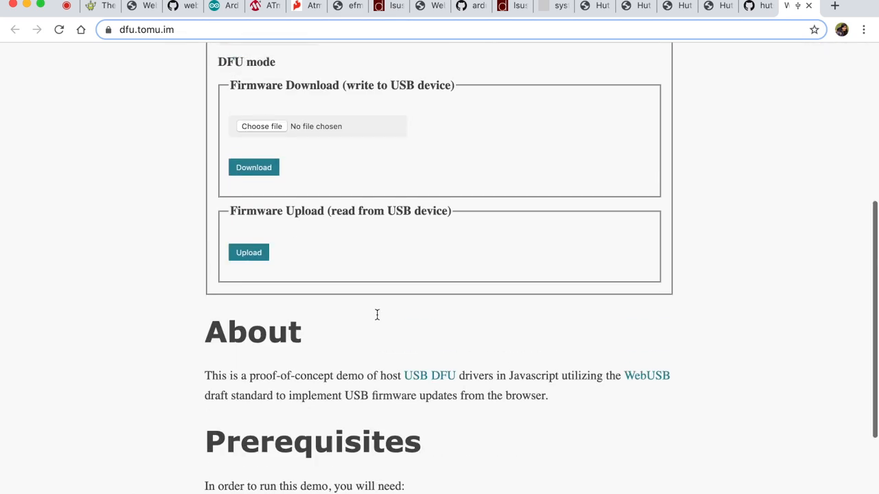
scroll(up, 3)
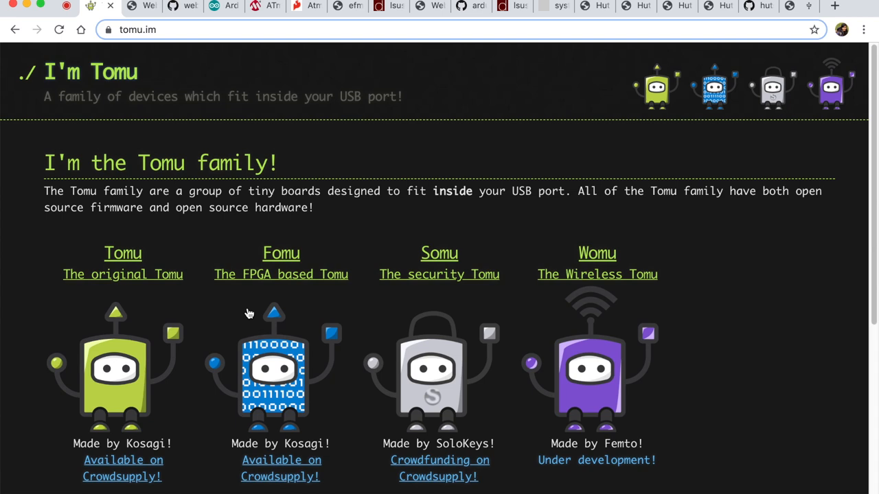
mouse_move(519, 273)
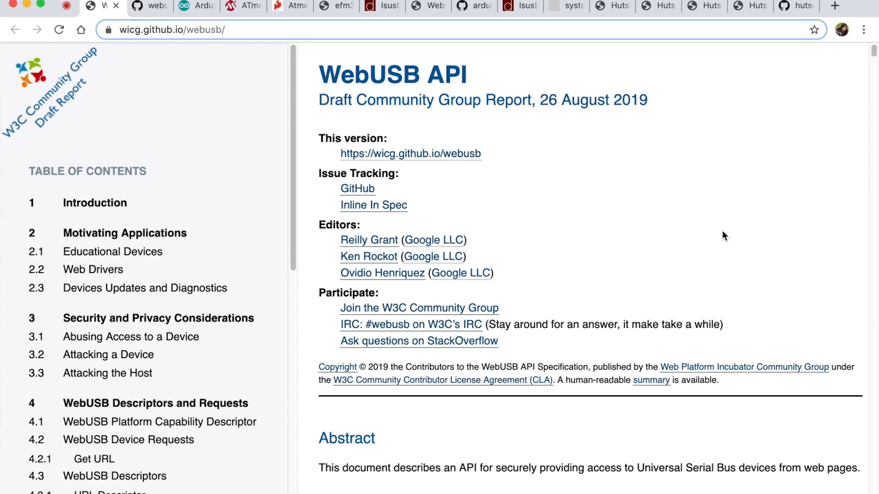
mouse_move(664, 172)
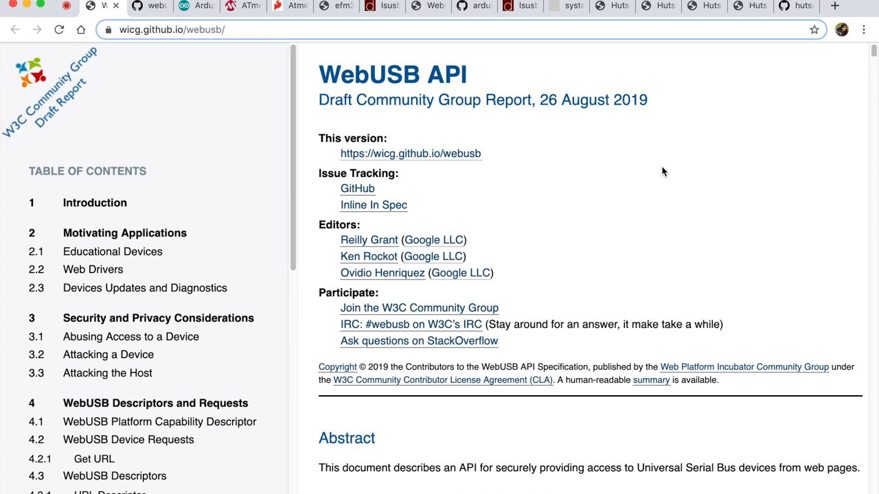
mouse_move(647, 161)
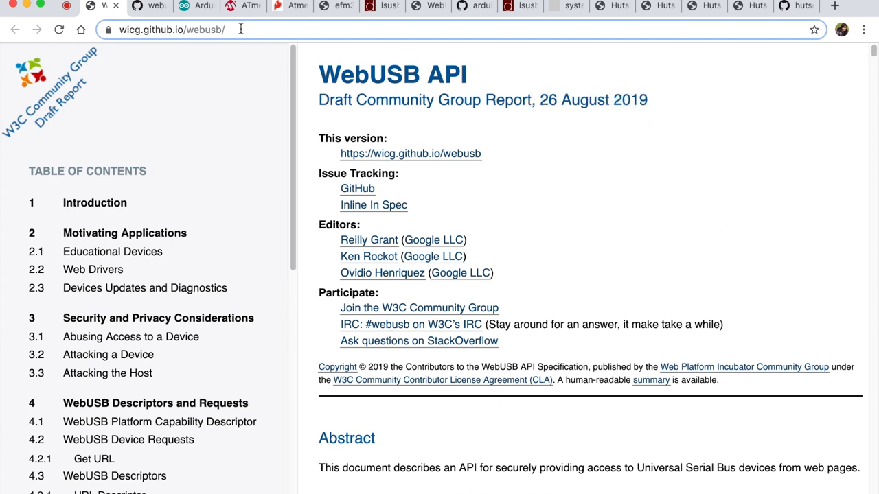
mouse_move(27, 127)
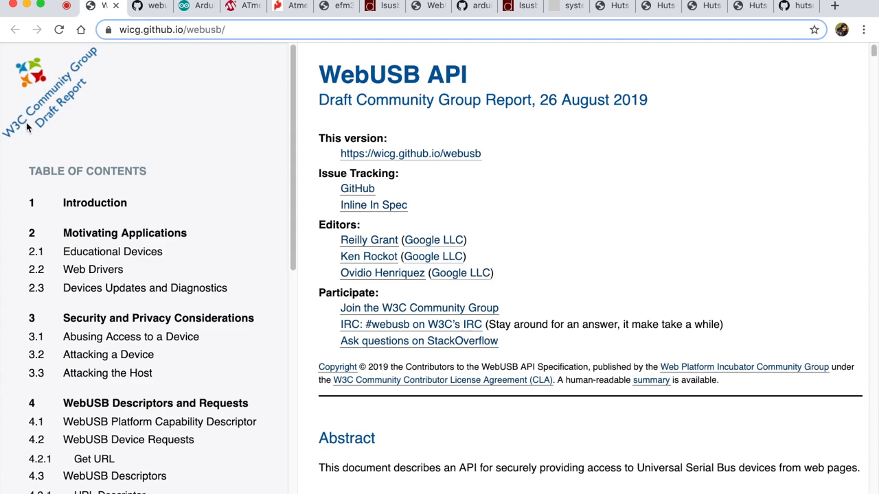
Scroll the WebUSB API draft specification to section 1, Introduction.
scroll(down, 3)
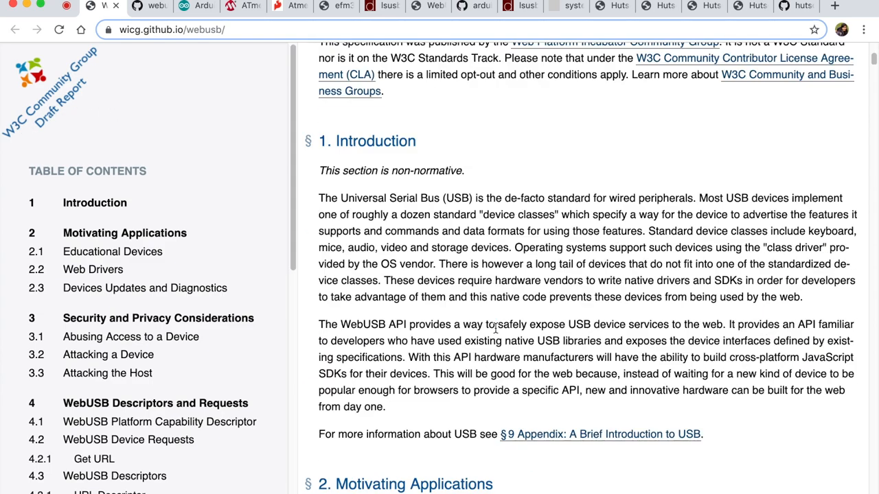
scroll(up, 3)
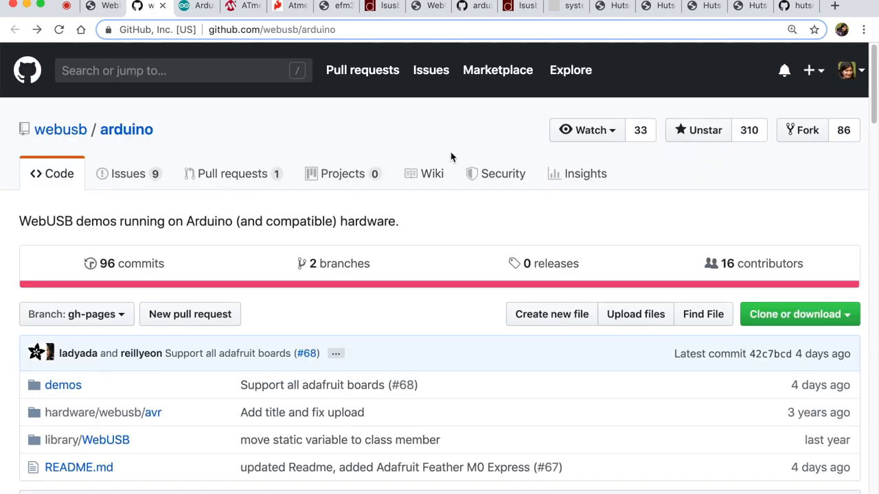
mouse_move(450, 136)
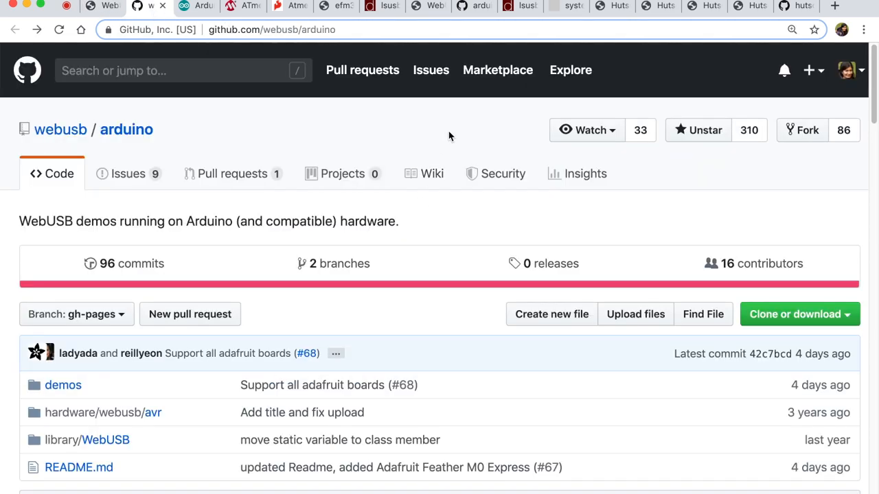
mouse_move(481, 218)
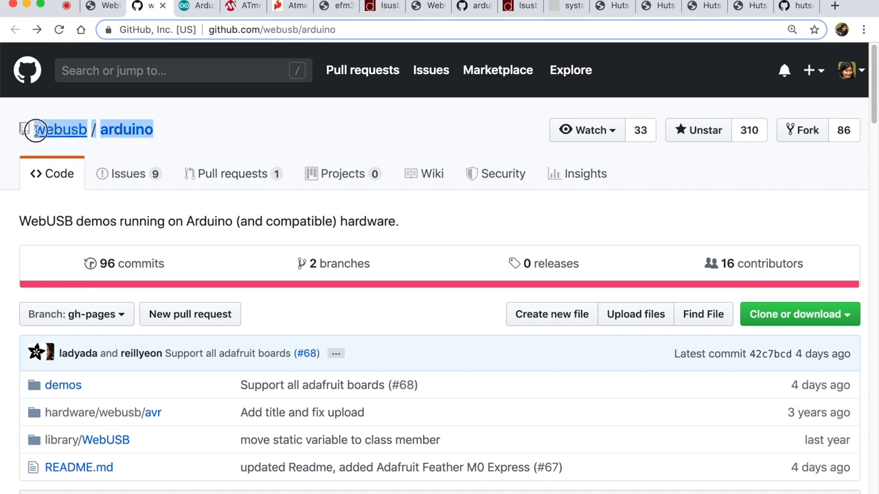
Scroll the webusb/arduino README to the Compatible Hardware board list.
scroll(down, 3)
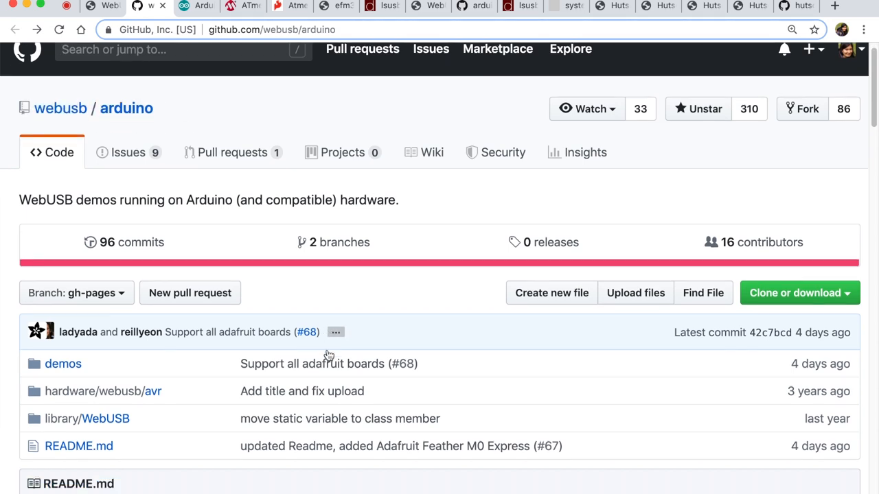
scroll(down, 3)
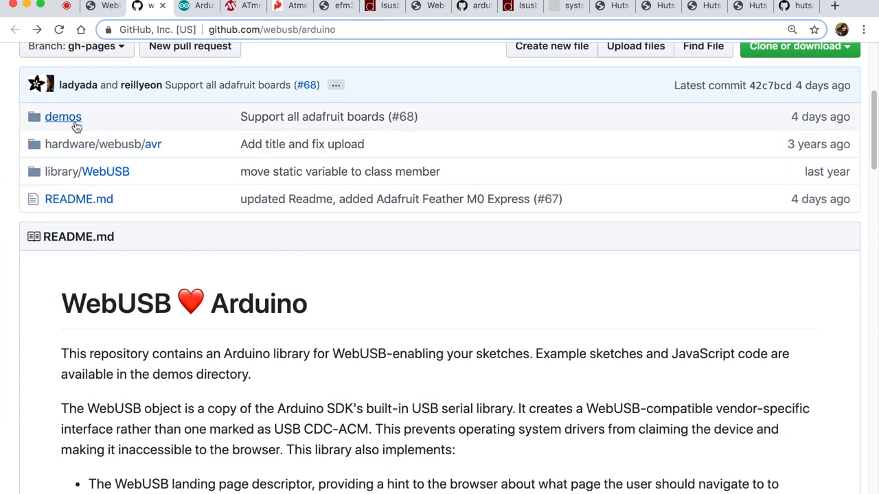
mouse_move(63, 117)
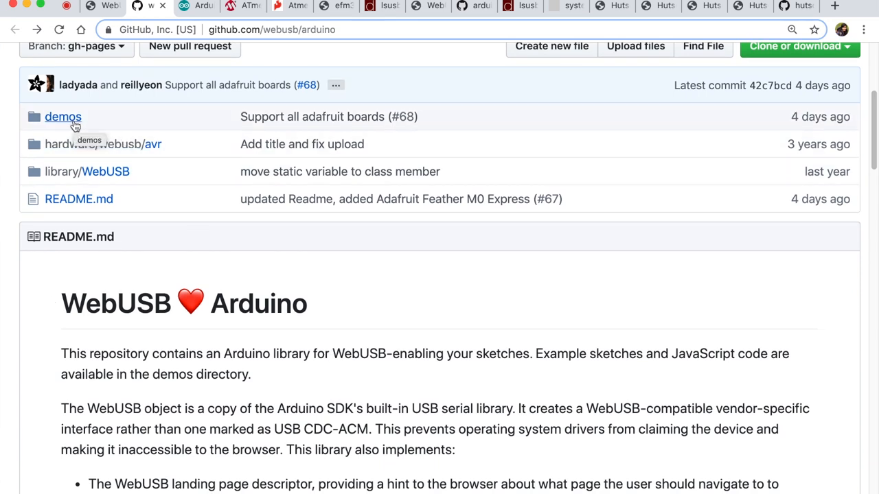
mouse_move(324, 394)
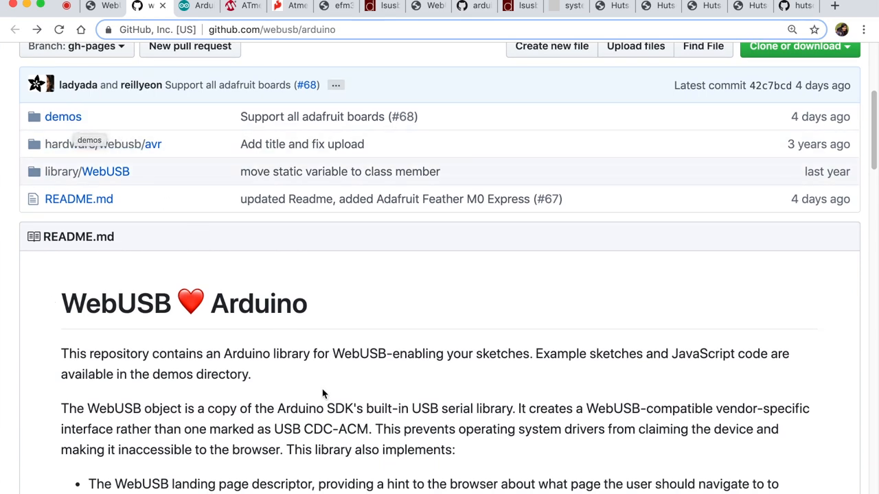
scroll(down, 3)
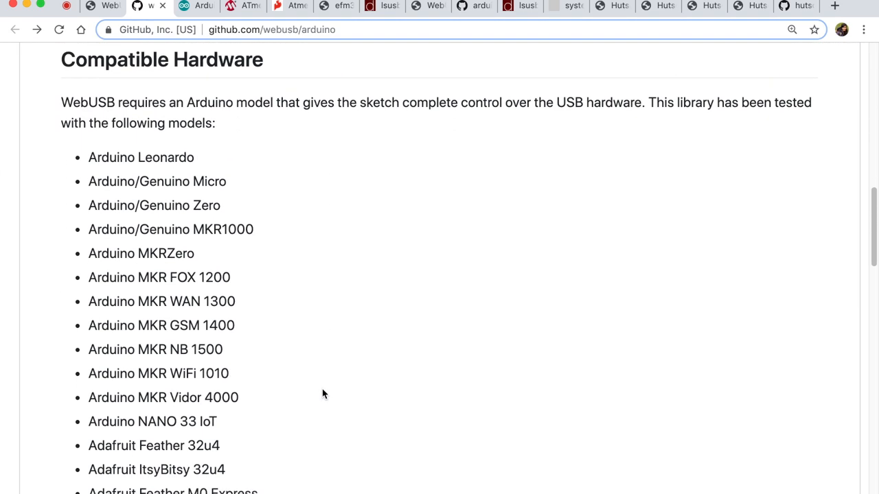
scroll(up, 3)
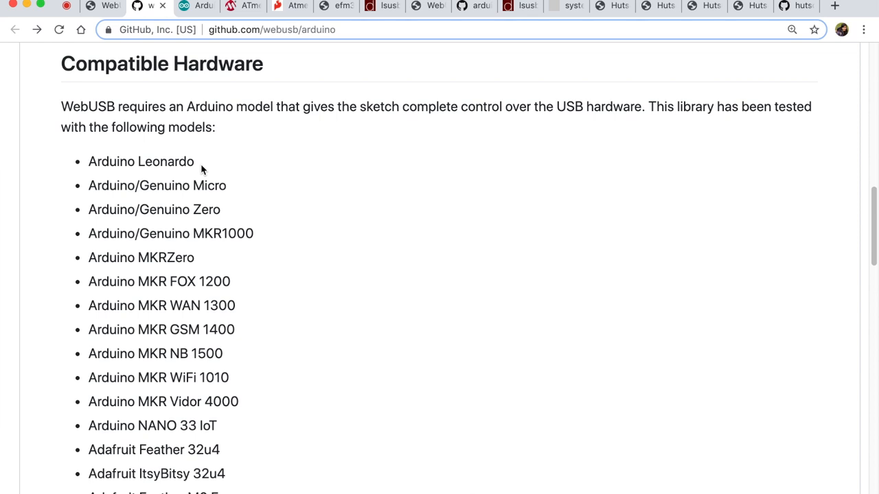
scroll(down, 3)
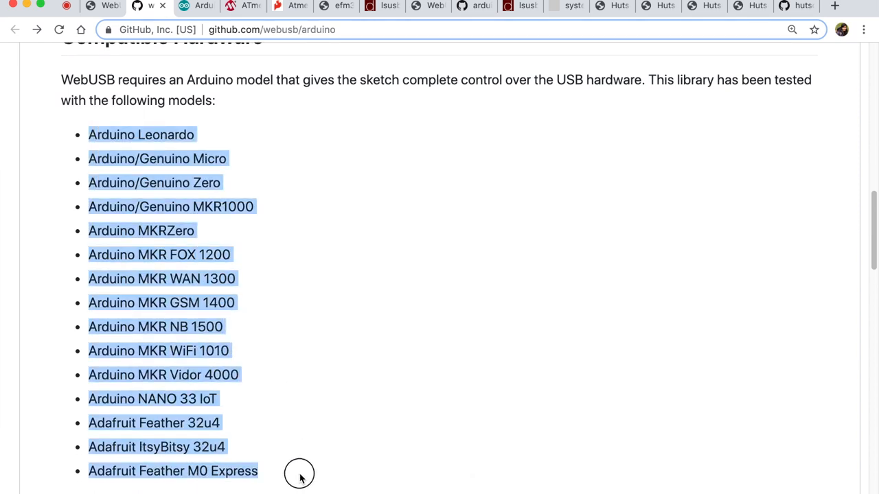
scroll(up, 3)
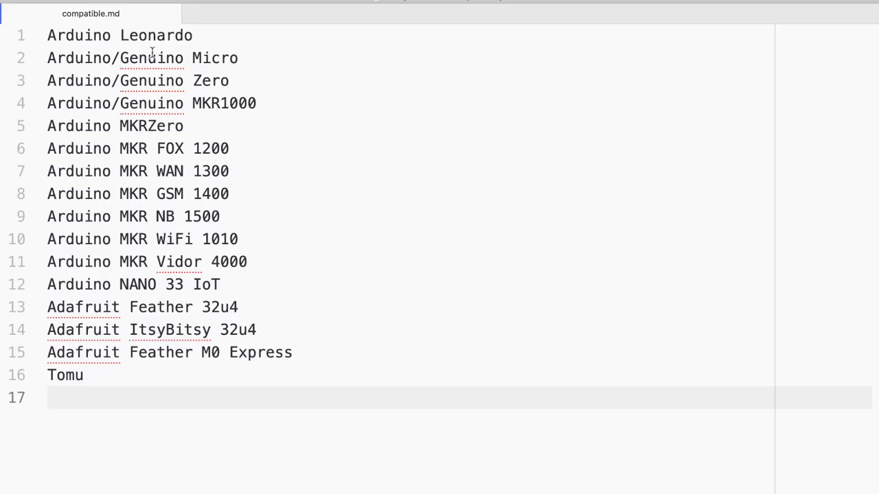
Place the cursor after the Tomu entry in compatible.md and start a new line.
click(108, 376)
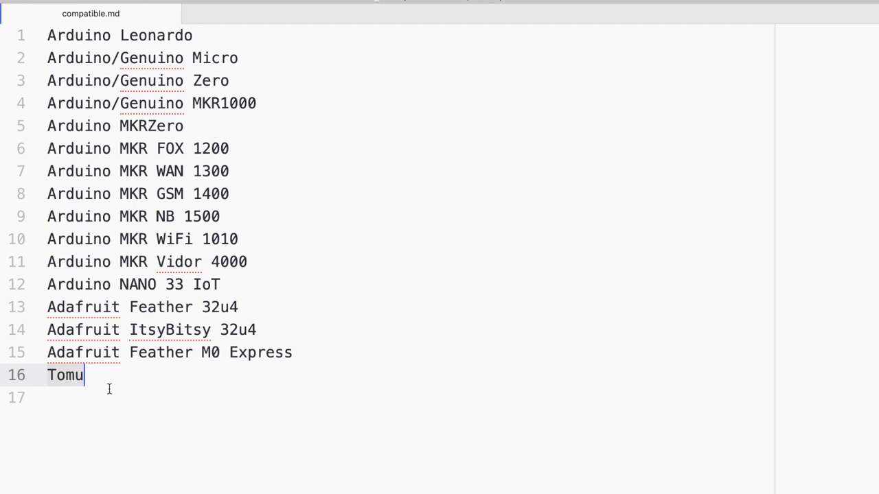
key(Return)
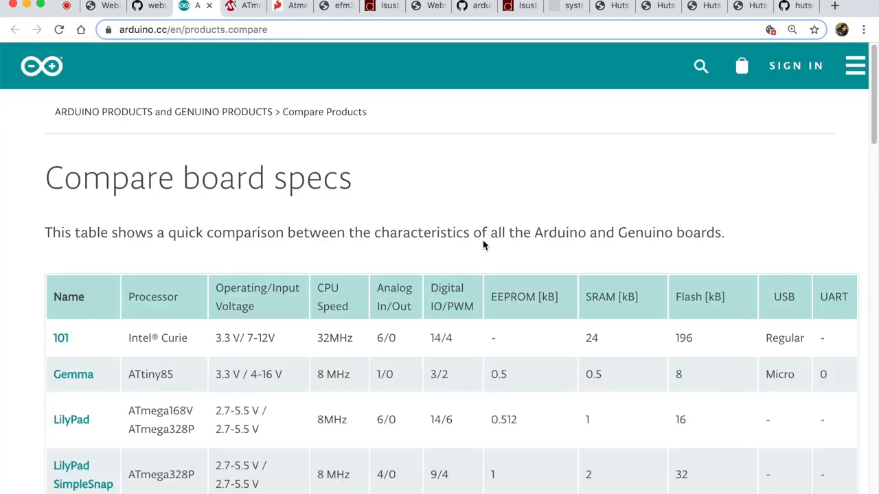
Locate the MKR1000's SAMD21 processor in the board comparison table, then return to Atom.
scroll(down, 3)
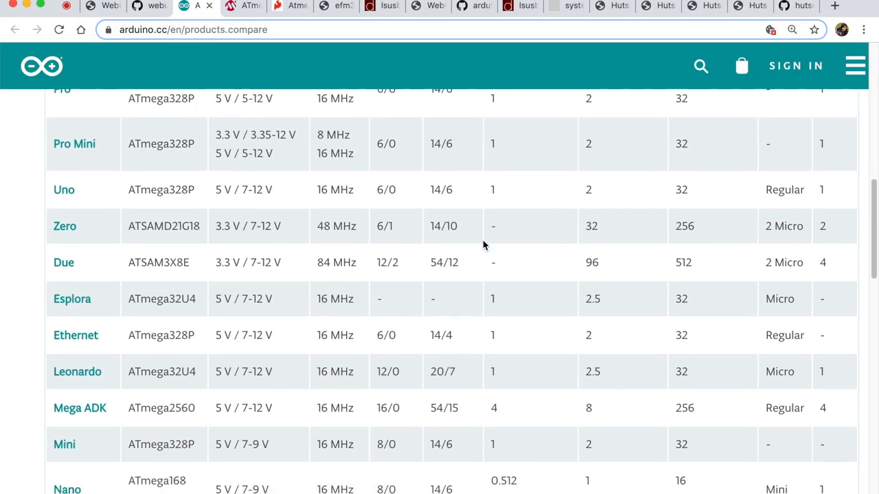
scroll(up, 3)
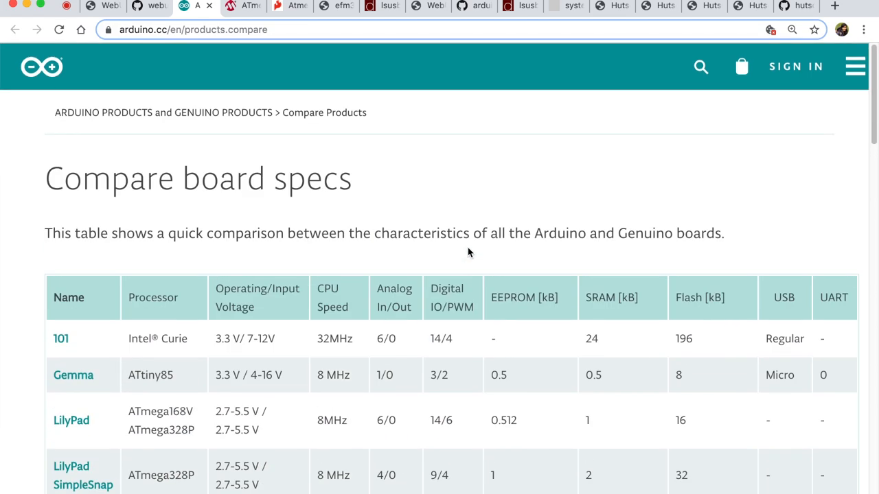
scroll(down, 3)
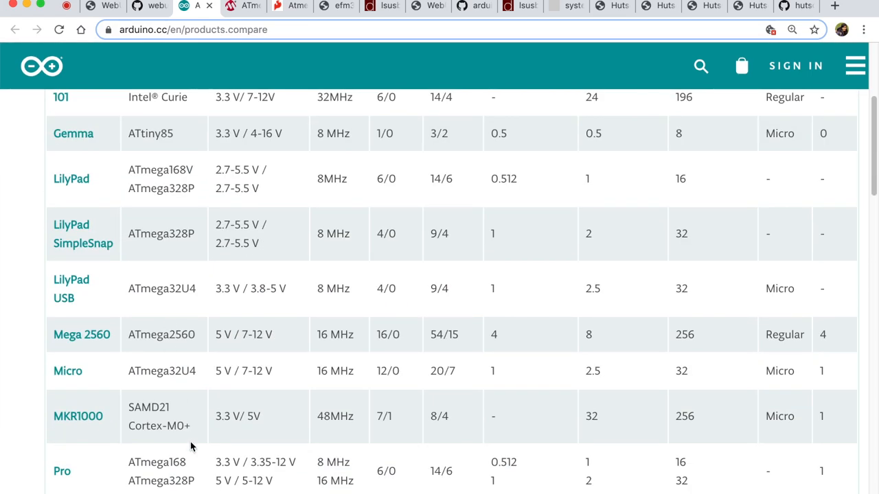
scroll(down, 3)
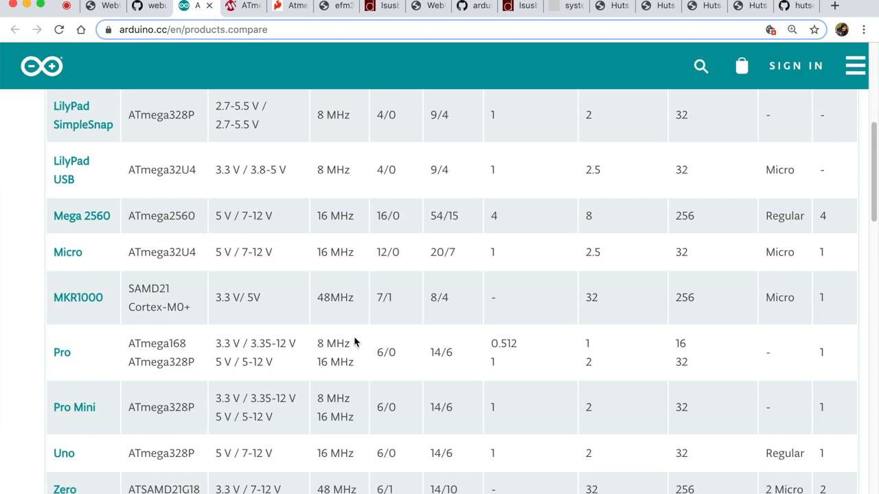
mouse_move(173, 353)
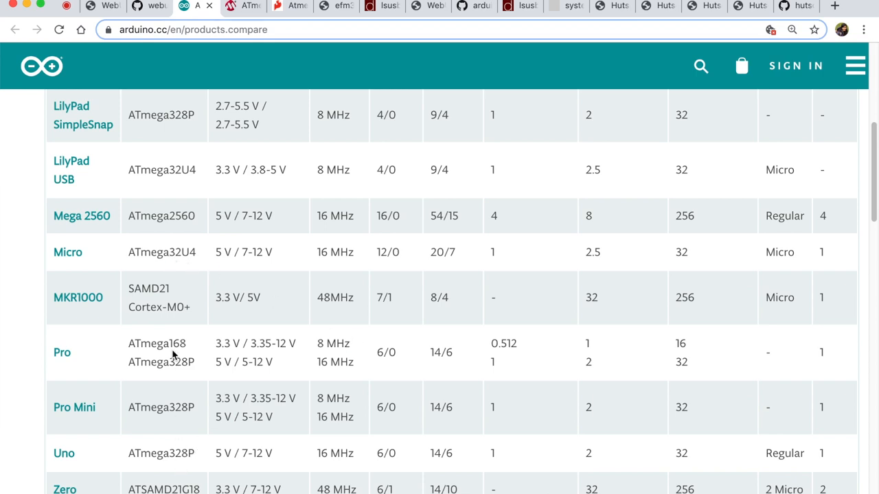
scroll(up, 3)
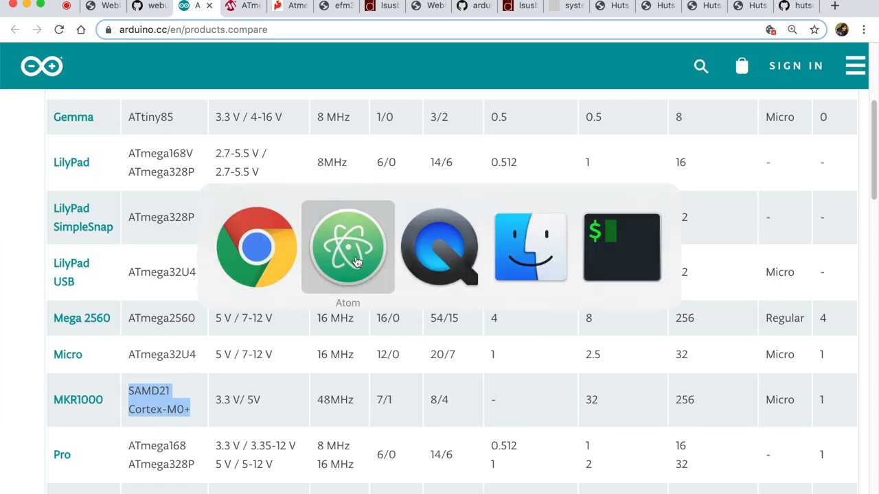
click(348, 247)
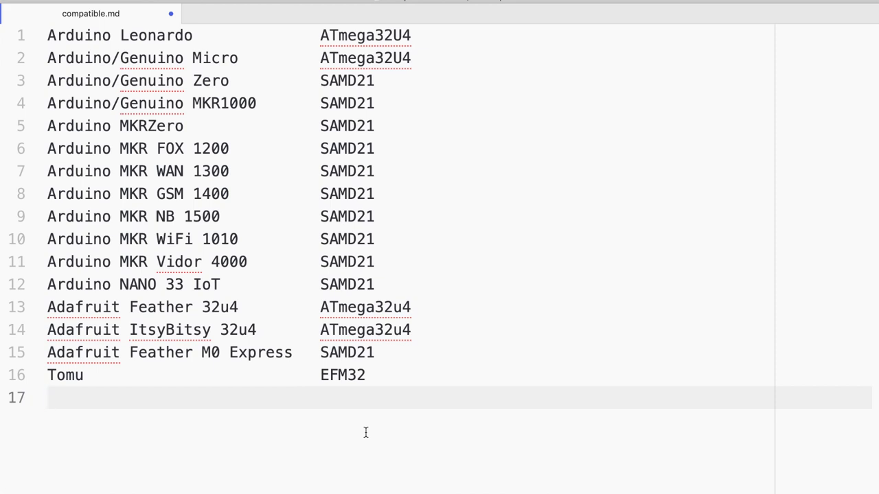
Review the board-and-chip pairings in compatible.md, then return to Chrome.
click(48, 397)
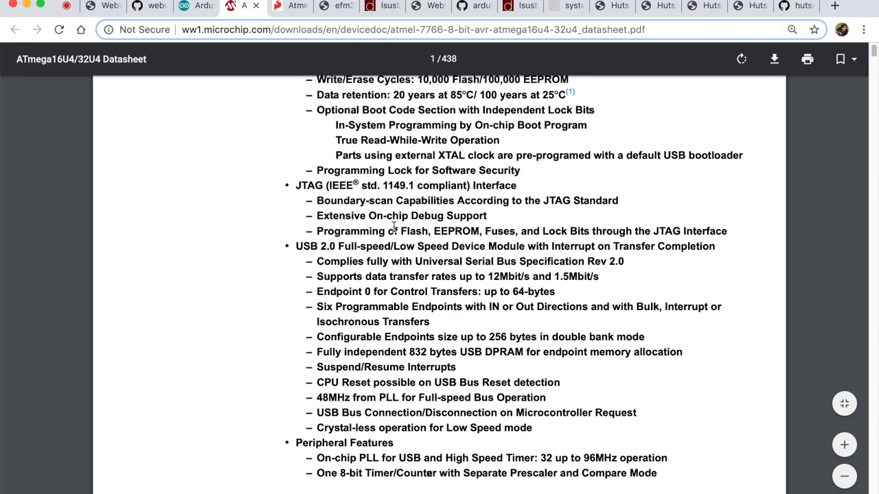
scroll(up, 3)
text(USB)
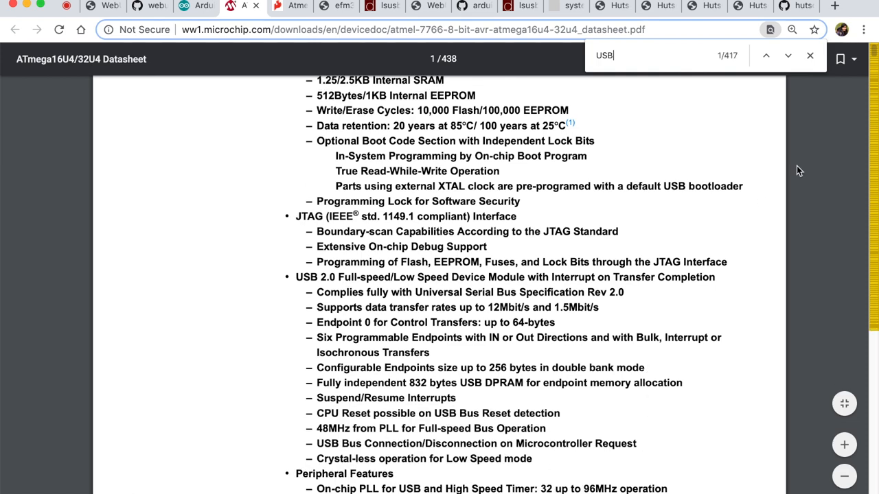
click(810, 55)
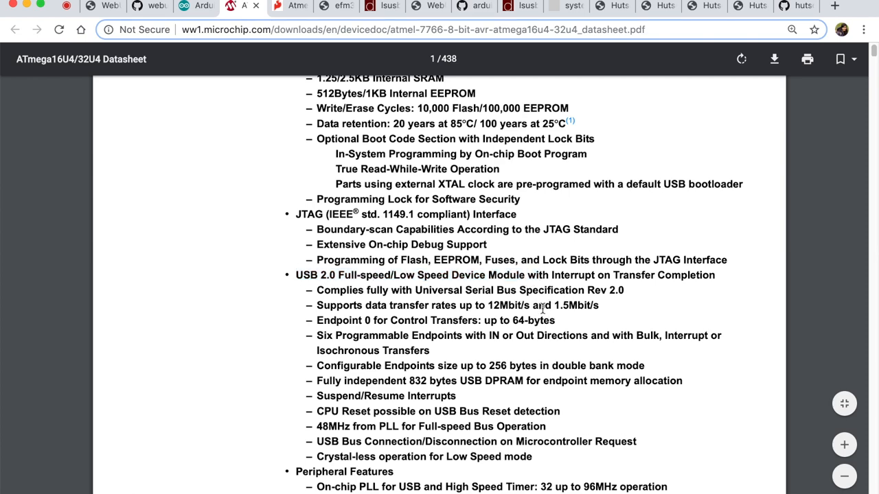
scroll(down, 3)
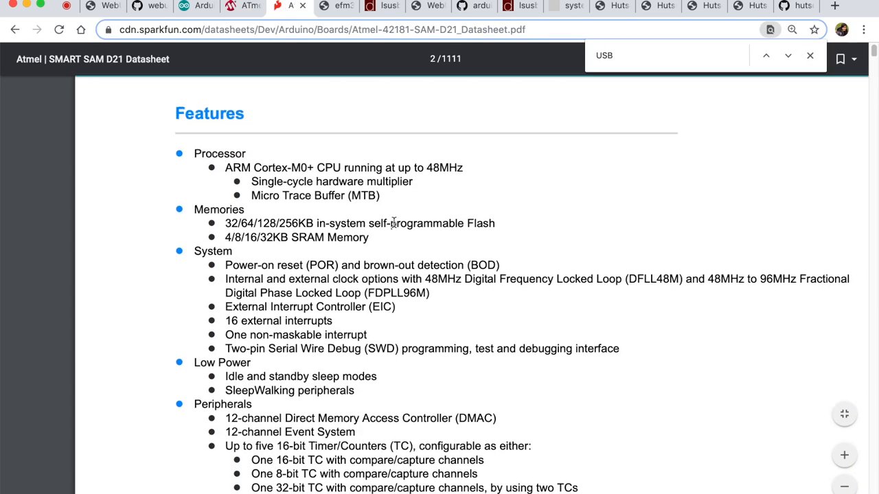
Check the SAM D21 USB 2.0 interface, then view the EFM32G datasheet's feature list.
scroll(down, 3)
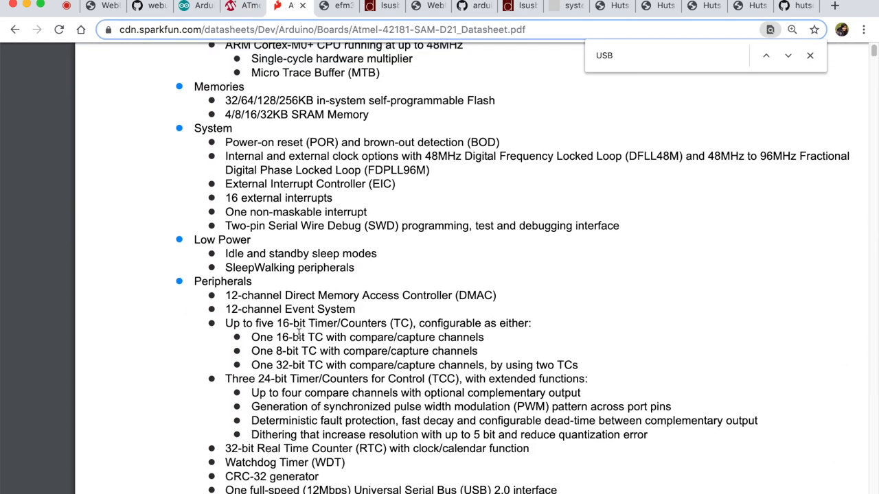
scroll(down, 3)
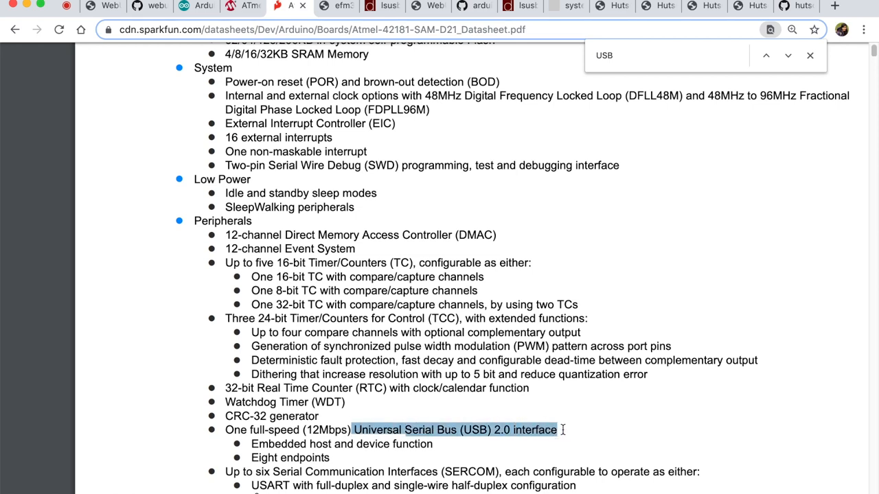
click(336, 7)
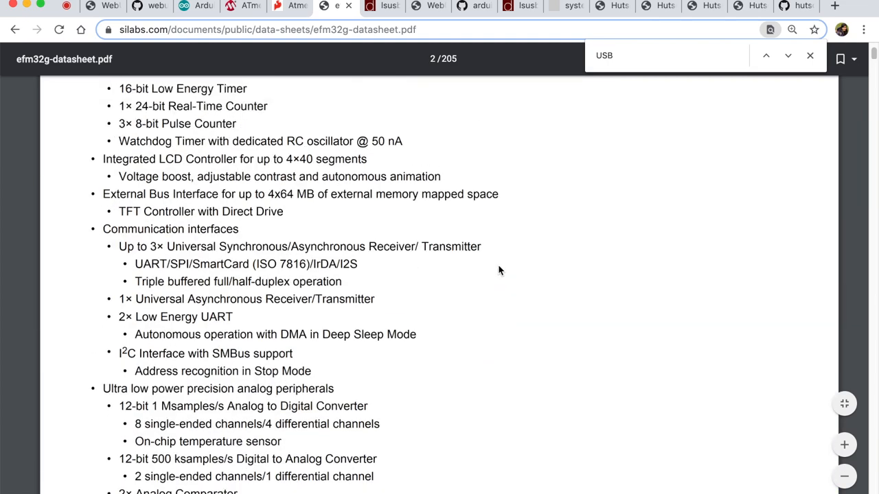
scroll(up, 3)
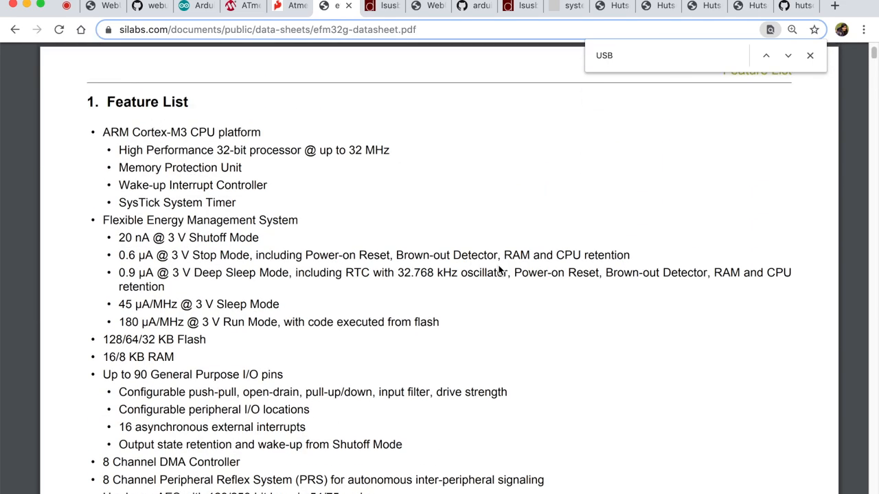
scroll(up, 3)
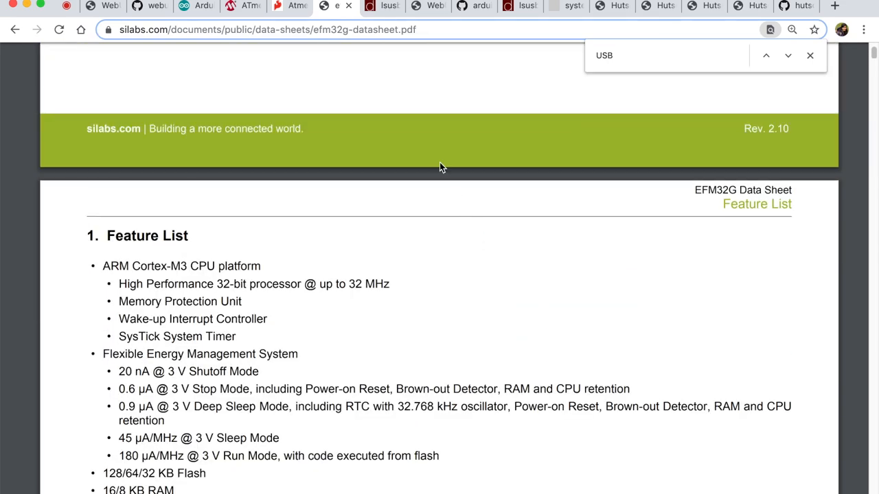
click(810, 55)
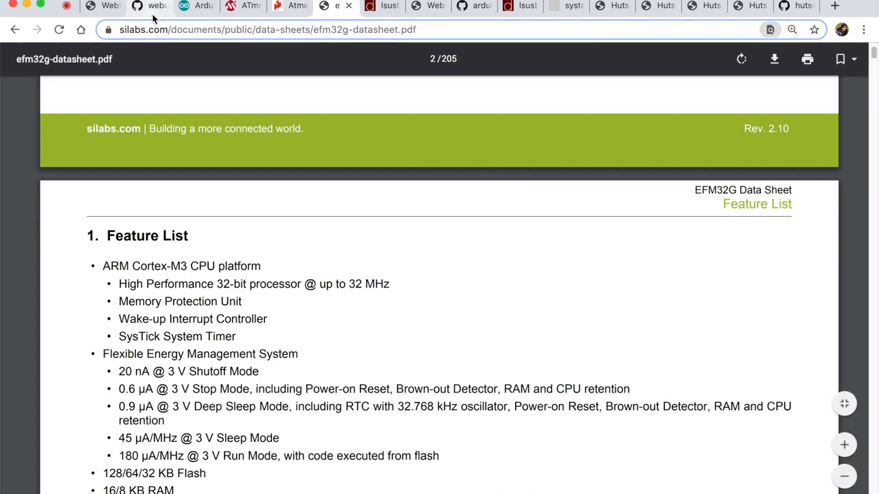
Open the demos folder of the webusb/arduino repository to reach the Console and RGB LED demos.
click(144, 6)
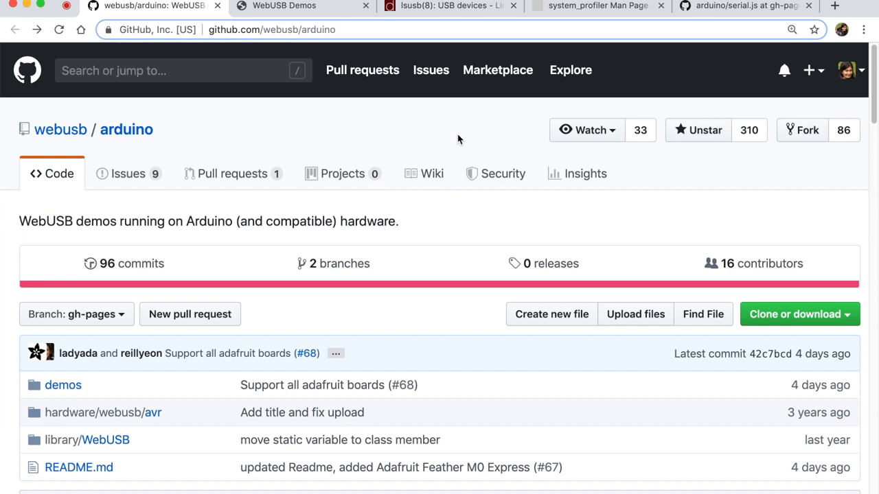
mouse_move(170, 136)
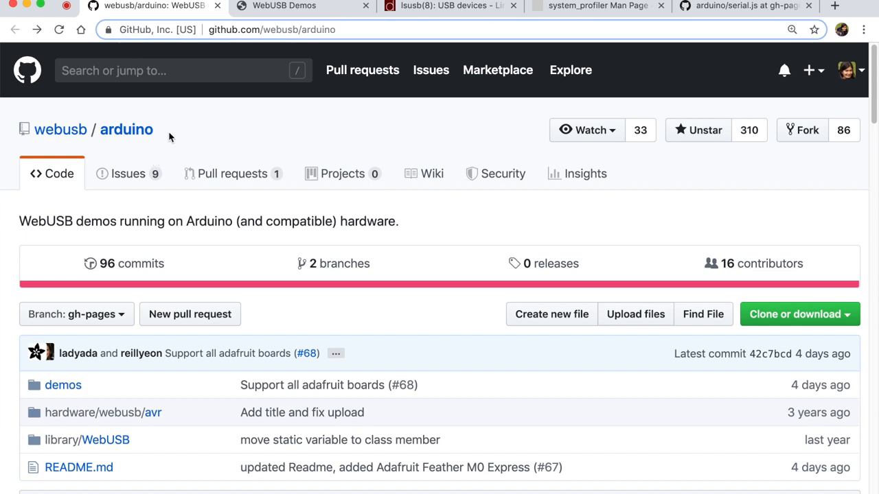
mouse_move(244, 188)
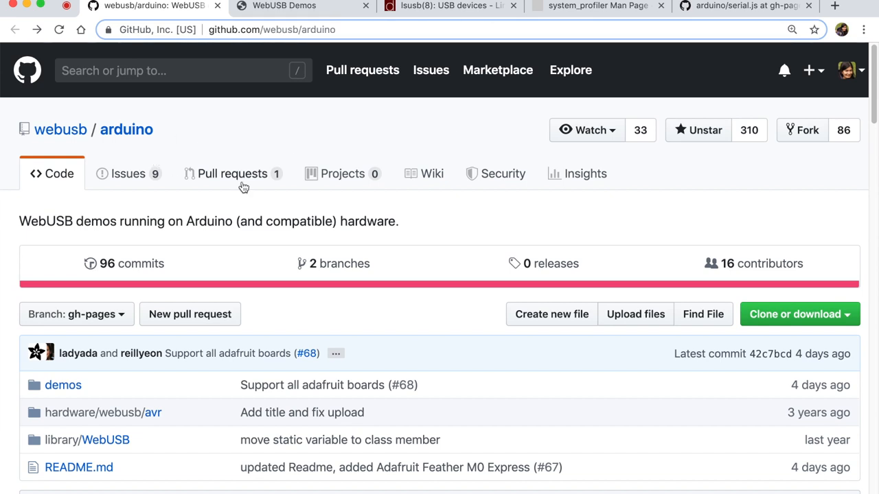
scroll(down, 3)
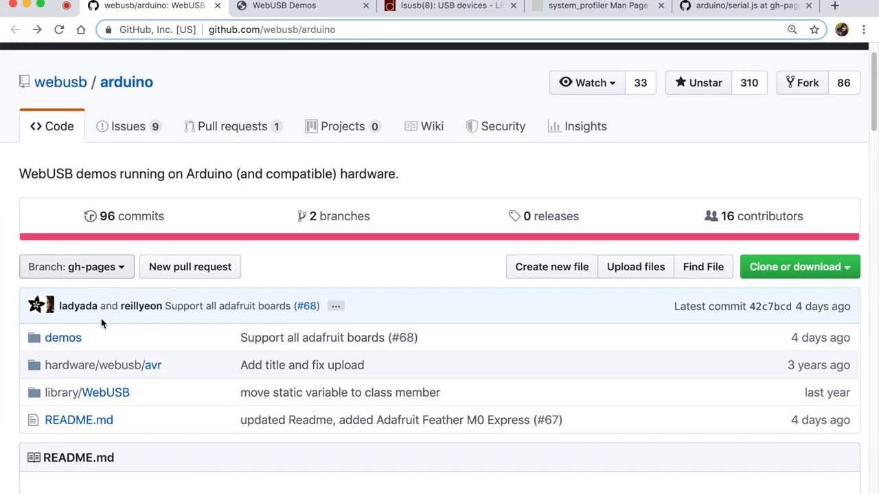
scroll(down, 3)
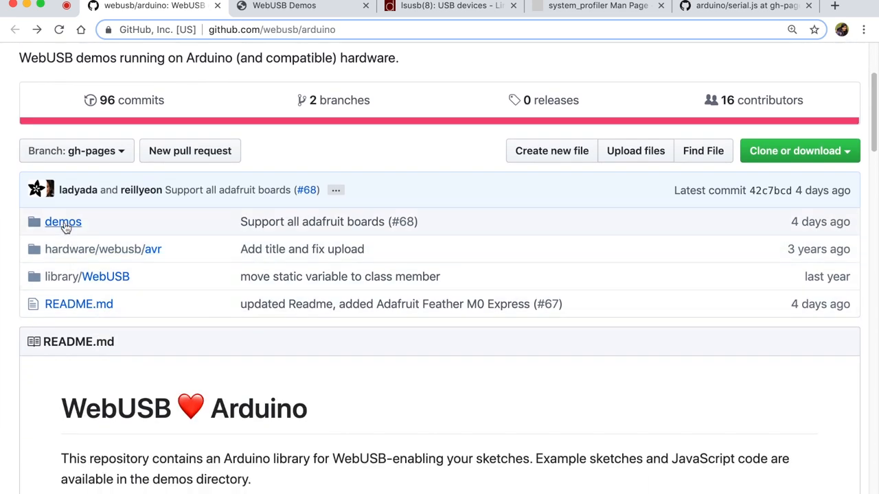
click(63, 222)
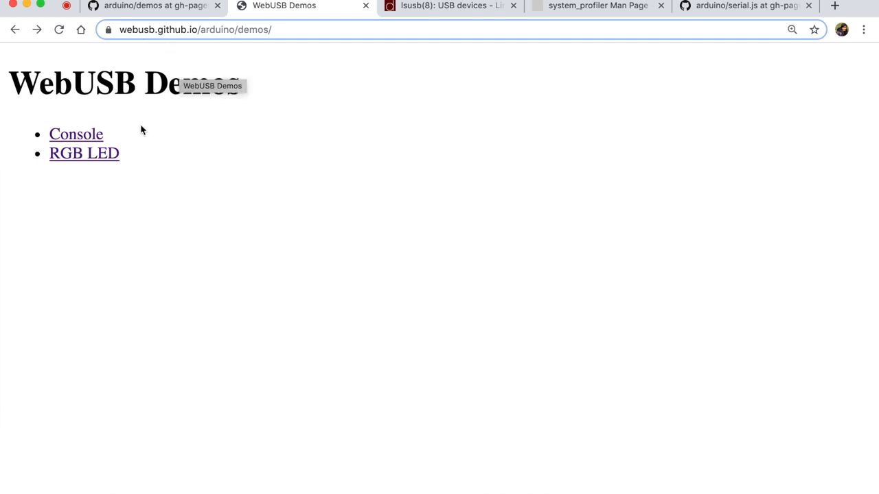
mouse_move(183, 189)
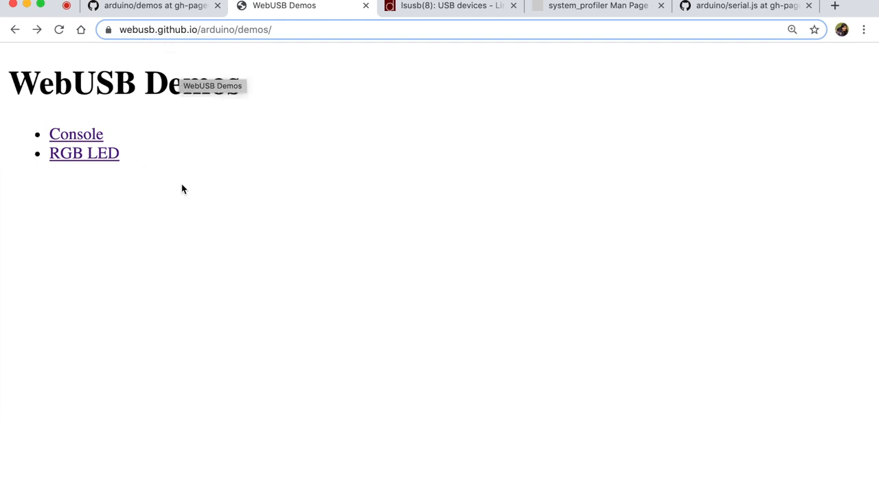
mouse_move(289, 186)
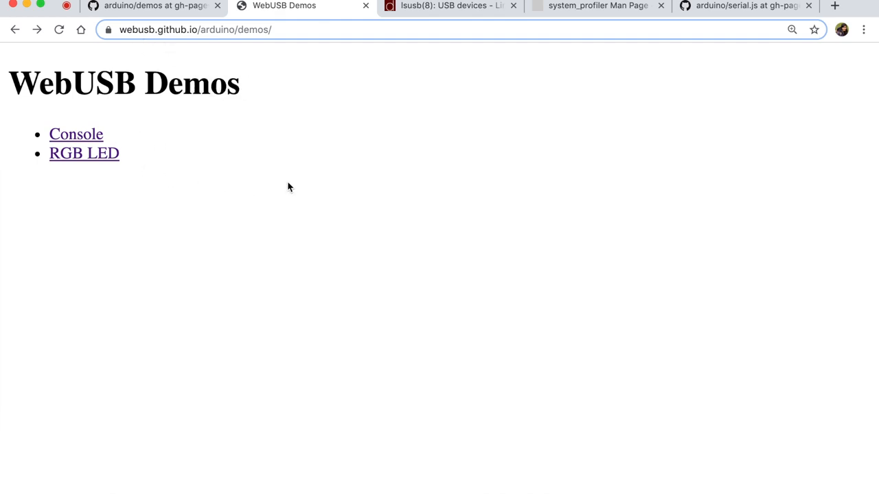
mouse_move(447, 56)
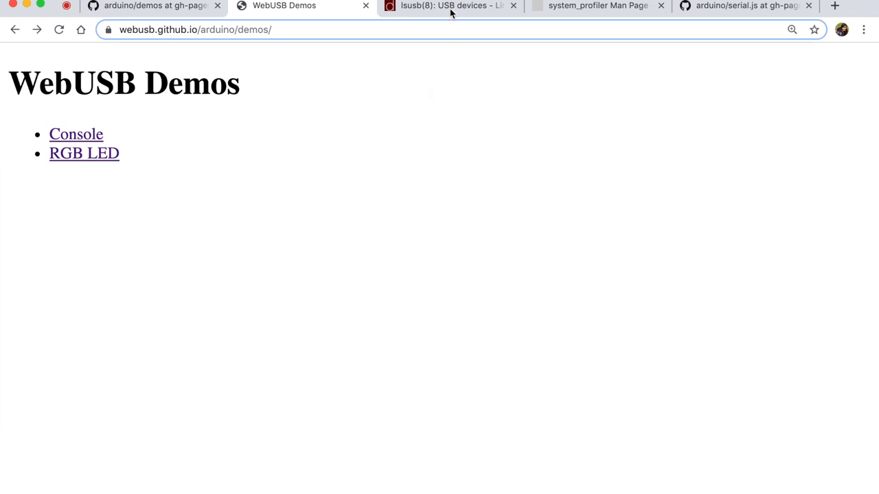
Move from the lsusb manual page to the system_profiler manual page on ss64.com.
click(450, 5)
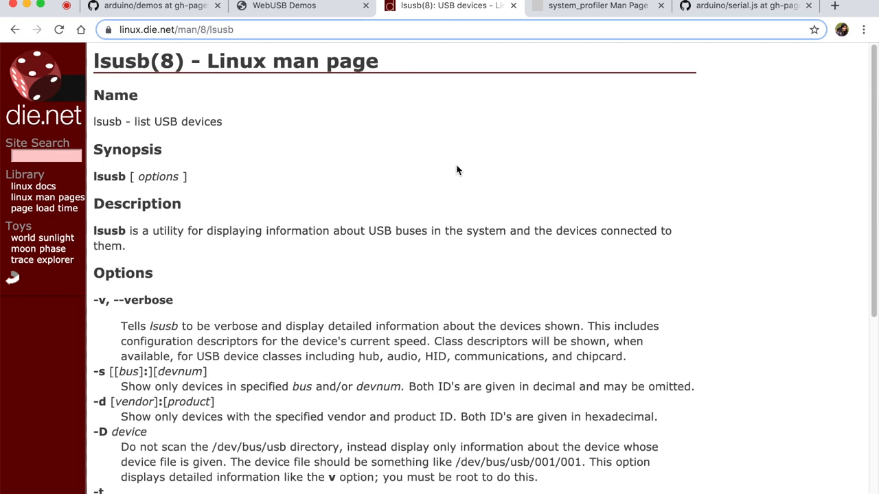
mouse_move(439, 144)
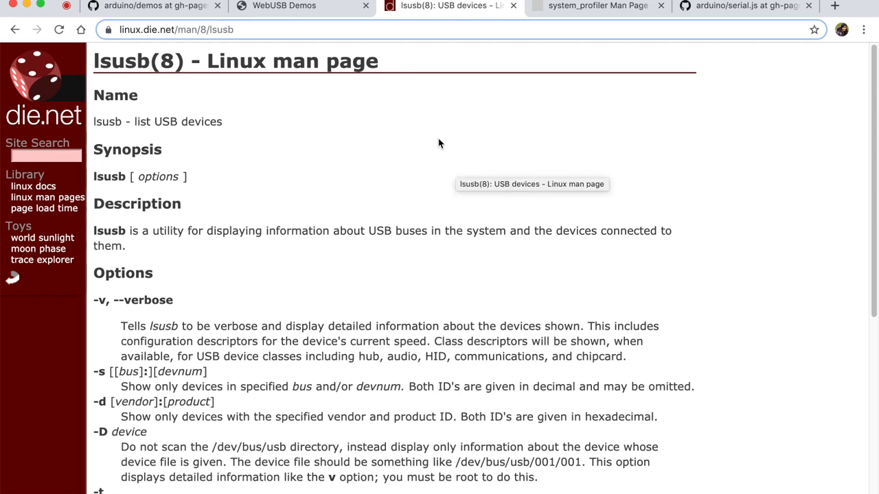
mouse_move(121, 64)
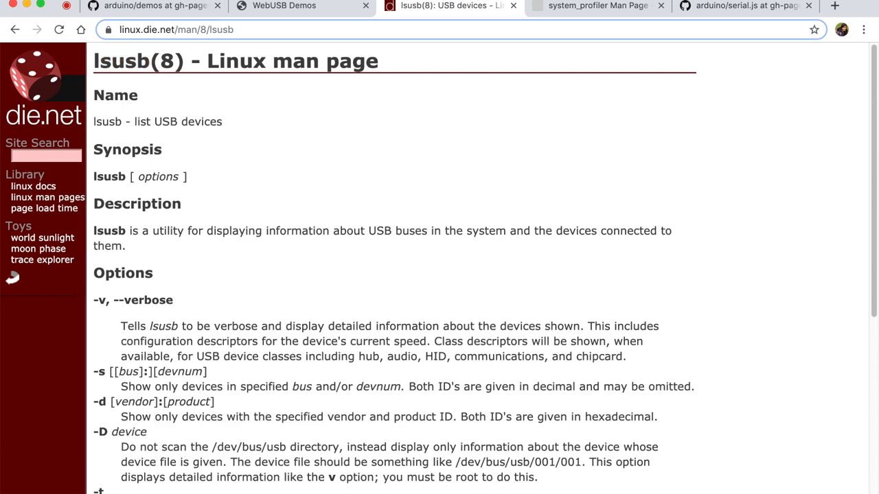
click(596, 5)
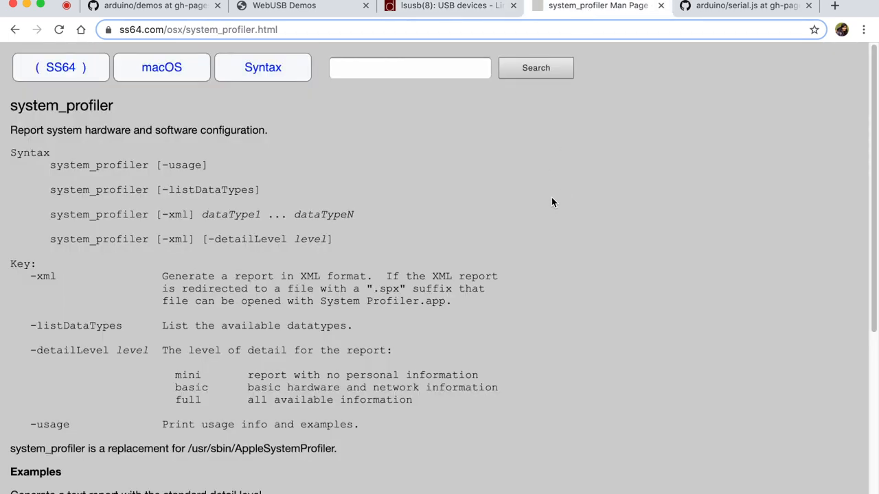
mouse_move(356, 194)
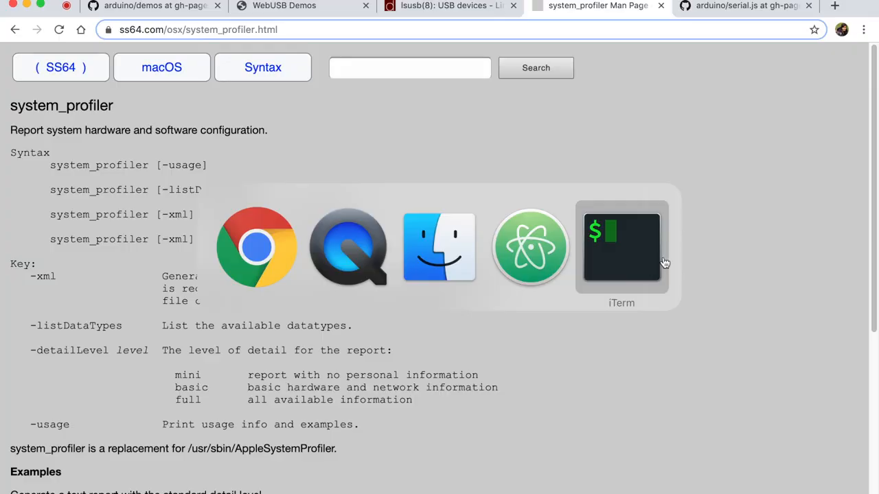
Run system_profiler SPUSBDataType, find the Arduino Communication Device, and search Spotlight for System Information.app.
click(620, 246)
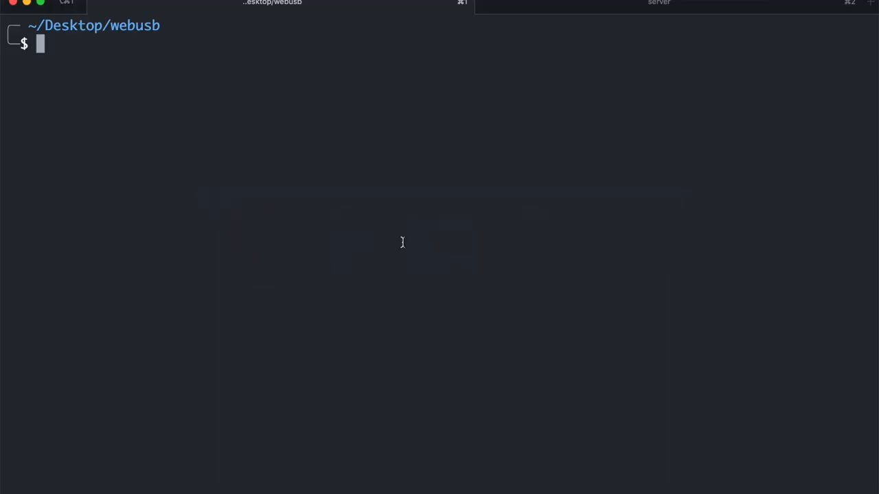
text(system_profiler SPUSBDataType)
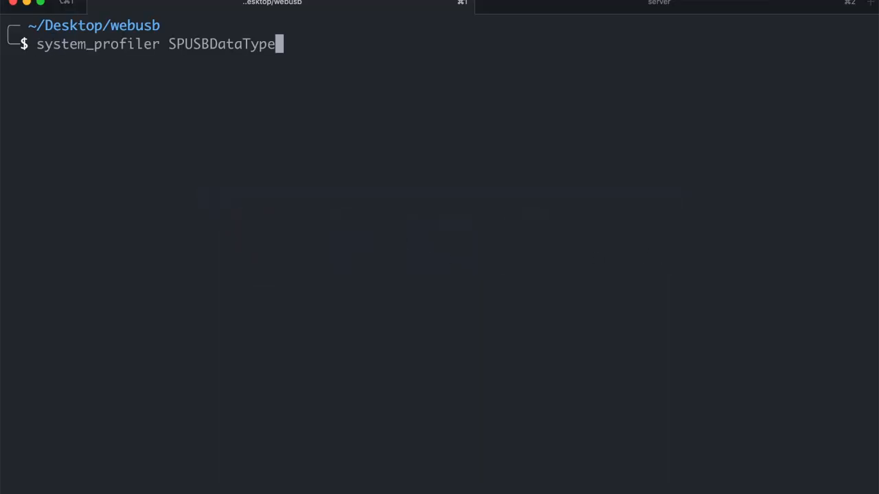
key(Return)
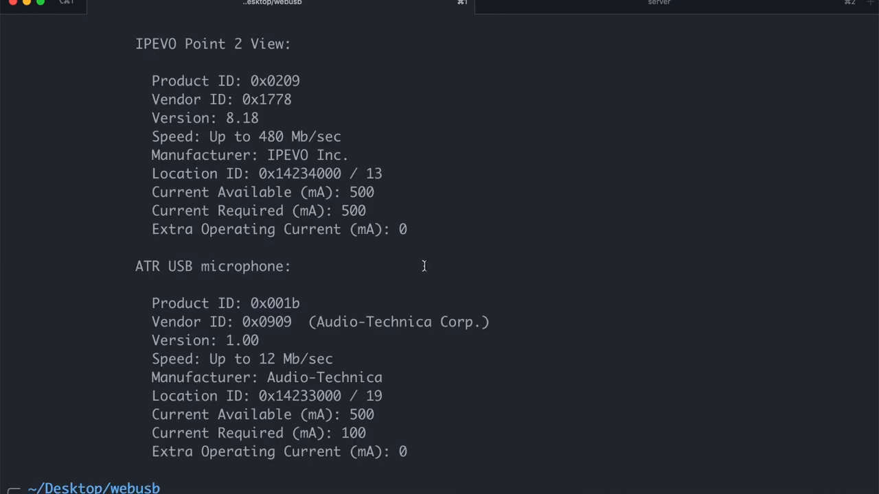
scroll(up, 3)
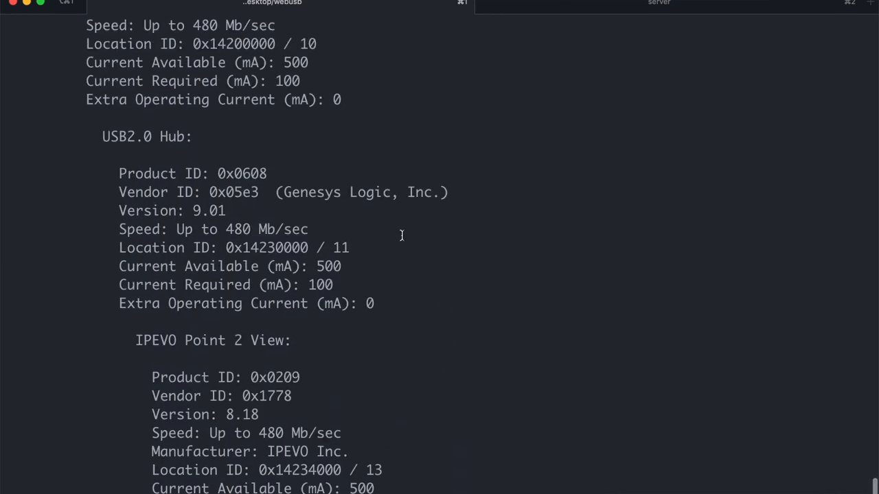
scroll(up, 3)
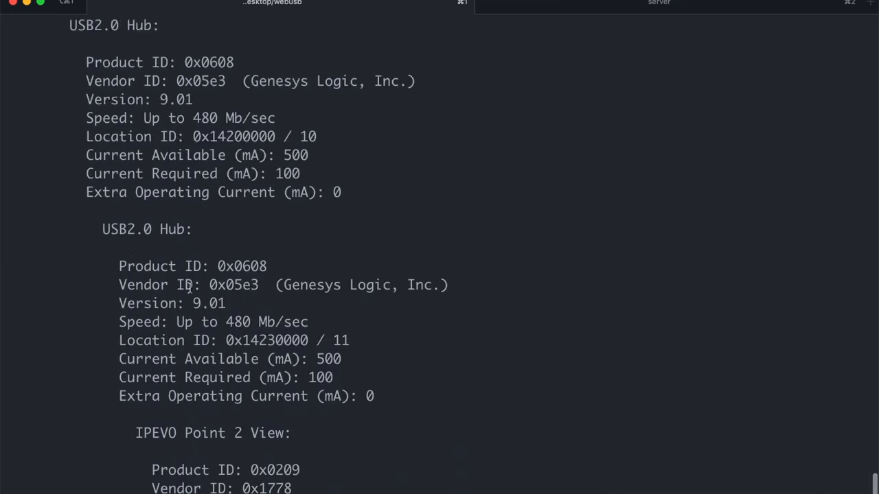
scroll(down, 3)
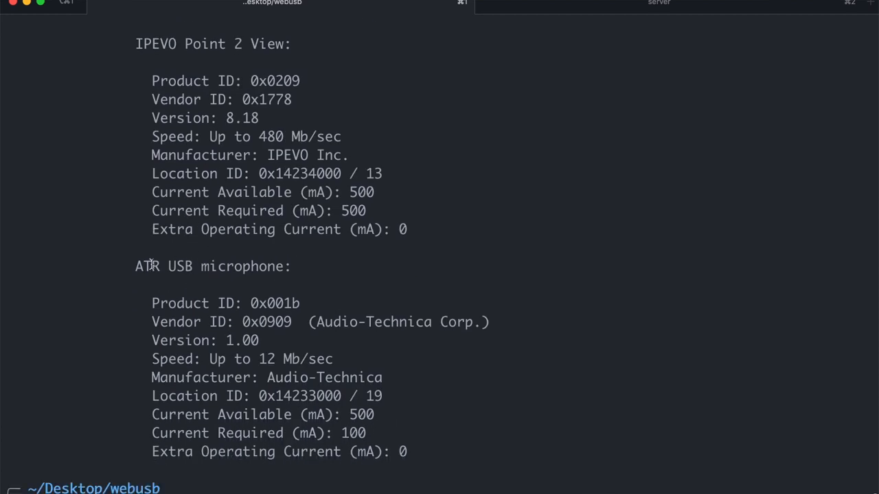
scroll(up, 3)
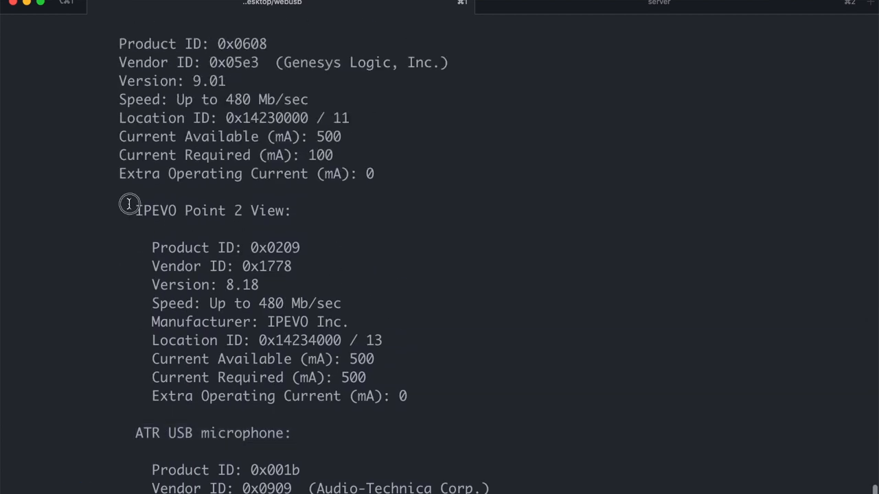
scroll(down, 3)
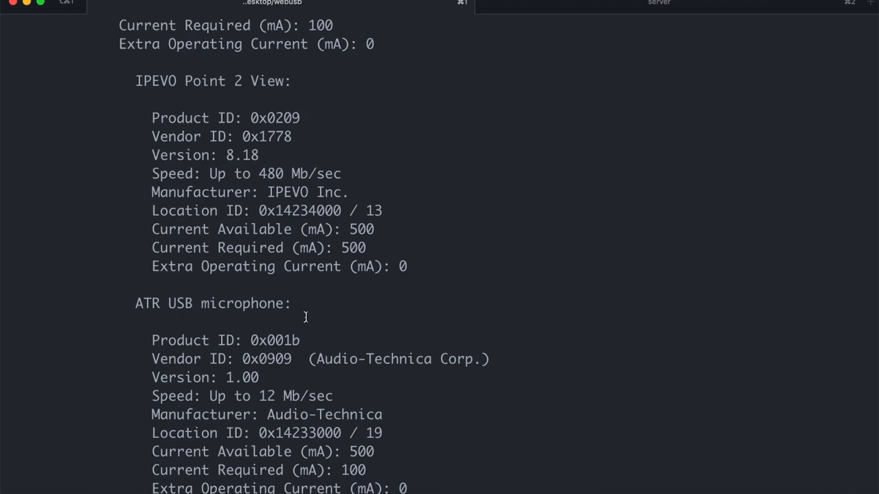
scroll(down, 3)
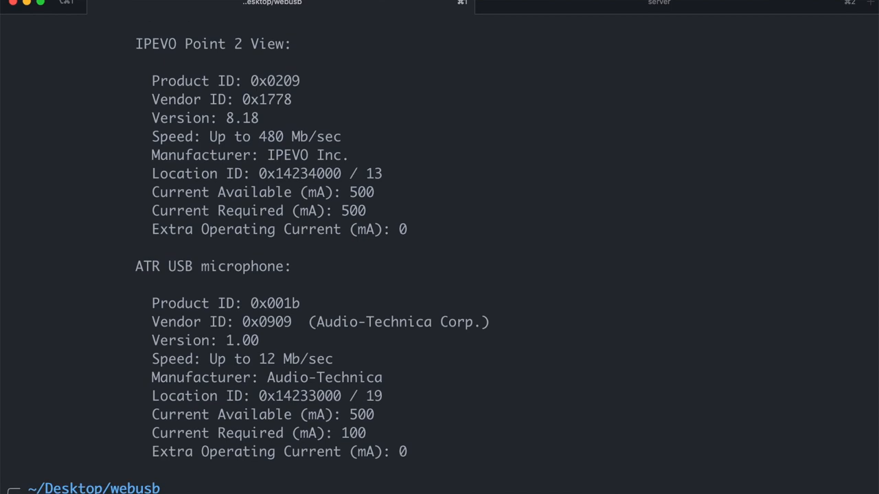
scroll(down, 3)
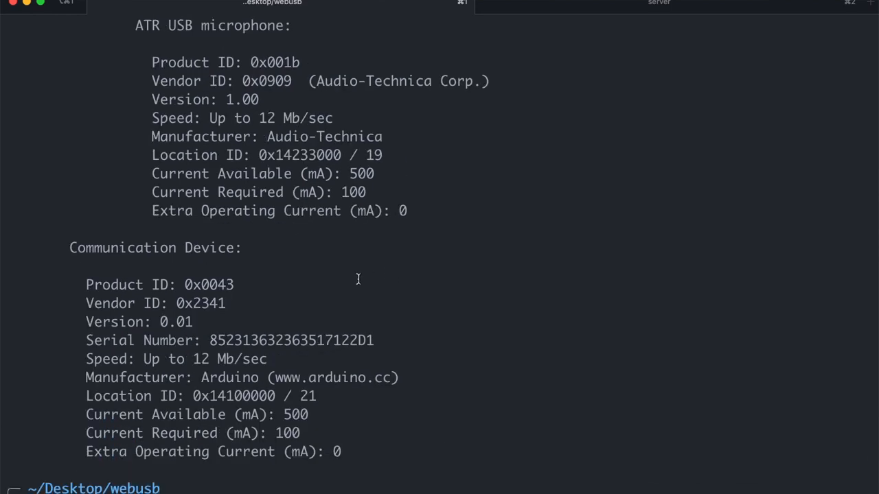
mouse_move(120, 328)
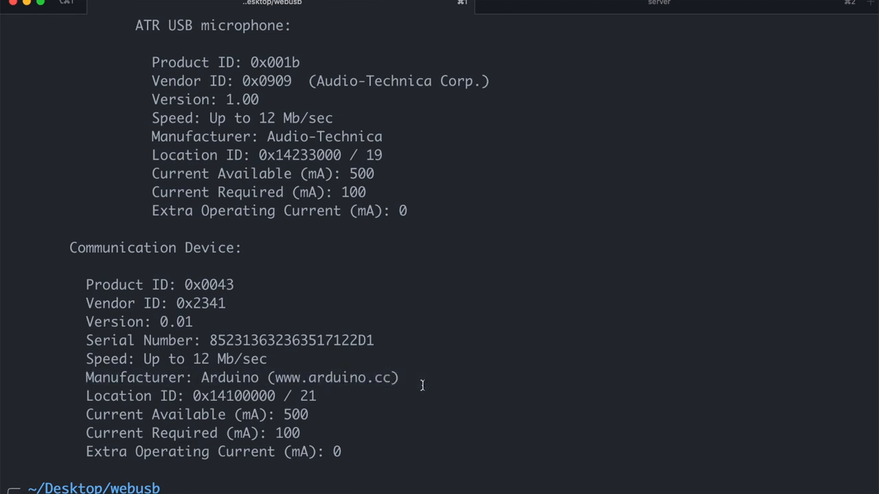
text(system Information.app)
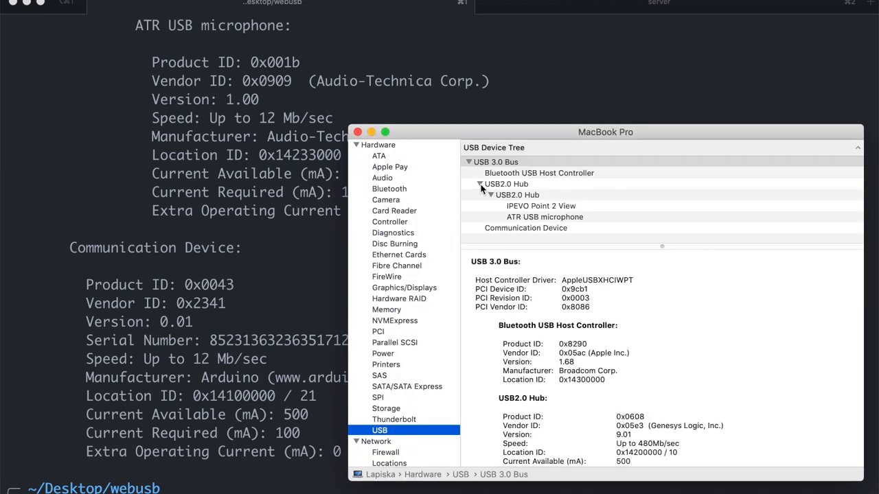
View the Arduino Communication Device's product ID 0x0043 and vendor ID 0x2341, then return to Atom.
click(525, 227)
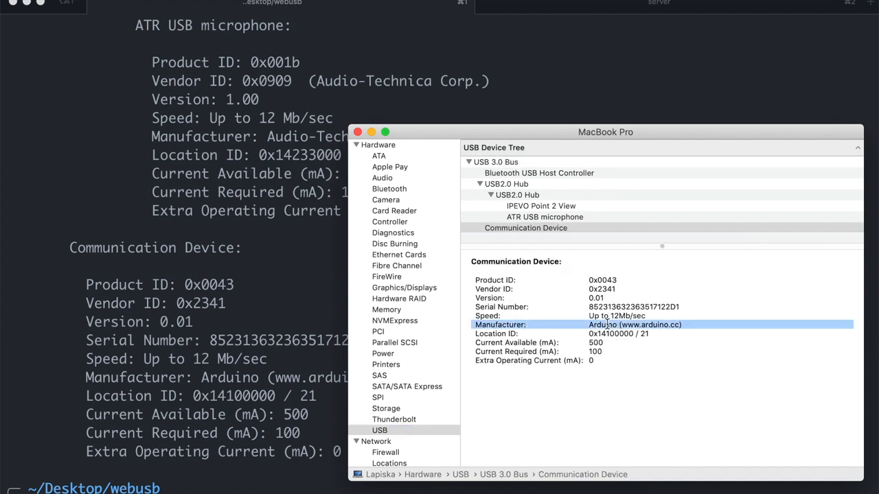
mouse_move(592, 280)
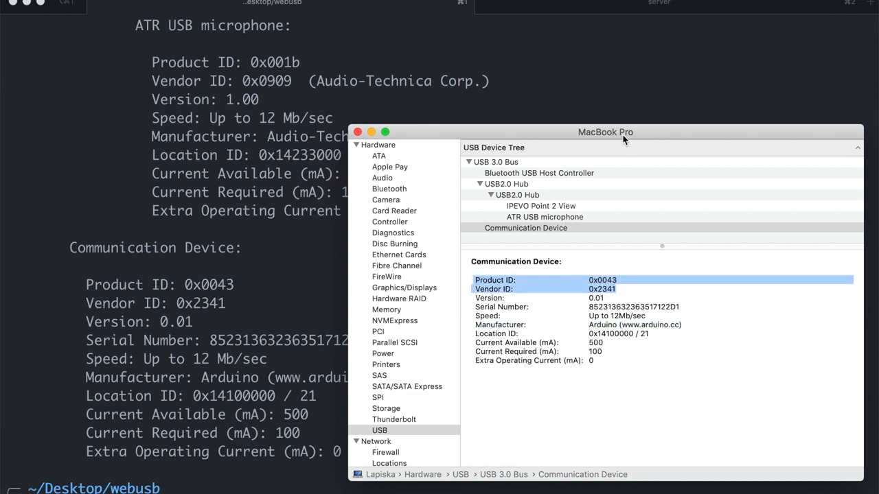
drag(605, 131, 459, 75)
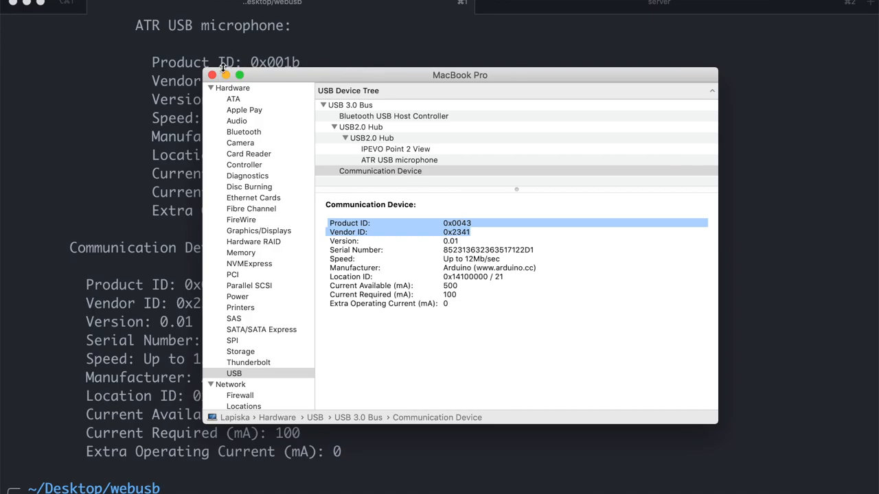
click(212, 75)
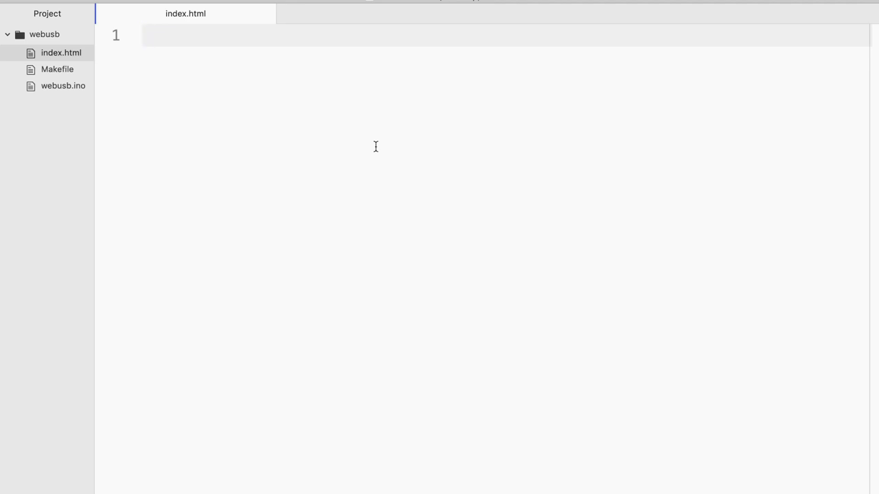
Add a link with href "#" and id "click" reading "Connect me to the USB device".
click(142, 35)
text(<a href=""></a>)
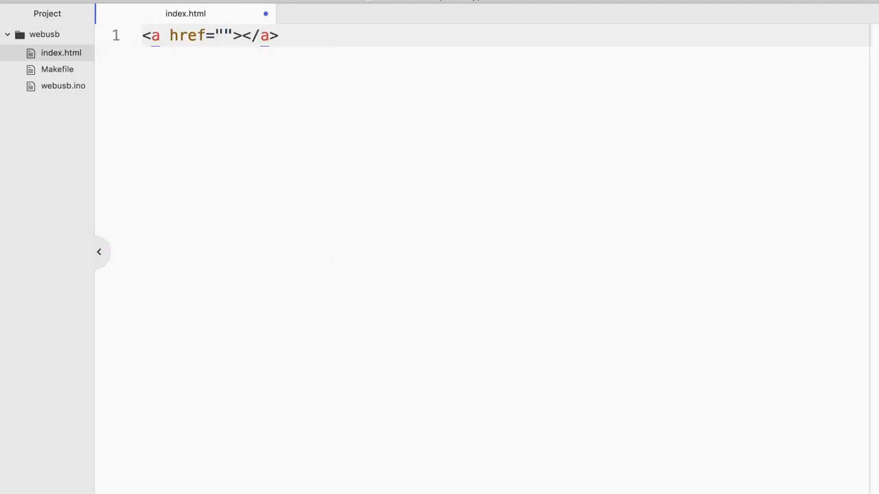
click(223, 35)
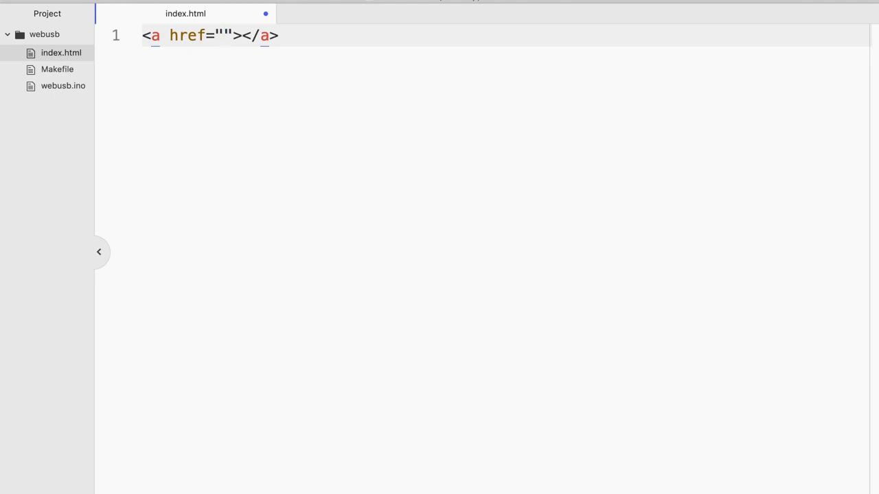
click(223, 35)
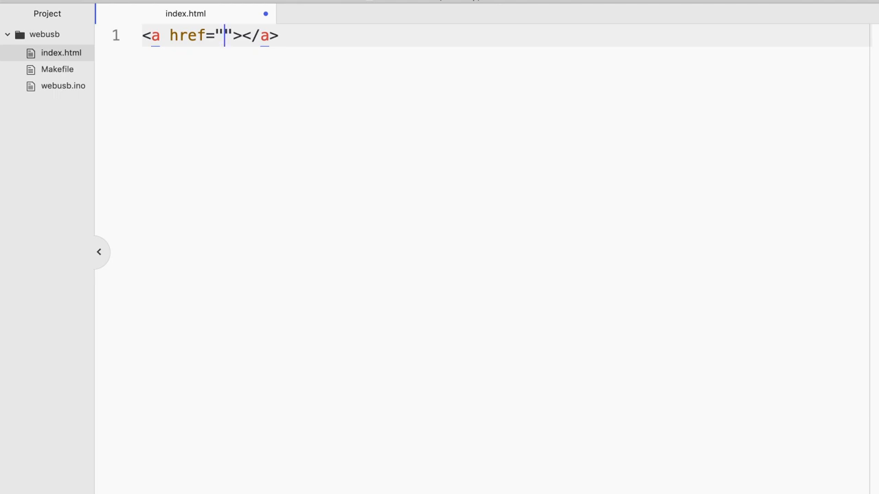
text(#" id=")
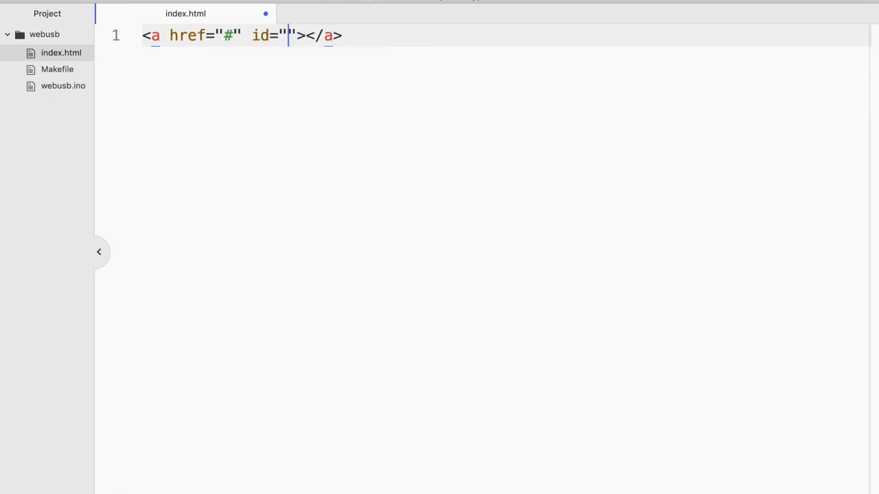
text(click)
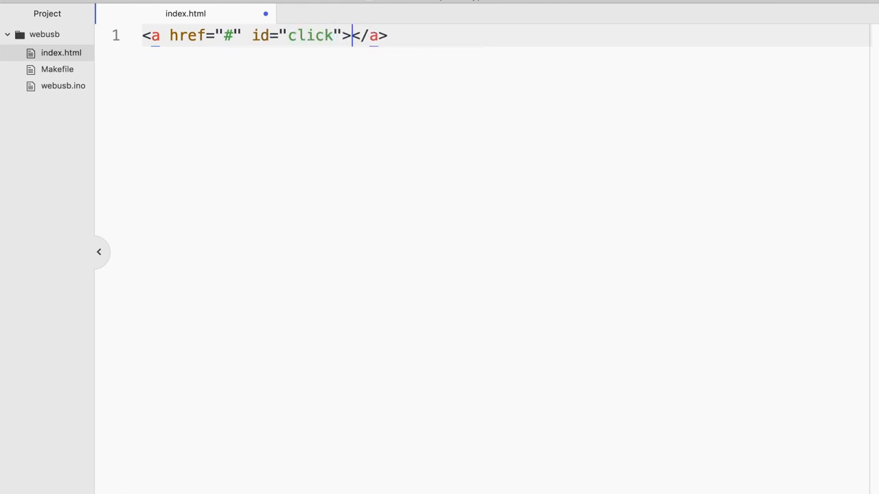
text(COn)
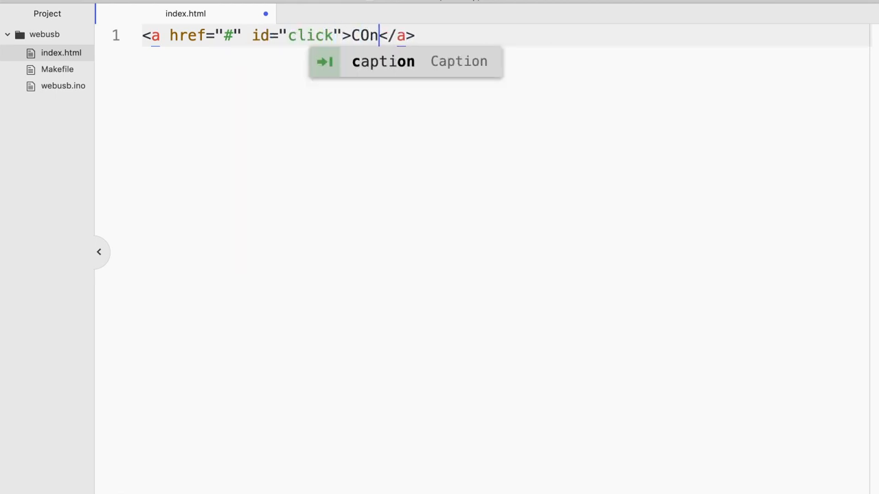
key(Backspace)
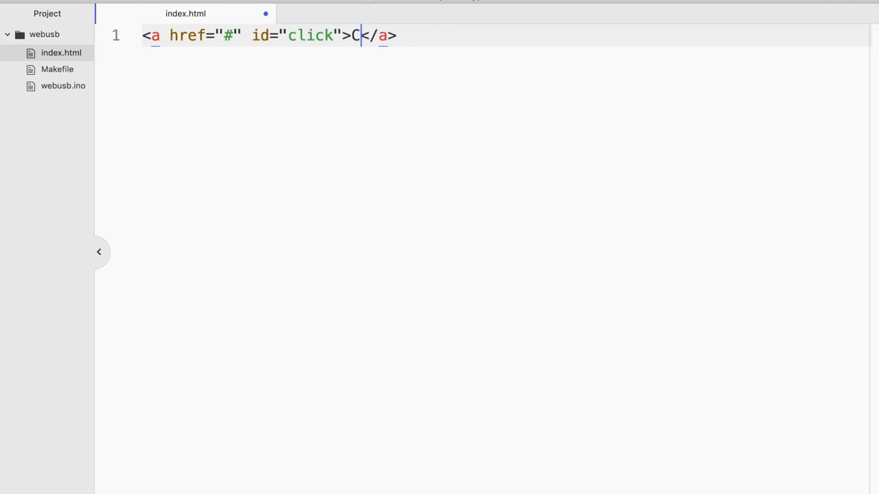
text(onnect me to the USB device)
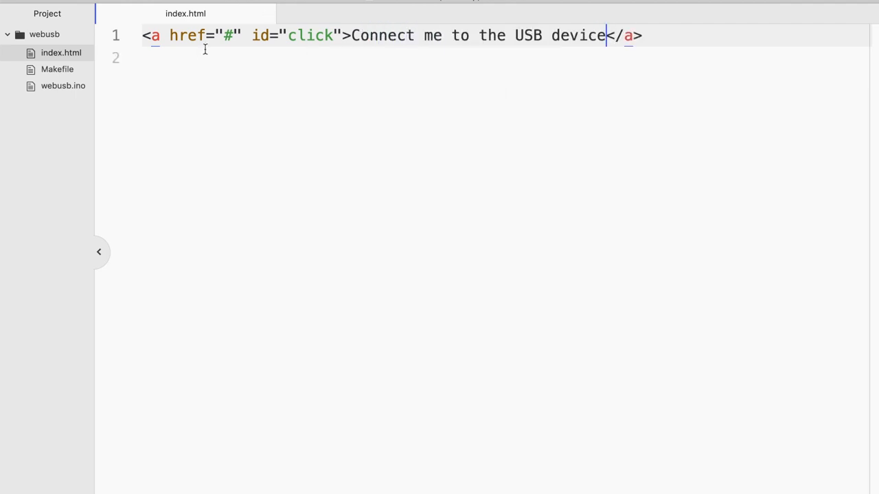
click(643, 35)
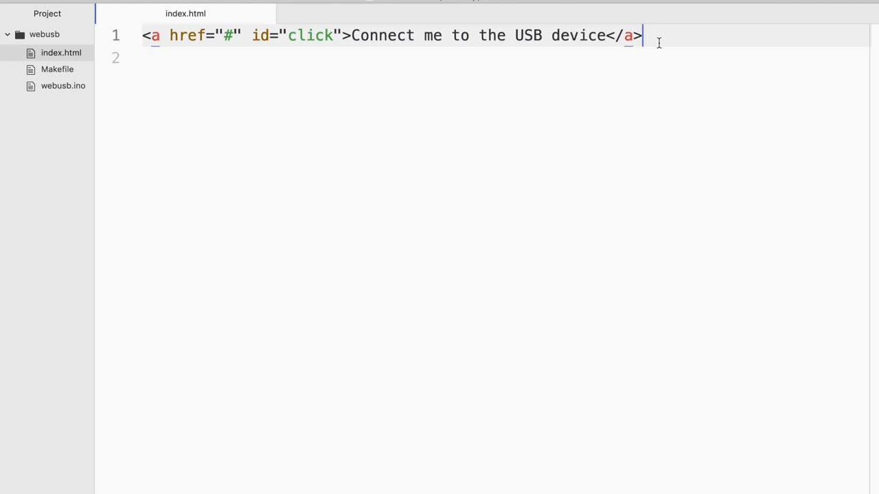
Write click.onclick calling navigator.usb.requestDevice with a vendorId 0x2341 filter.
key(Enter)
text(<script>)
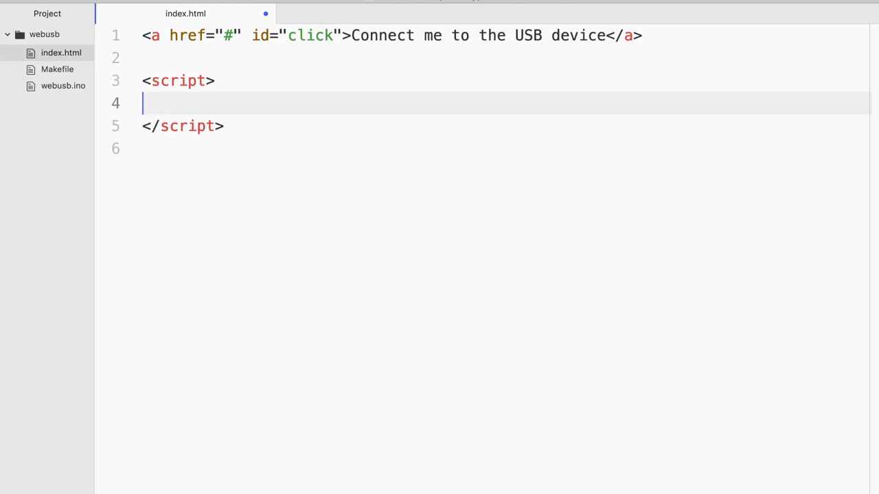
text(click)
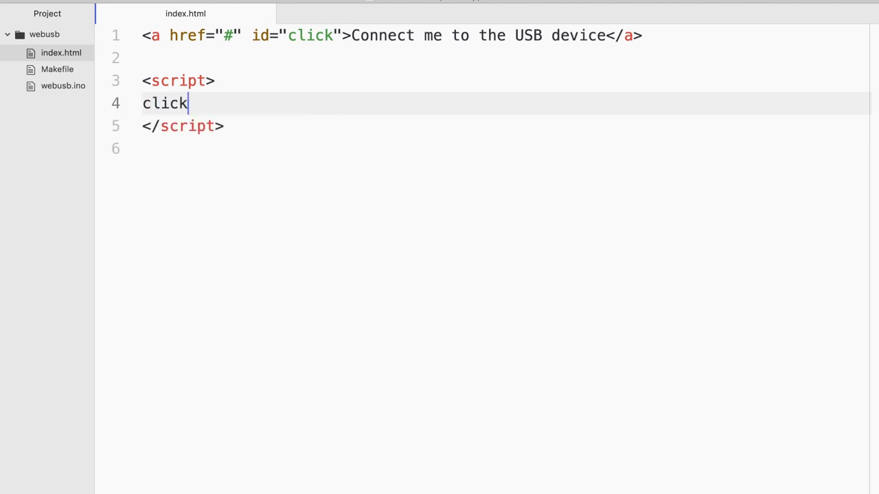
text(.)
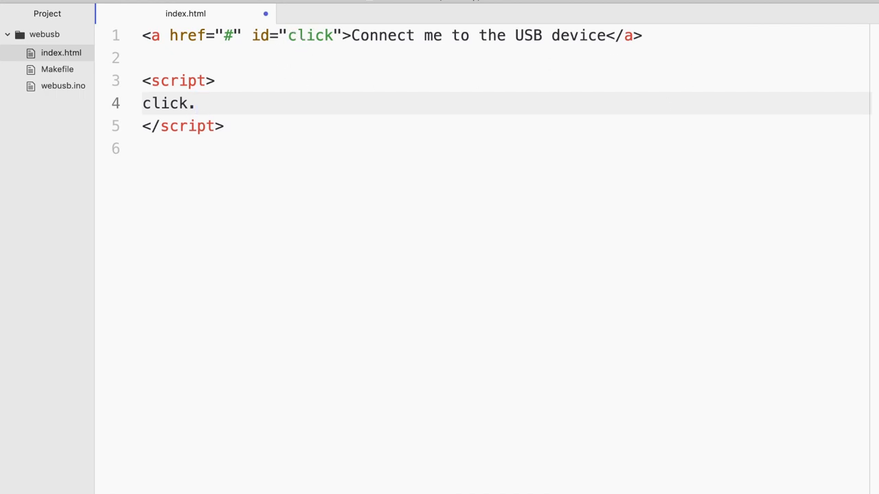
text(onclick = func)
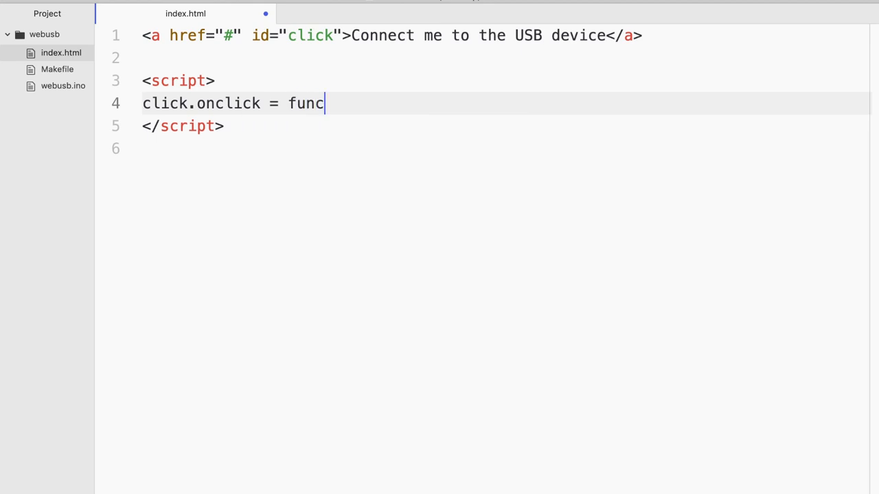
text(tion() {)
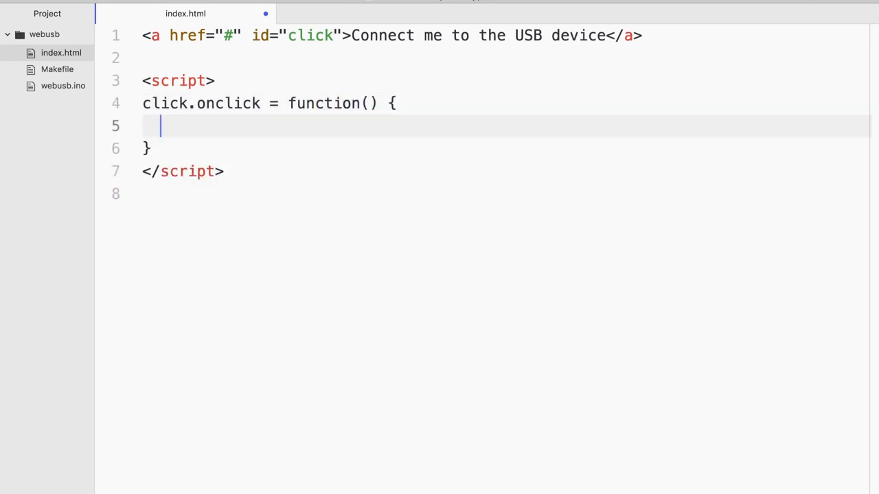
text(naviga)
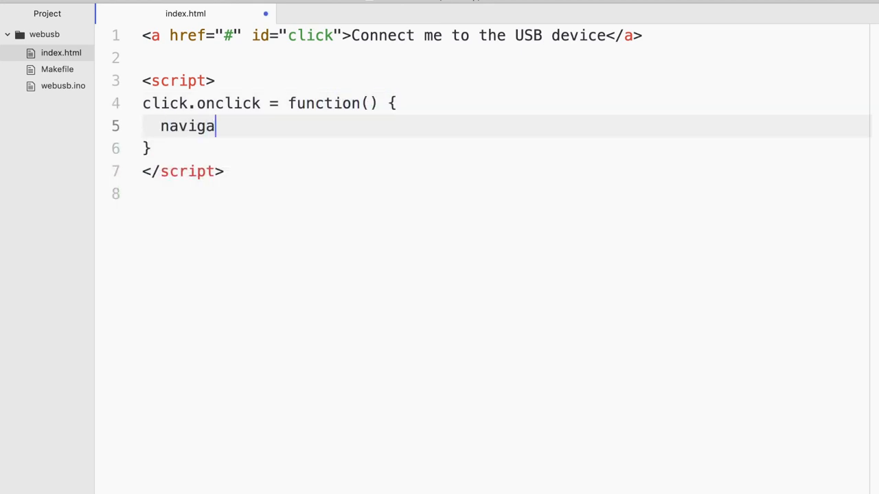
text(tor.usb.request)
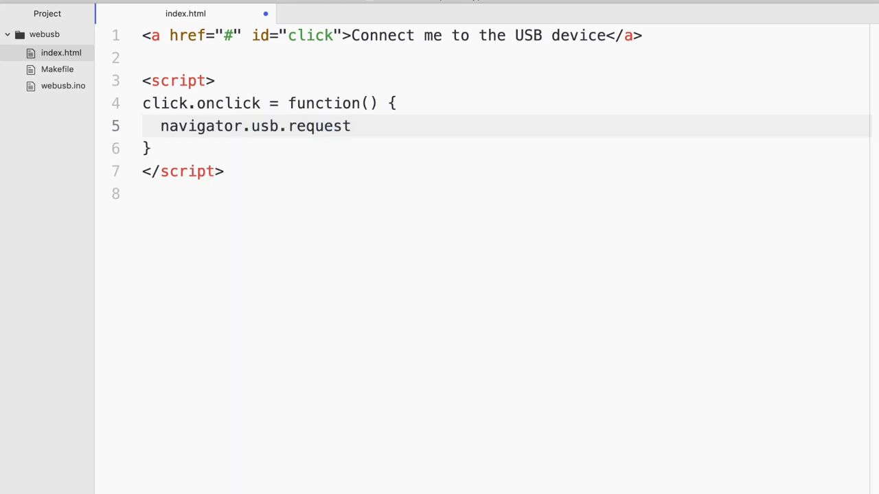
text(Device({}))
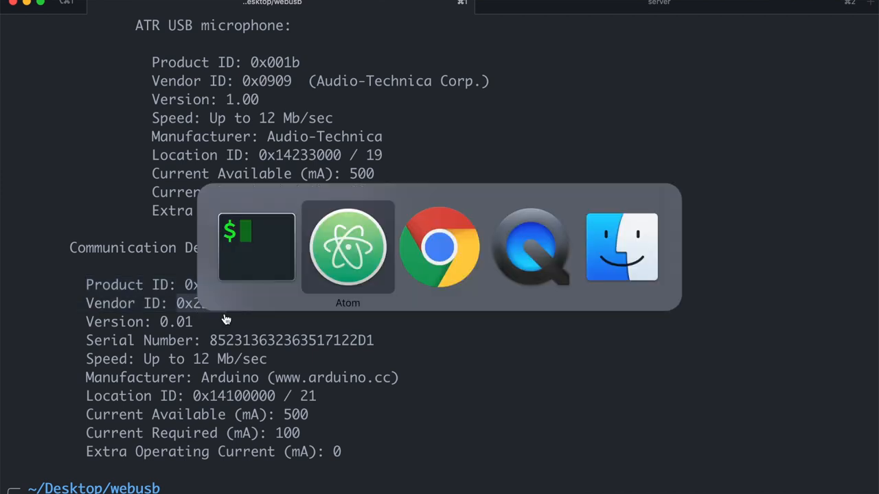
Log the selected device and its productId in hex to the console.
click(348, 247)
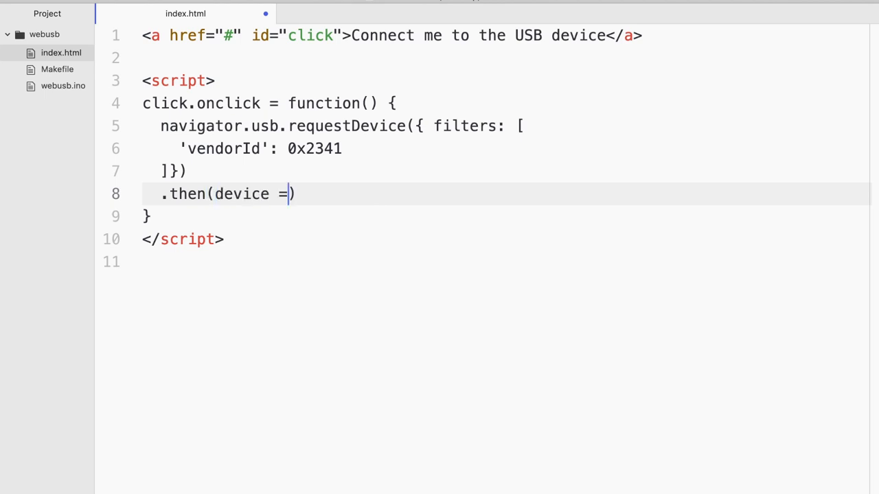
text(> {)
text(conso)
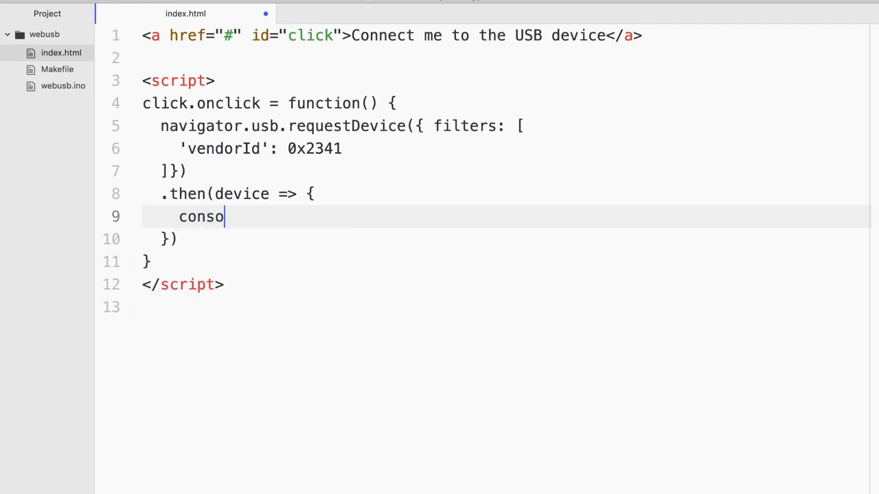
text(le.log())
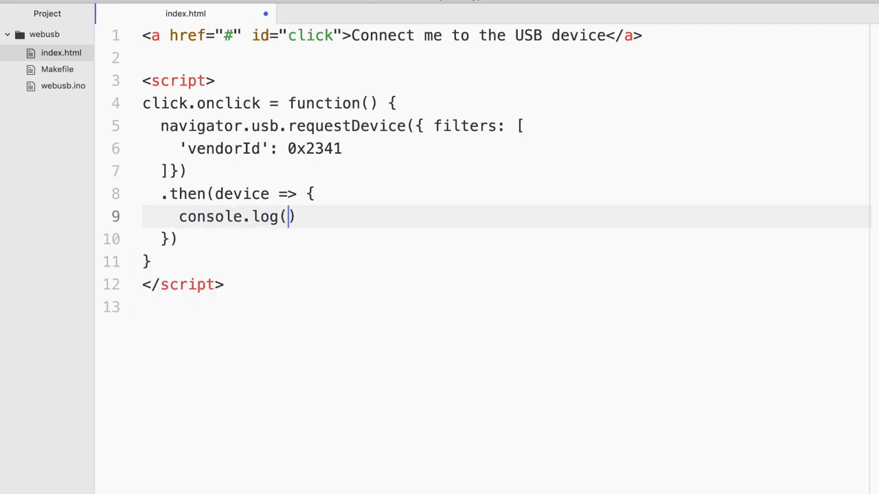
text(device)
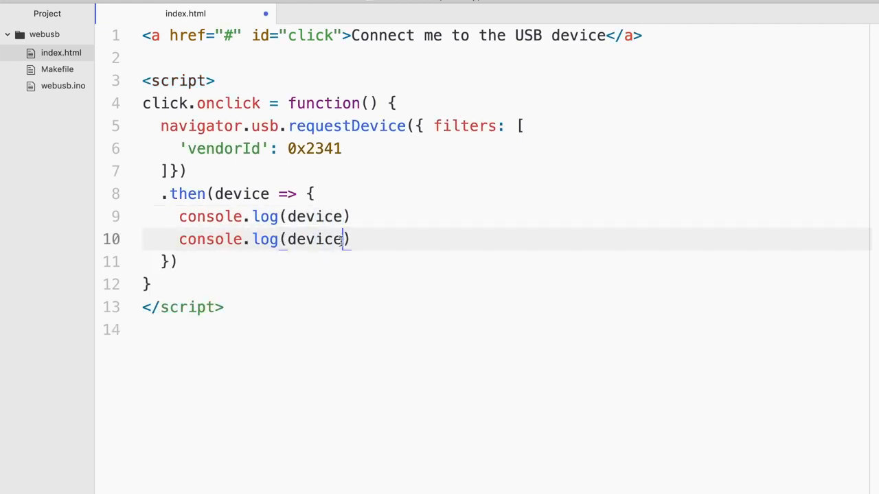
text(.pr)
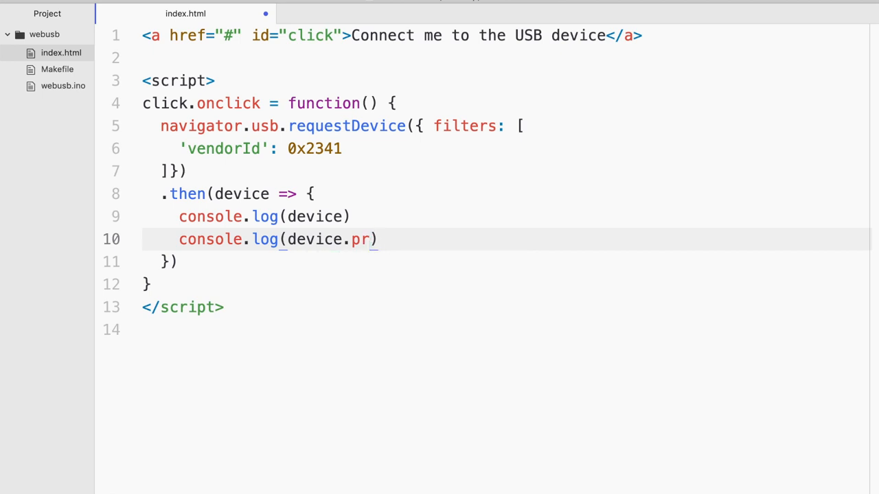
text(oductId.toString(16)
text(make s)
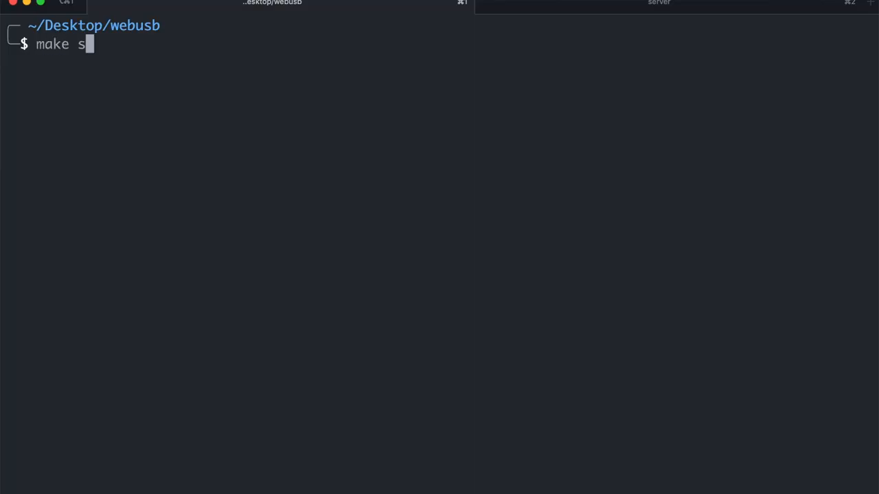
Run make serve, connect the page to Uno R3, and expand the logged USBDevice (43, 2341).
key(Return)
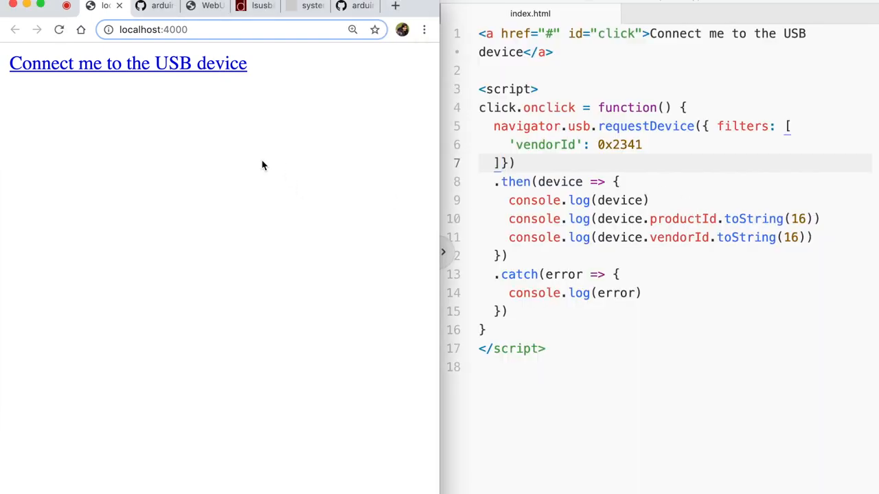
click(128, 63)
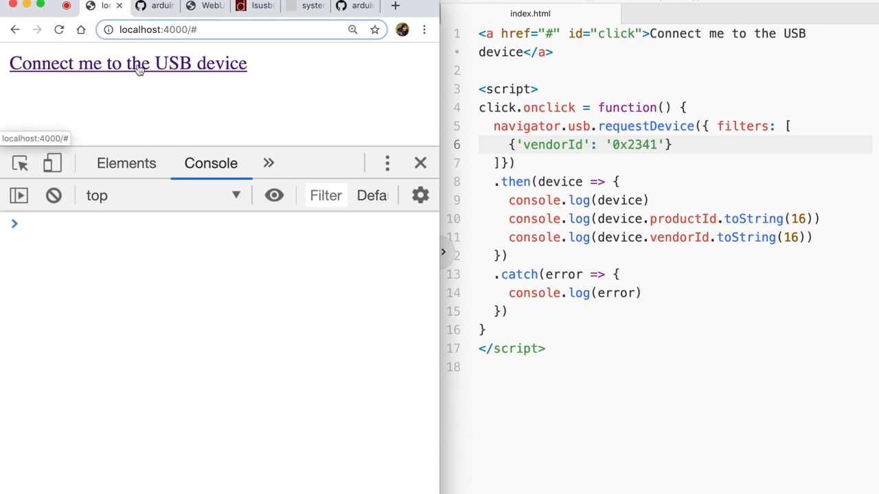
click(128, 64)
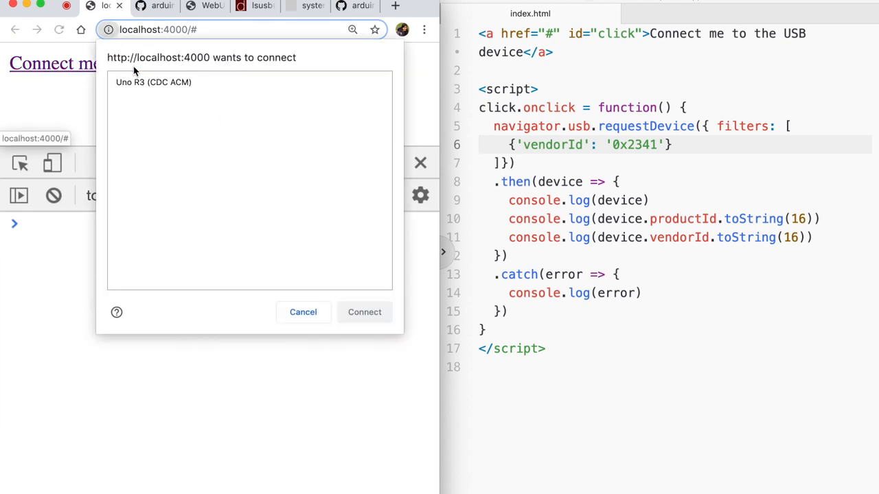
click(153, 81)
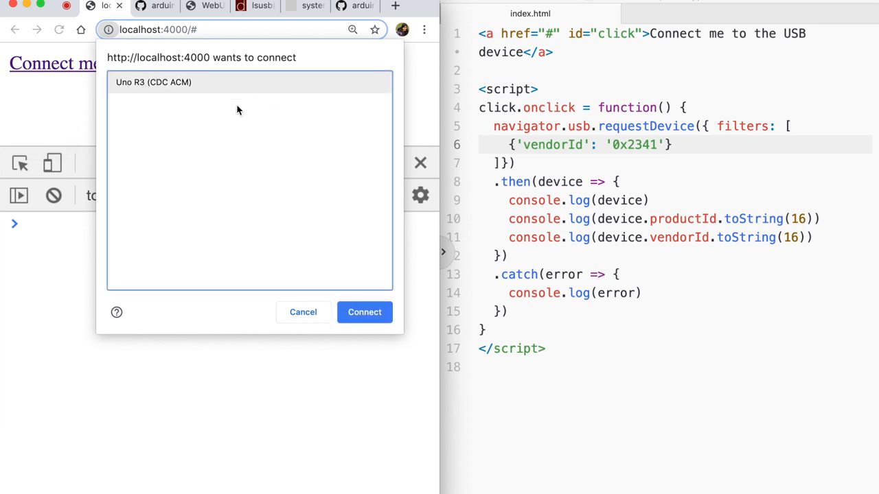
mouse_move(641, 154)
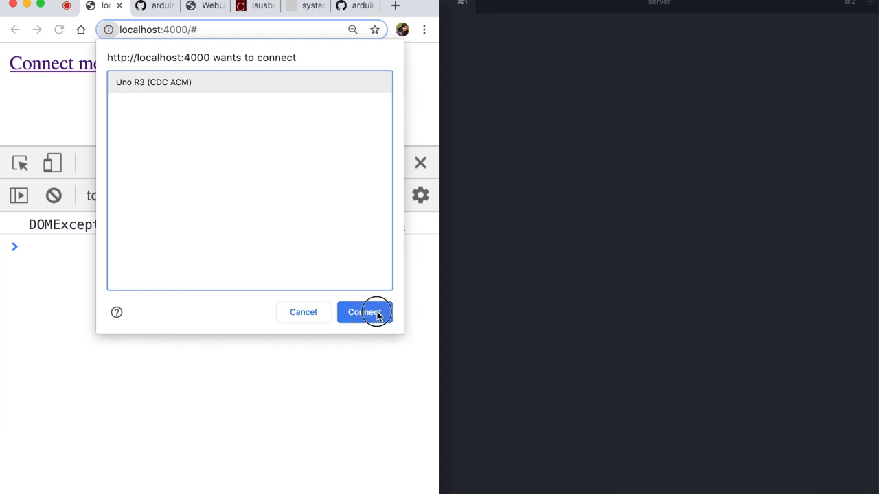
click(365, 312)
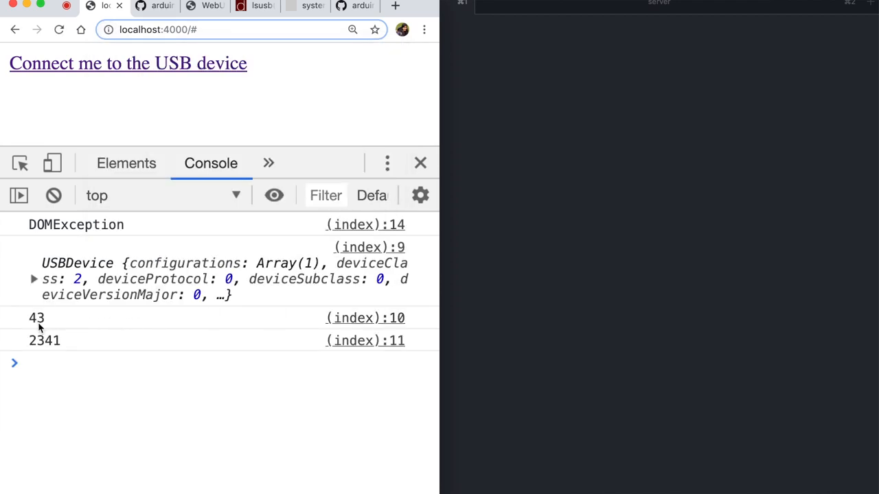
mouse_move(43, 290)
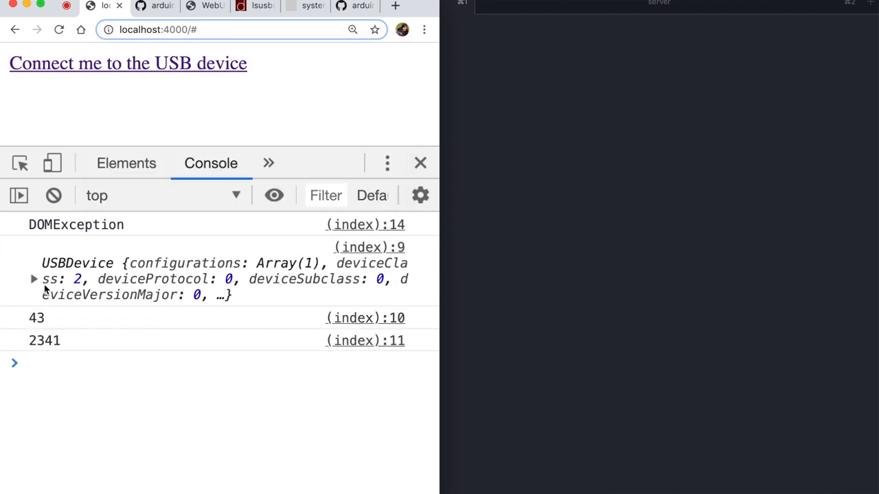
click(33, 278)
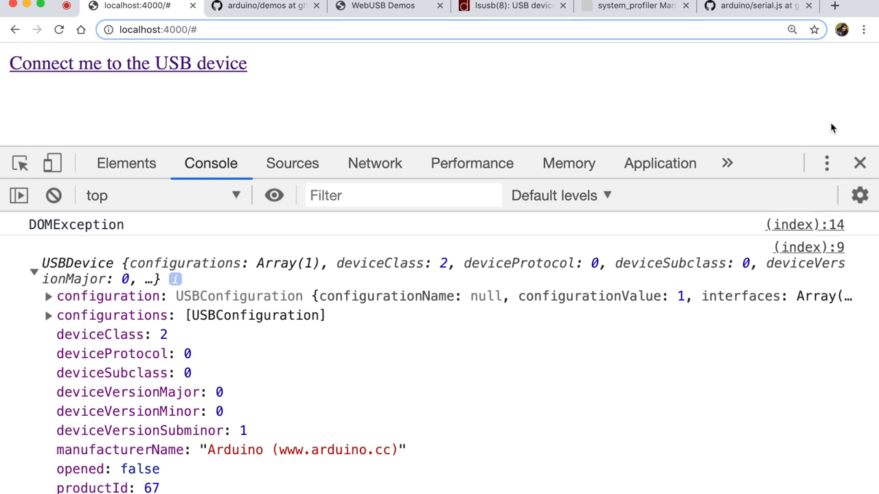
mouse_move(820, 149)
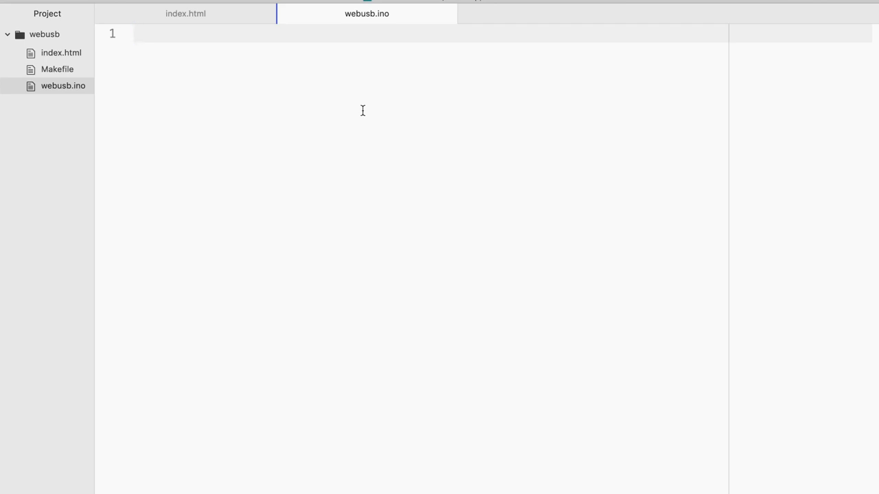
Include WebUSB.h and declare WebUSBSerial for webusb.github.io/arduino/demos/console.
text(#include)
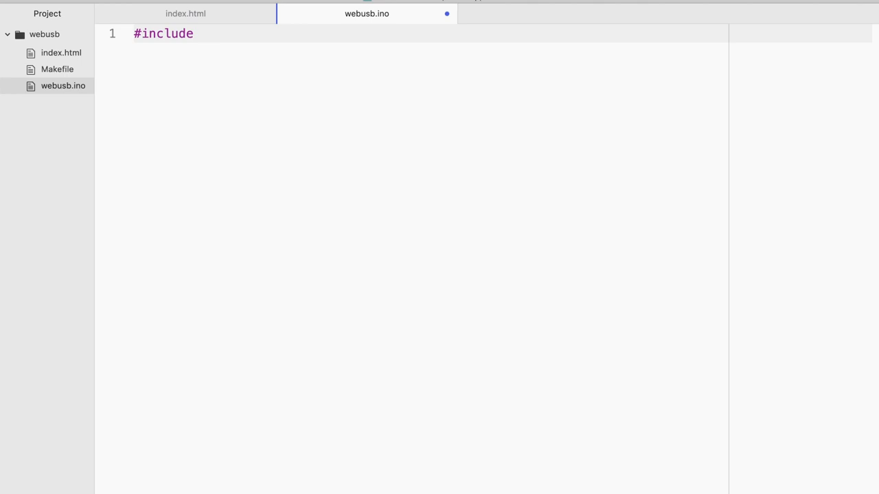
text(<WebUSB.h>)
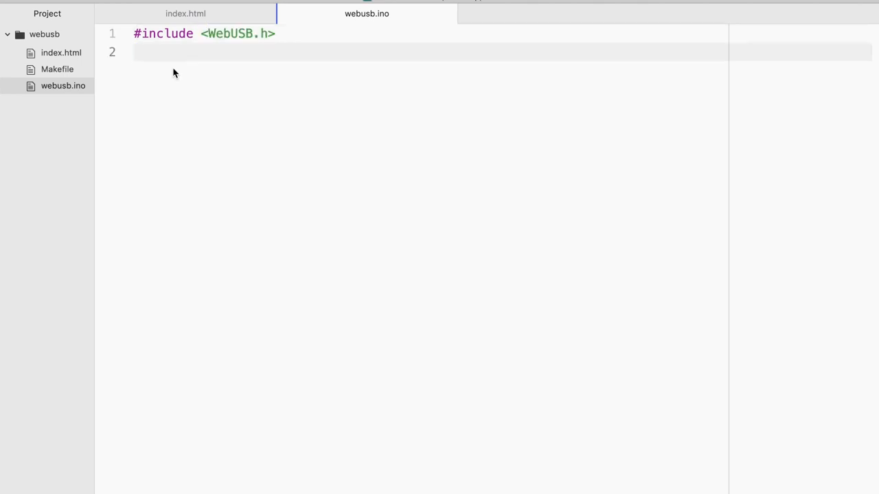
text(WebUSB WebUSBSerial(1, "webusb.github.io/arduino/demos/console");)
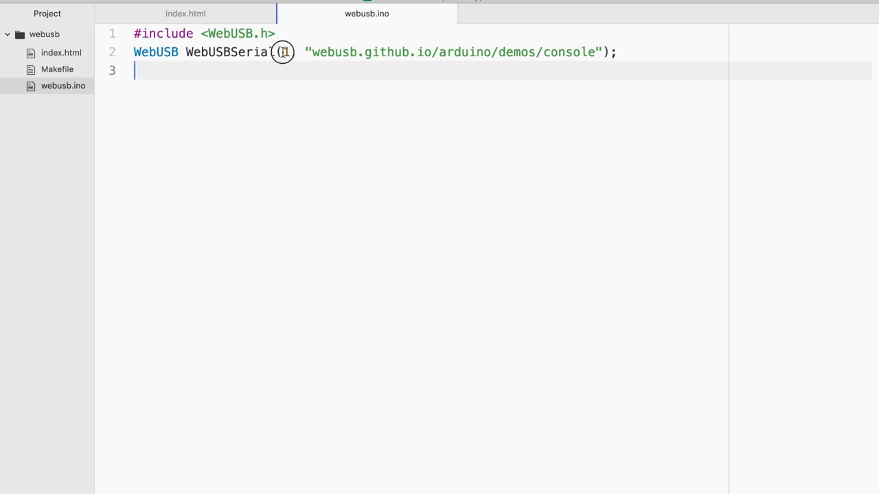
text(1,)
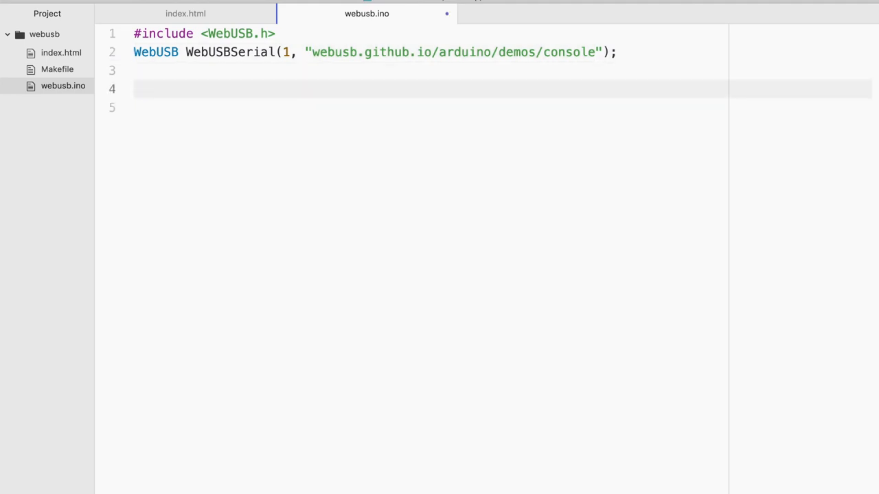
Add setup() and loop(), with setup calling WebUSBSerial.begin(9600).
text(void setup())
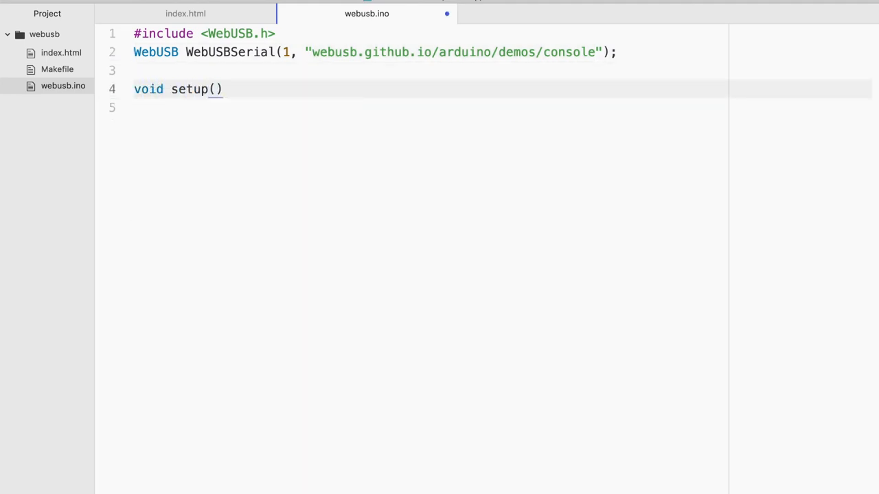
text({)
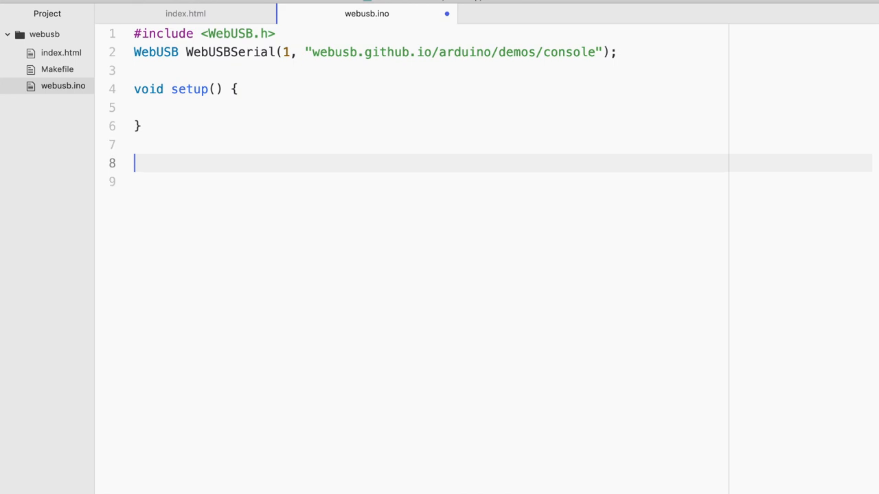
text(void loop)
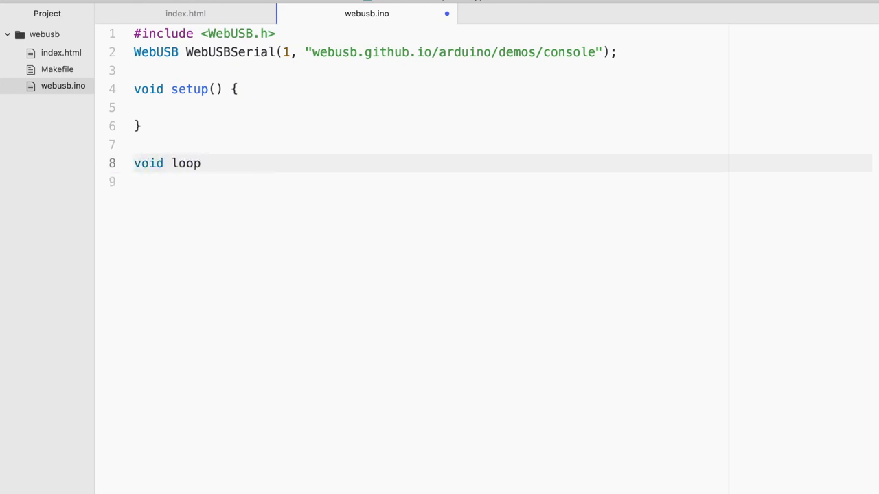
text(() {)
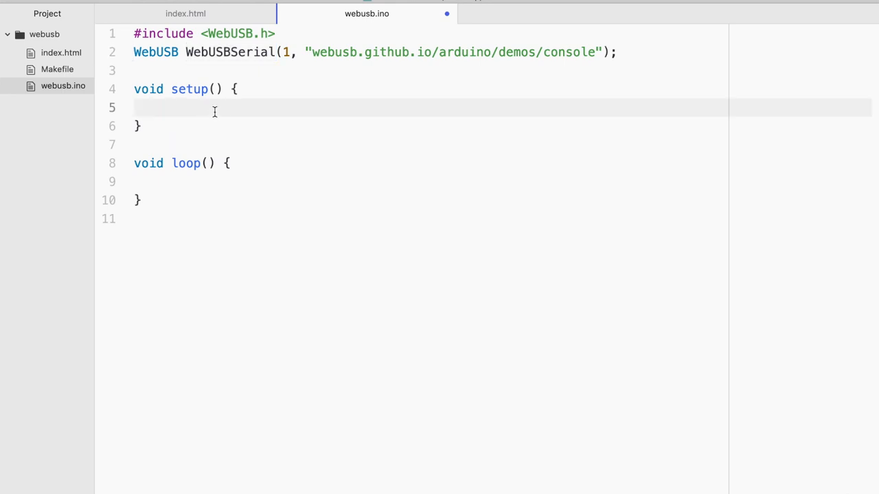
text(WebUSBSerial.beg)
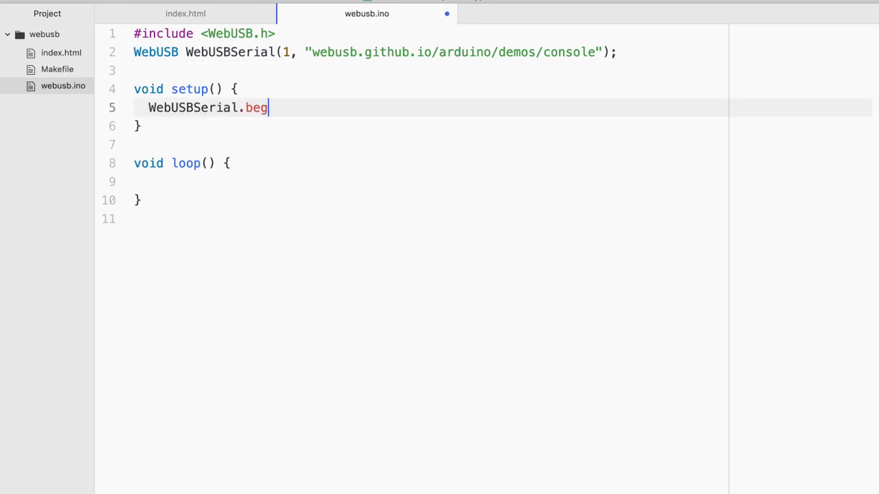
text(in(9600);)
text(while (!)
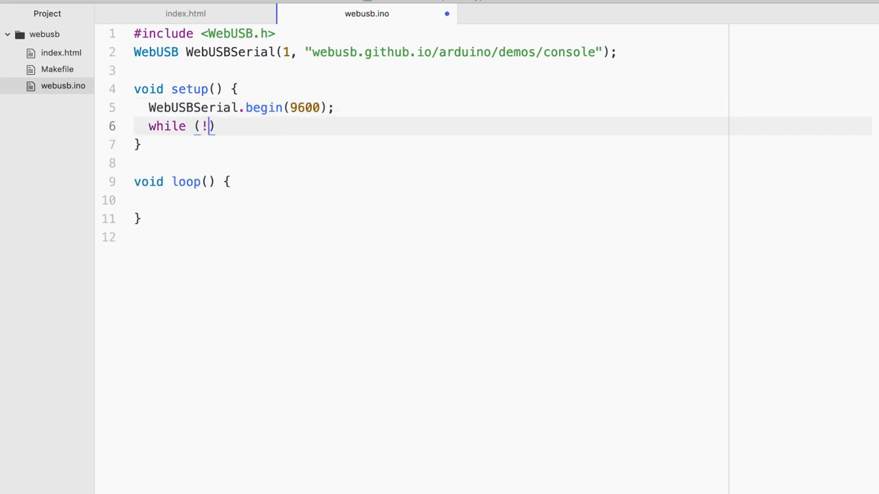
text(web)
text(delay(100);)
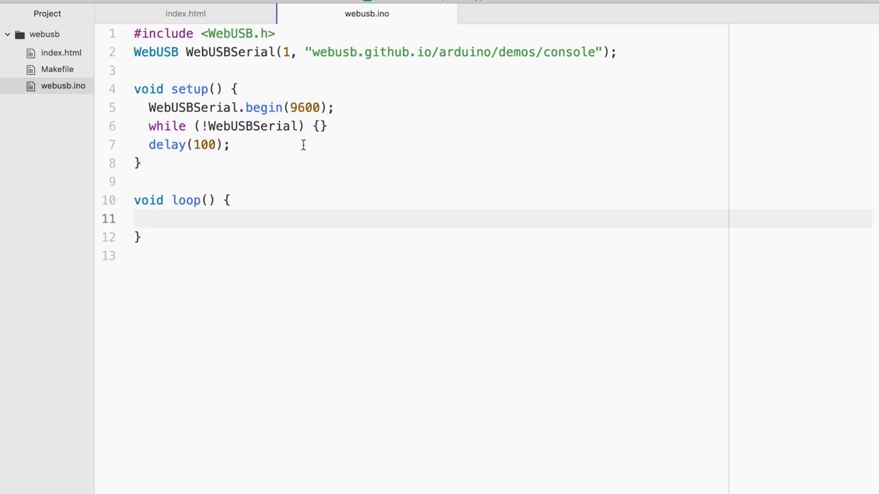
Write WebUSBSerial.write("Hello world to the browser!!") in loop and begin a WebUSBSerial.flush line.
text(Web)
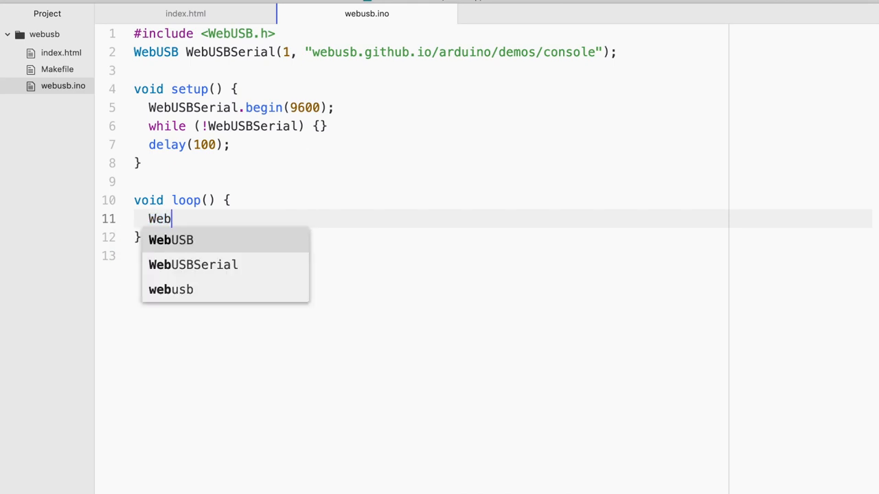
click(193, 264)
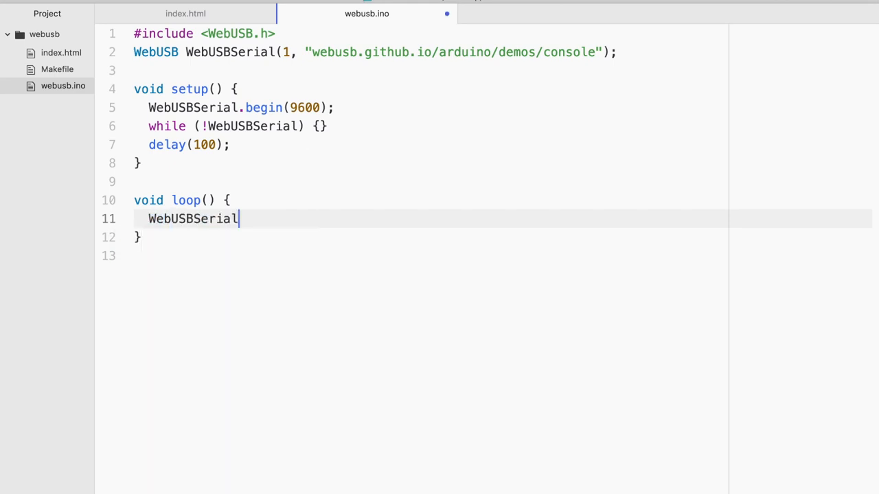
text(.write("H"))
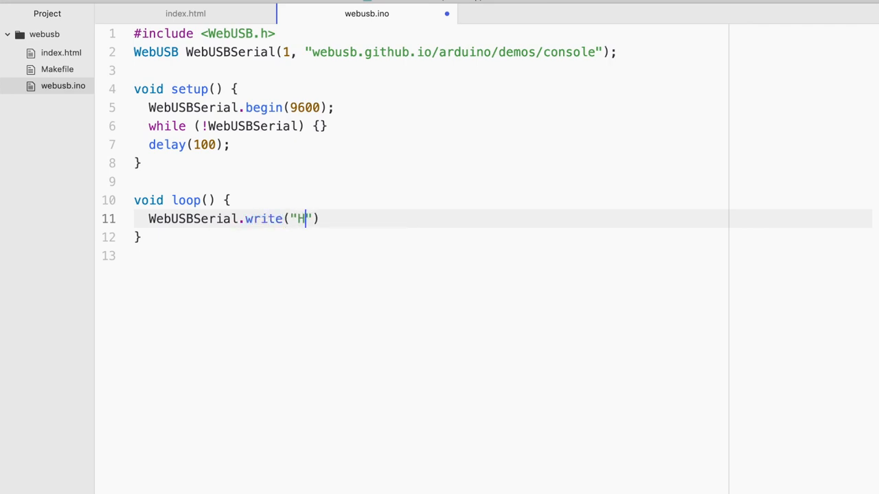
text(ello world to the)
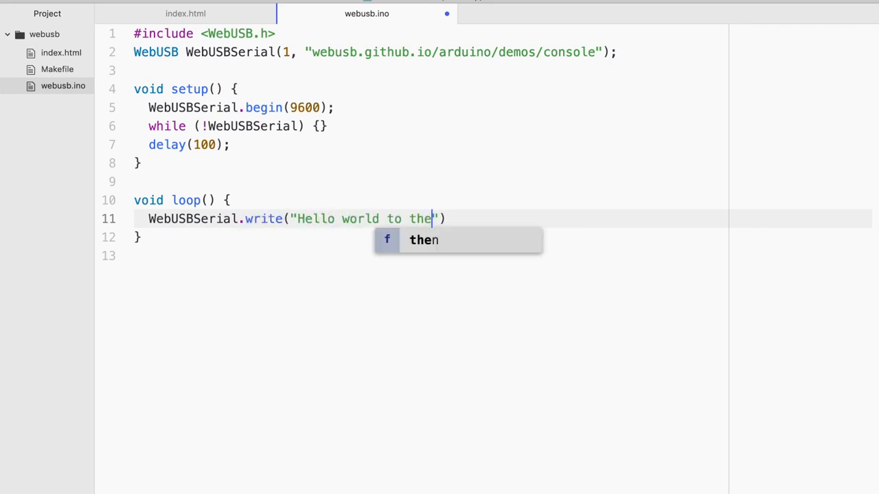
text(browser)
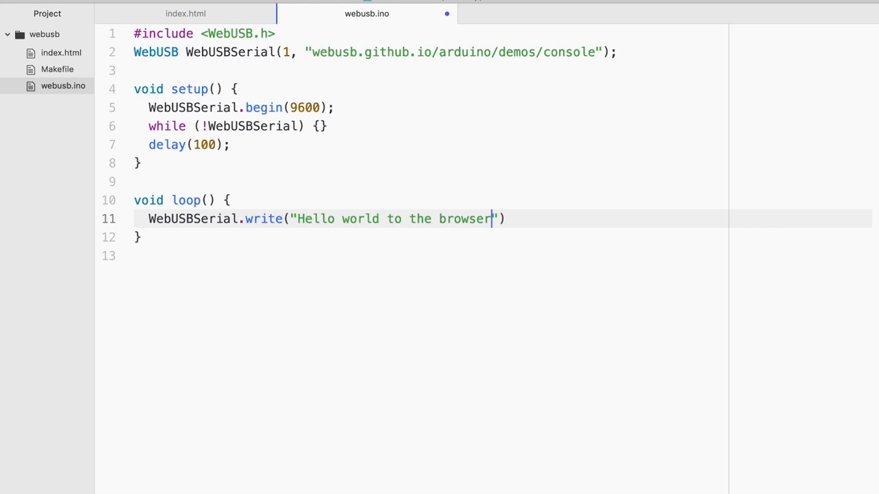
text(!!)
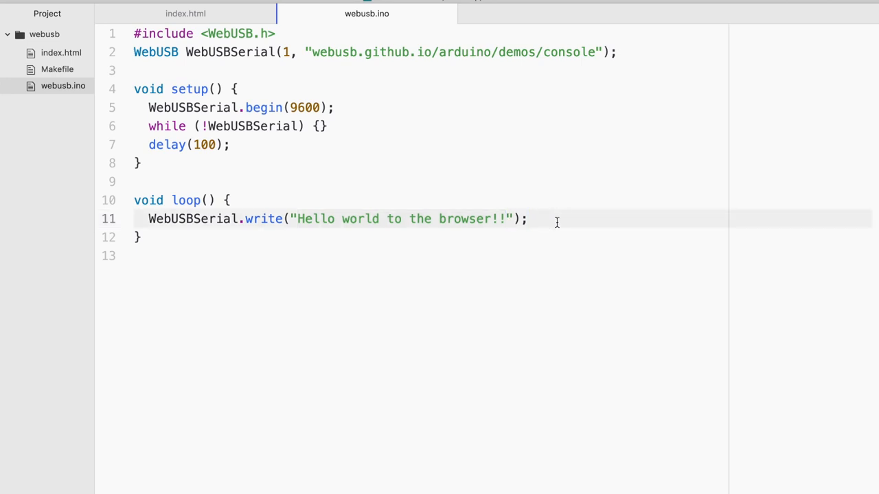
text(WebUSBSerial)
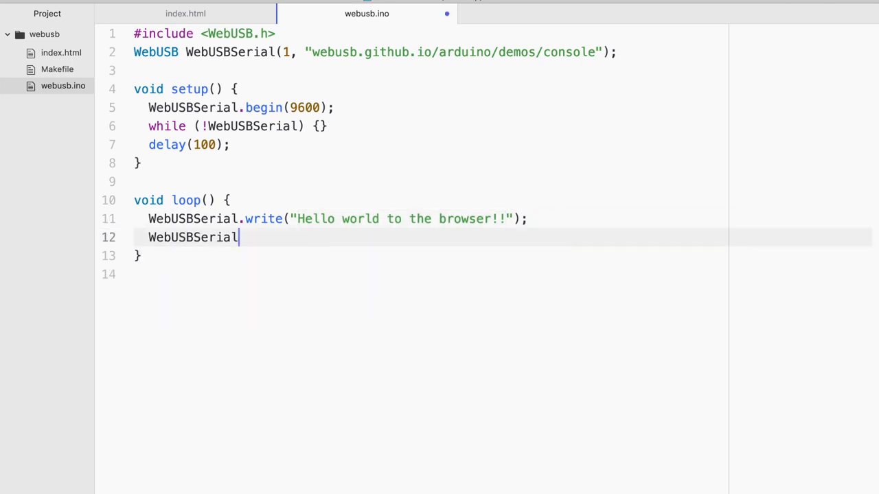
text(.flush)
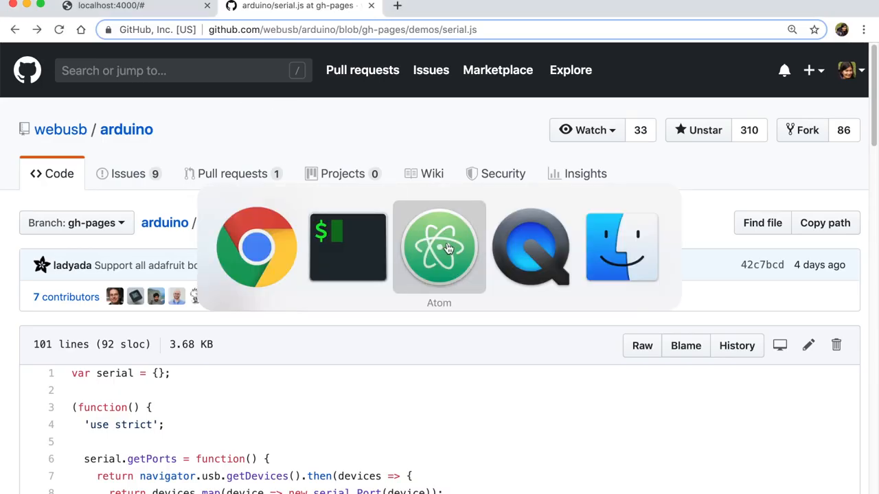
Open index.html and review the requestDevice filter and productId logging code.
click(439, 247)
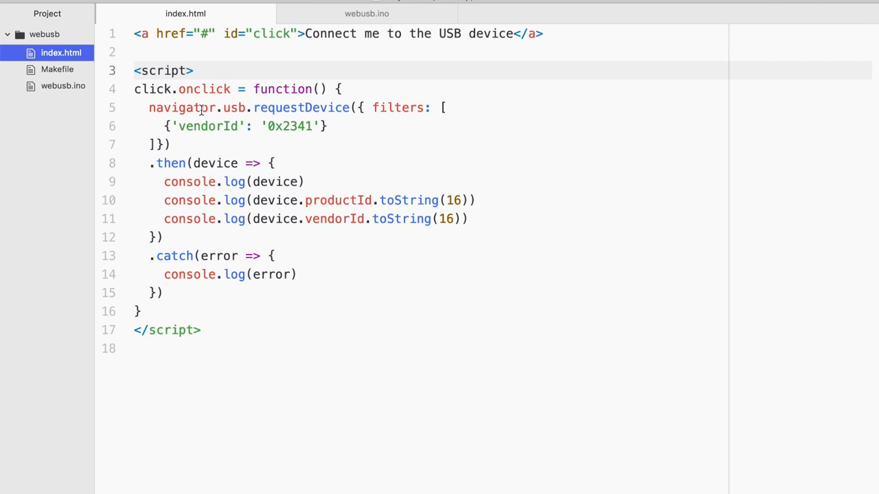
click(319, 200)
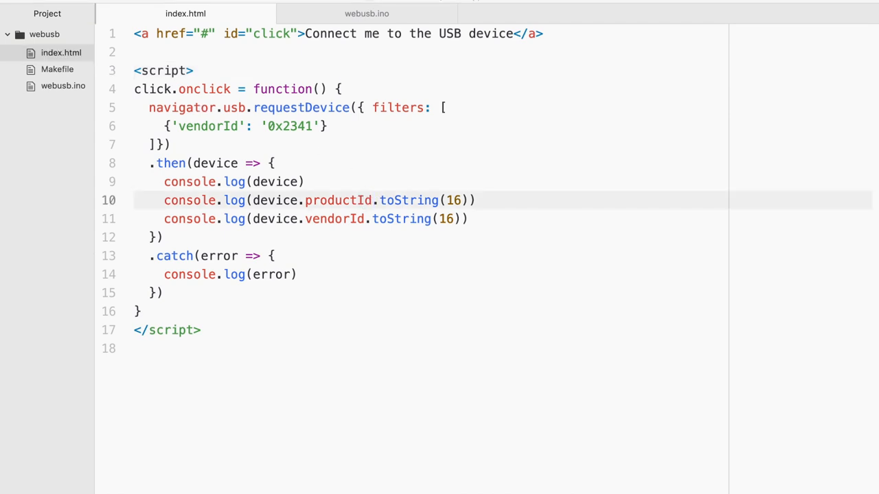
click(275, 108)
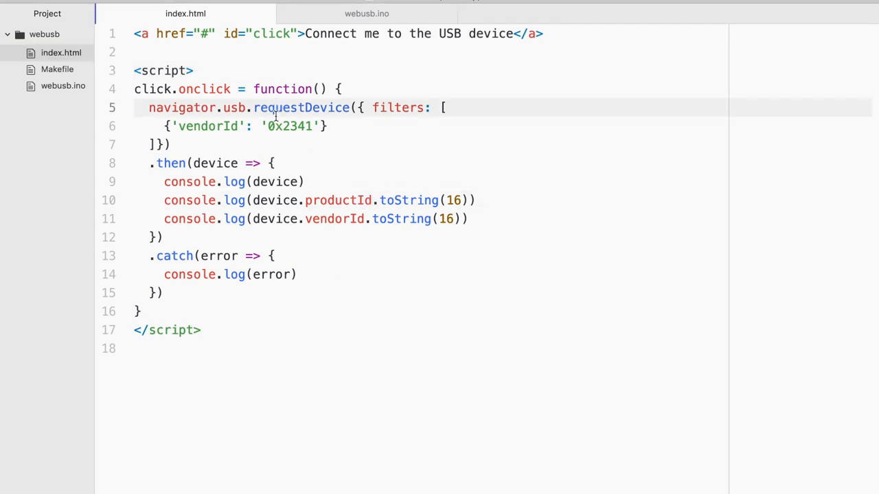
text(!)
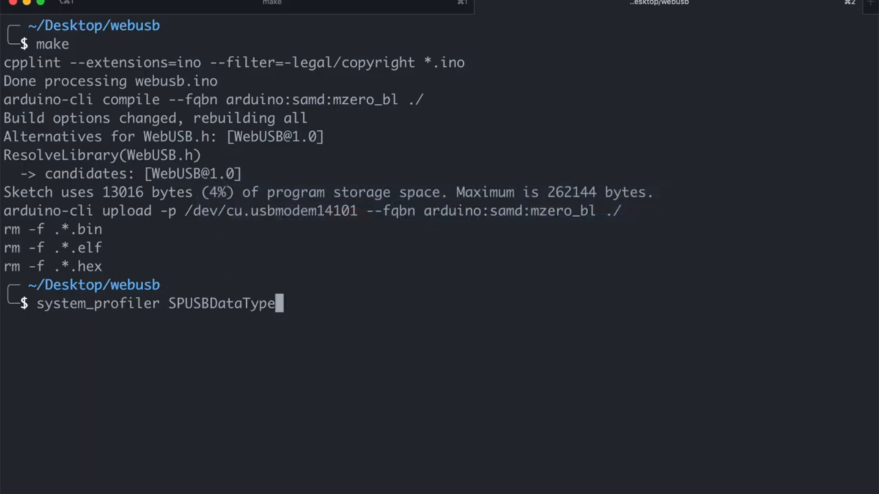
Run system_profiler SPUSBDataType to find the Arduino M0 with vendor ID 0x2a03.
key(Return)
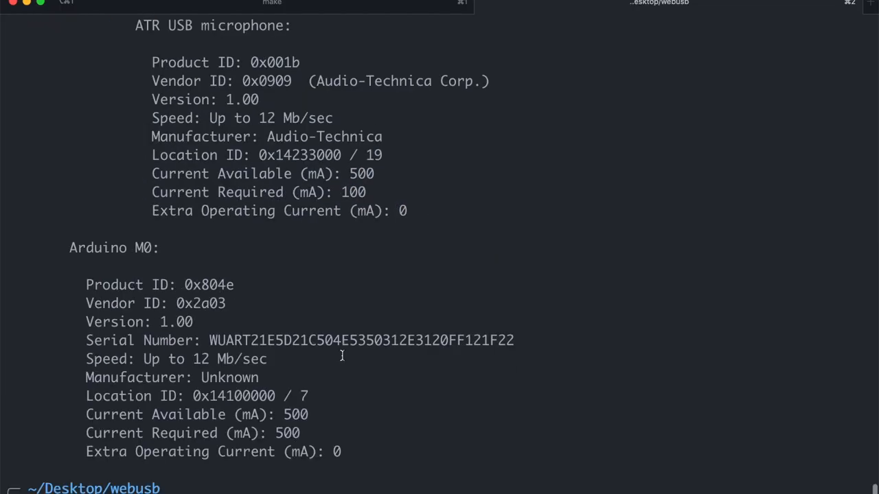
mouse_move(216, 424)
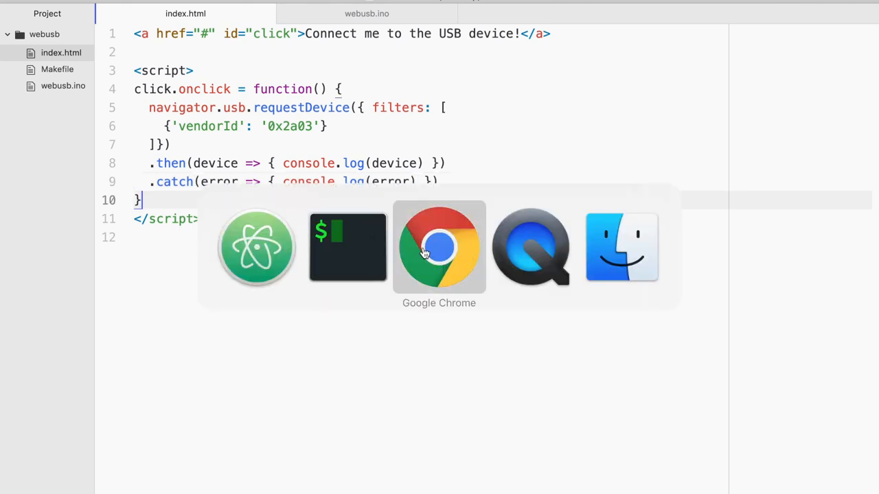
Scroll through the webusb arduino demo serial.js on GitHub and copy its code.
click(439, 247)
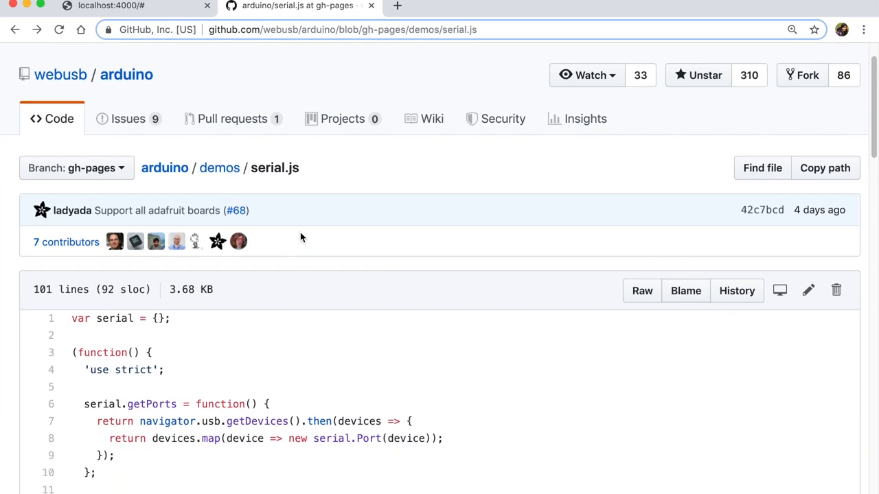
scroll(down, 3)
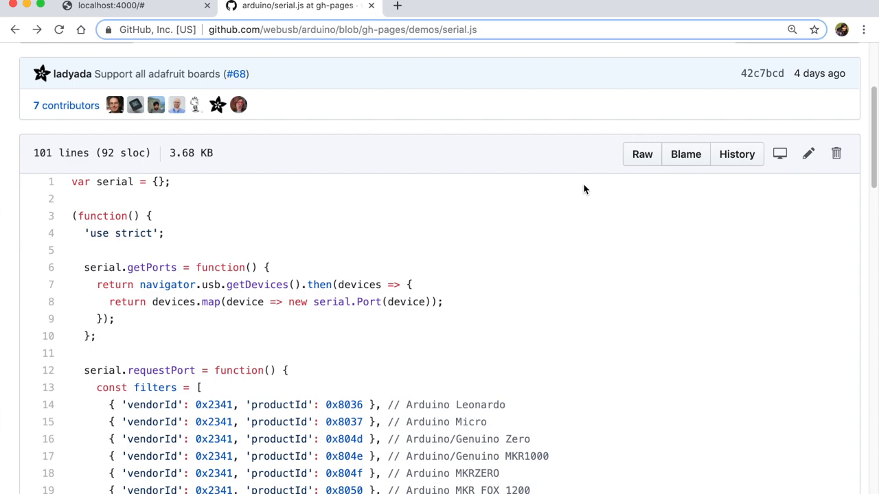
click(642, 154)
text(serial.j)
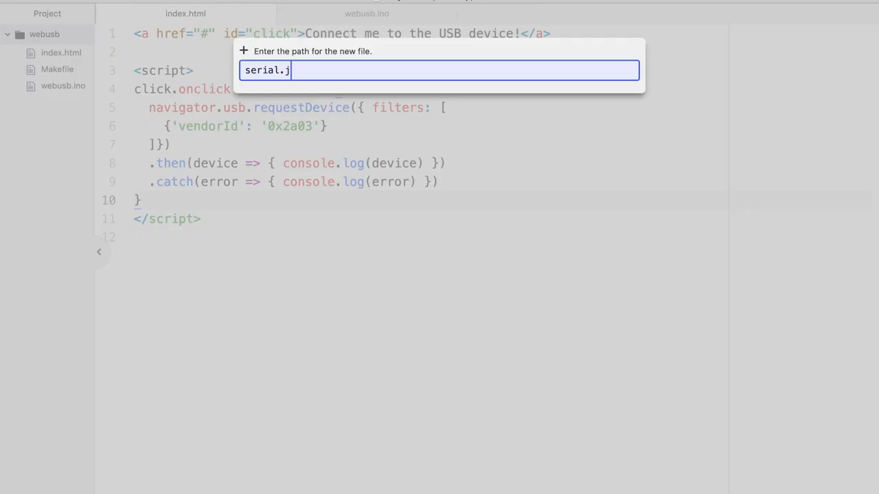
Create serial.js and load it in index.html with <script src="serial.js"></script>.
key(Return)
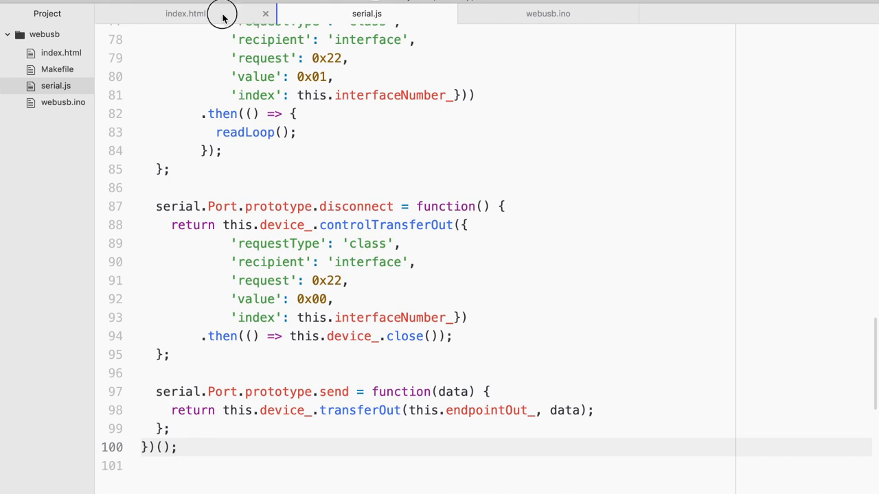
click(185, 13)
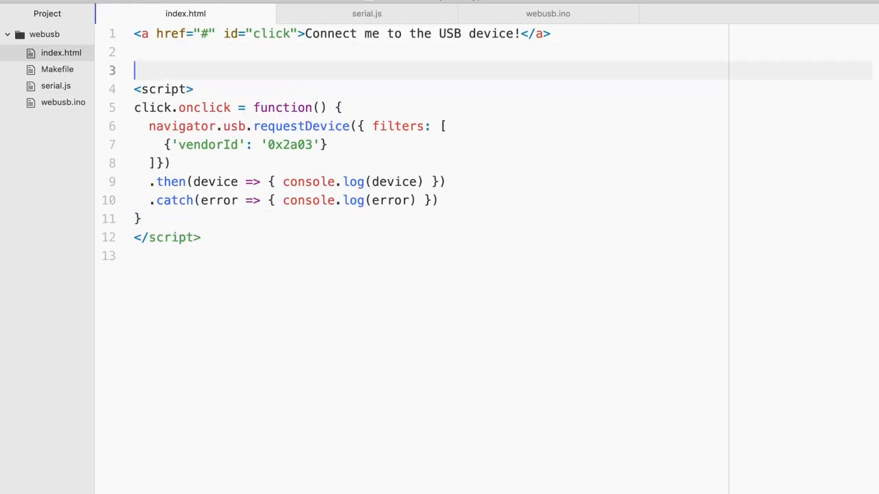
text(script)
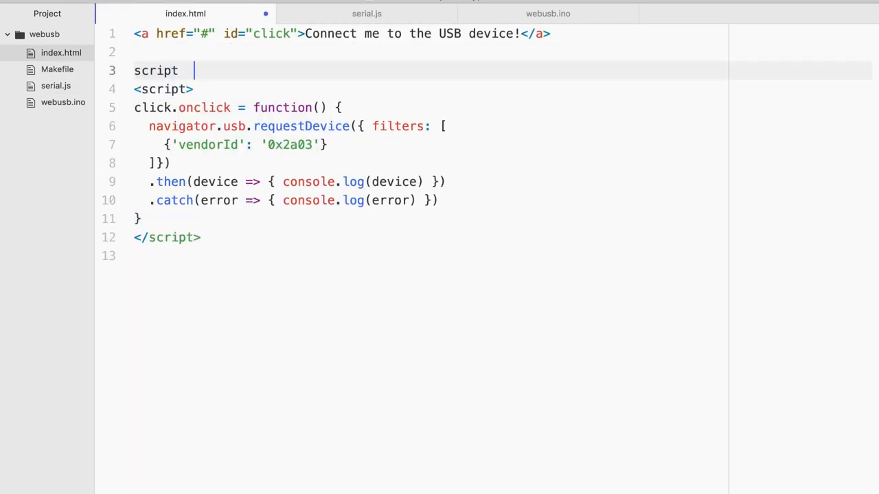
text(<script src="serial.js"></script>)
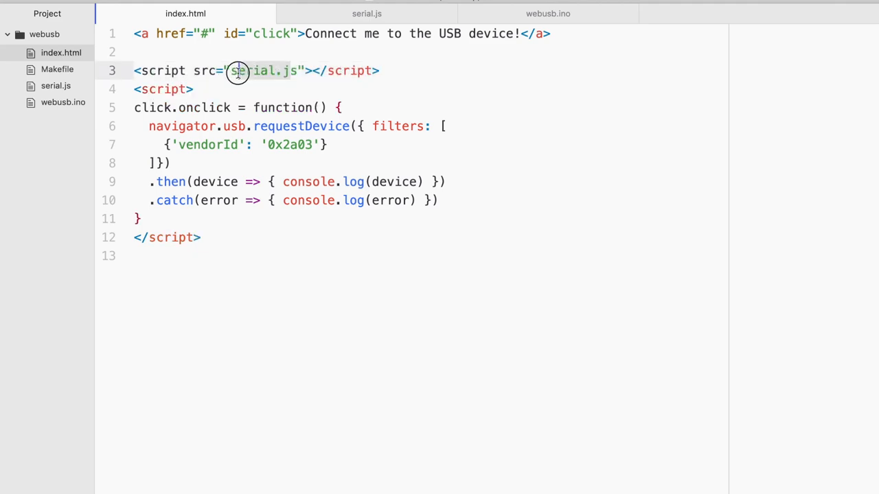
click(367, 13)
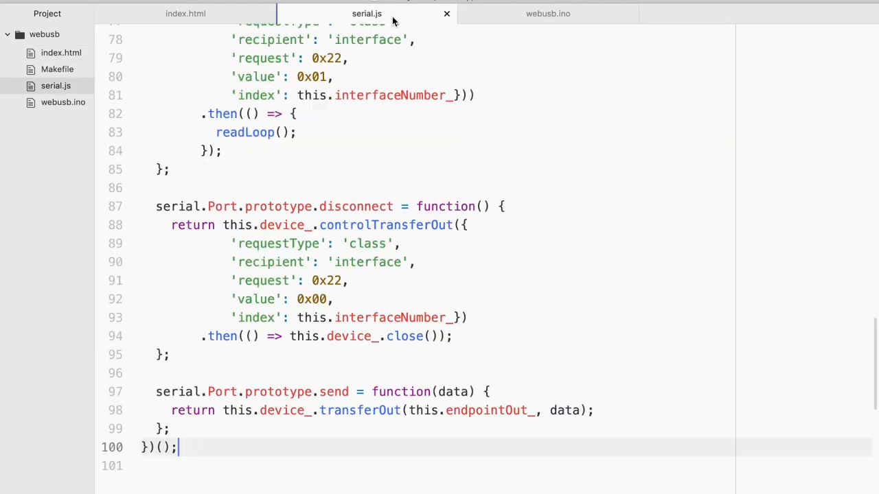
Remove the extra filter line so requestPort filters only by vendorId 0x2a03.
scroll(up, 3)
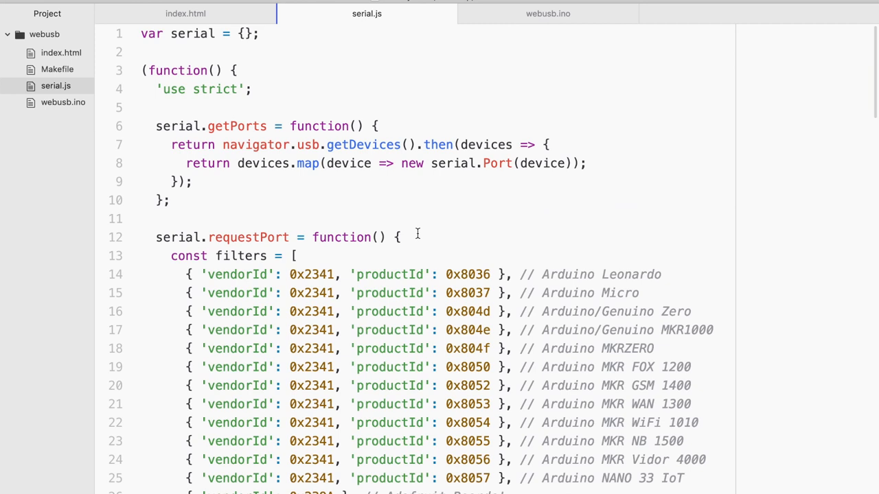
scroll(down, 3)
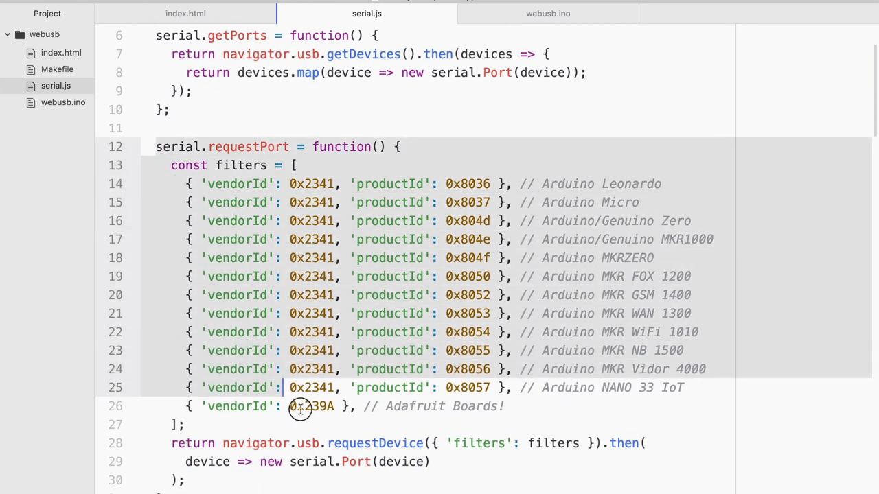
scroll(down, 3)
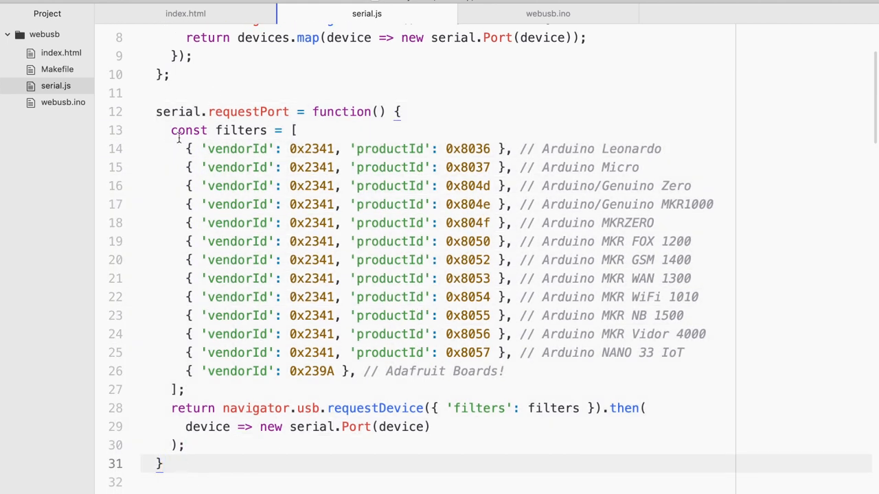
click(185, 13)
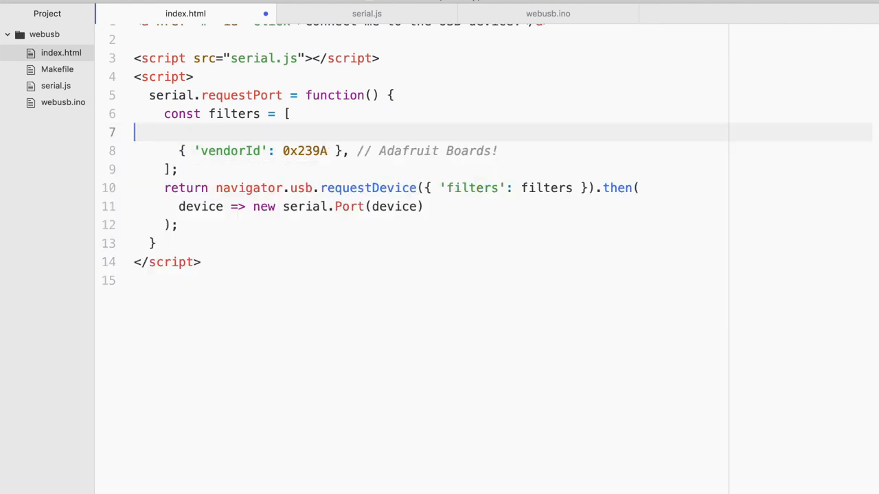
key(Backspace)
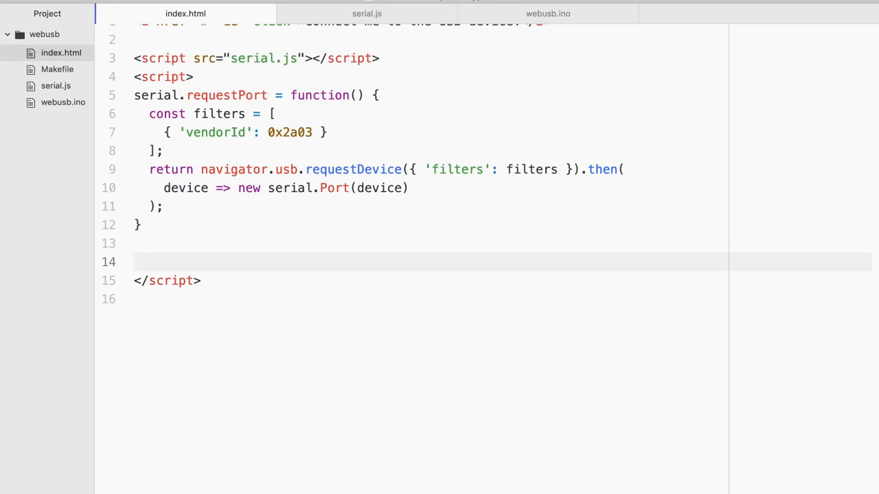
mouse_move(247, 274)
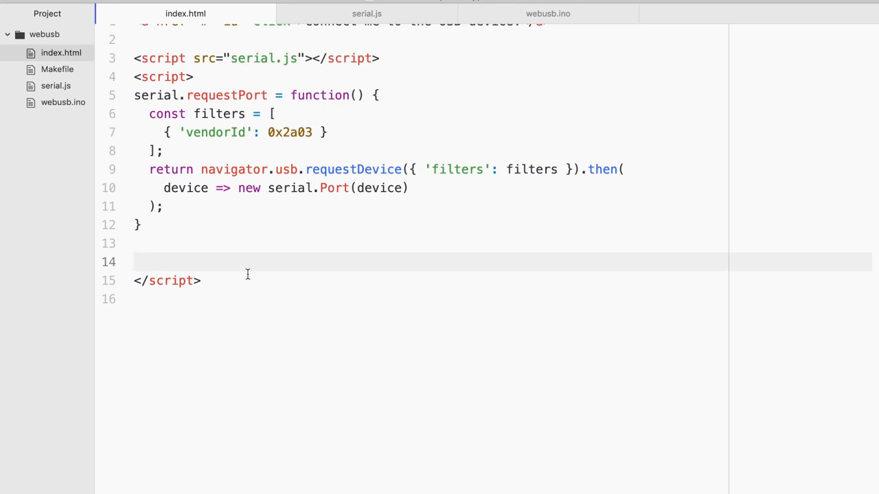
Declare var port and add a connect-link click listener that resets textContent when a port exists.
text(var port)
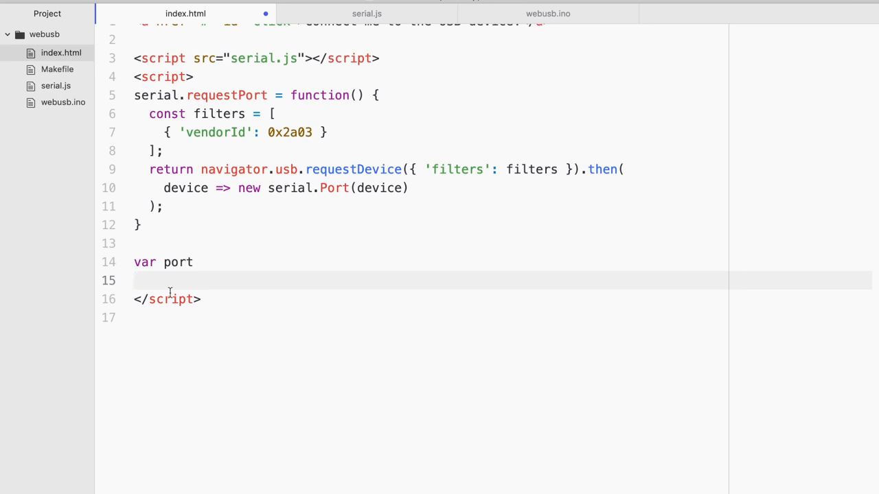
text(var connectButton = document.getElementById('click)
text(connectButton.)
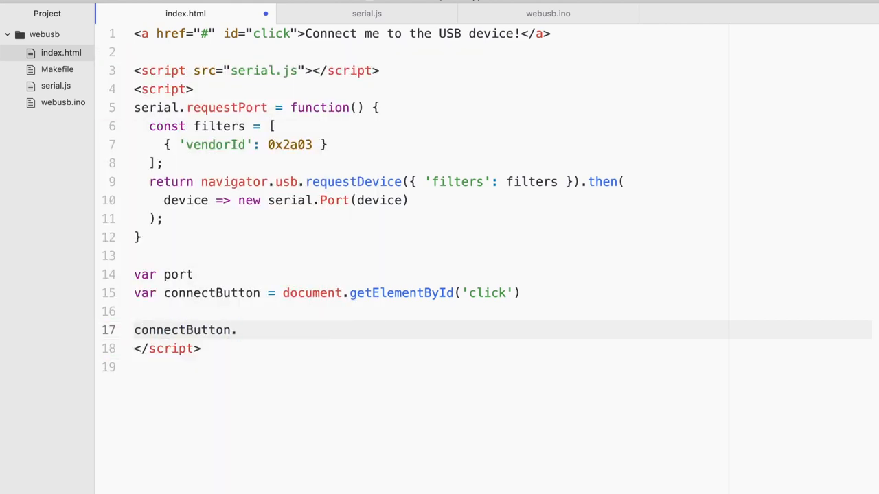
text(addEventListener('click', function() {)
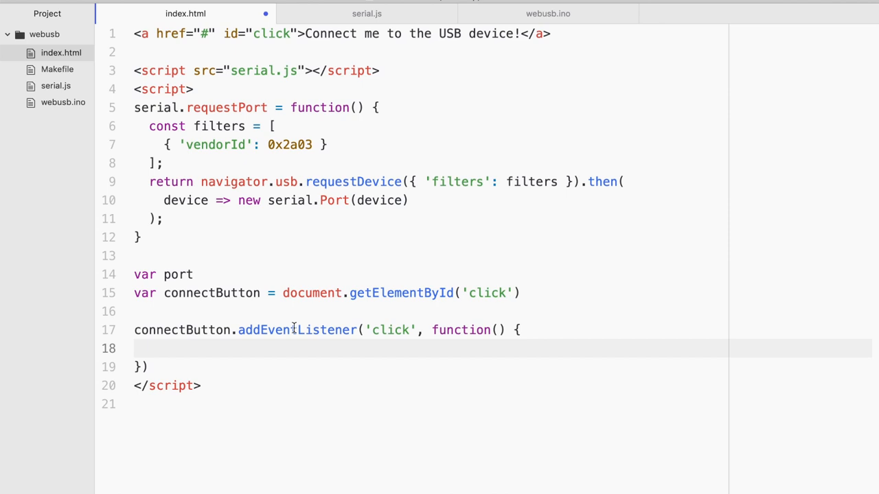
text(if ())
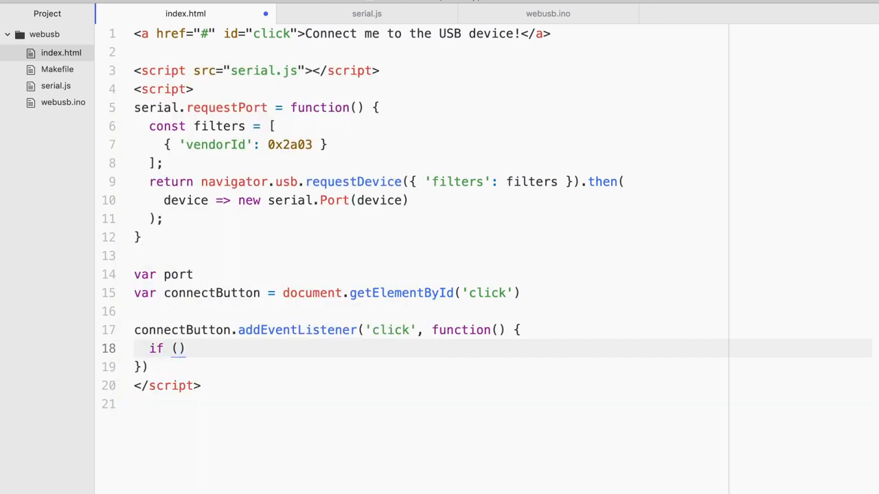
text(port) {)
text(} else)
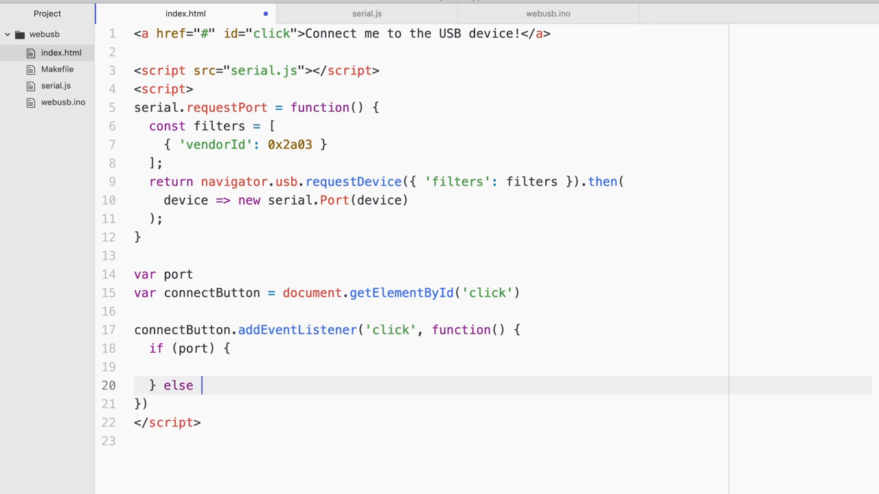
text(connectButton)
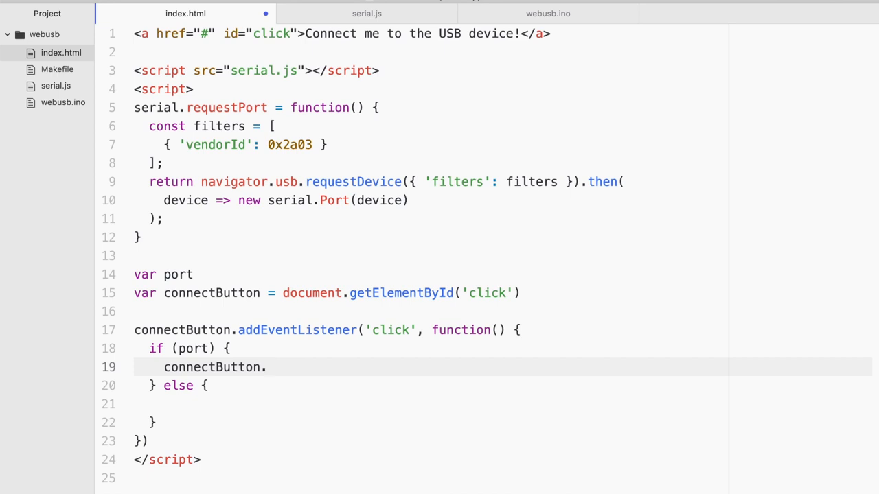
text(.textContent = 'Connect)
text(port.)
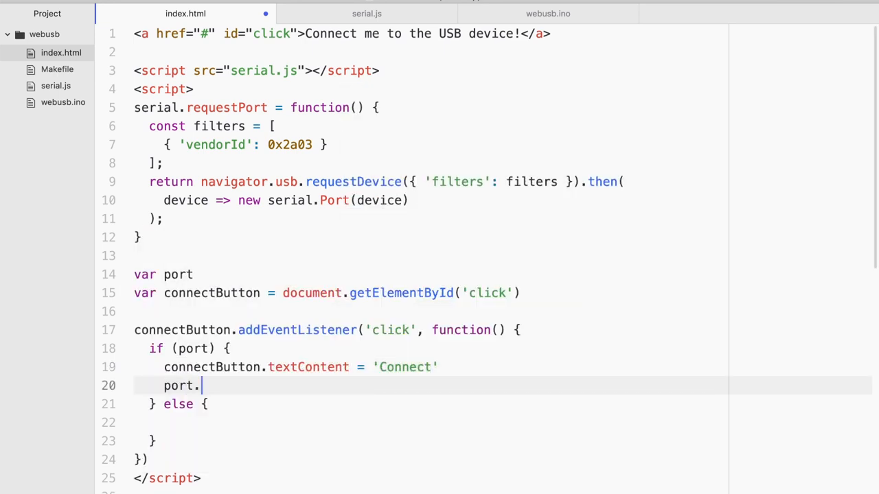
text(dis)
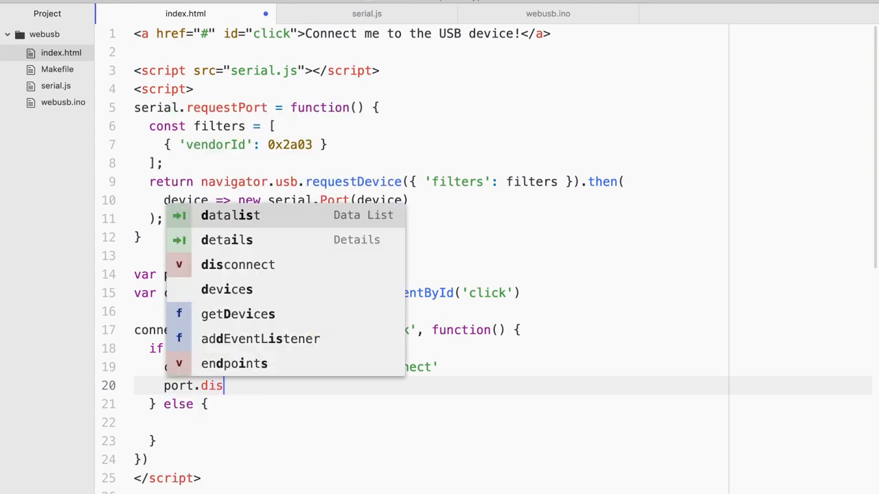
click(367, 13)
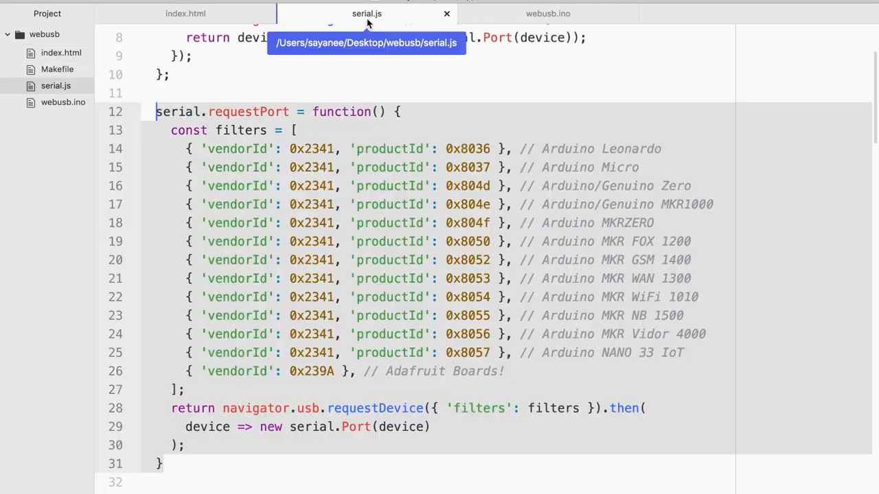
Fold serial.js's port helper, connect, disconnect and send functions, then return to index.html's handler.
scroll(up, 3)
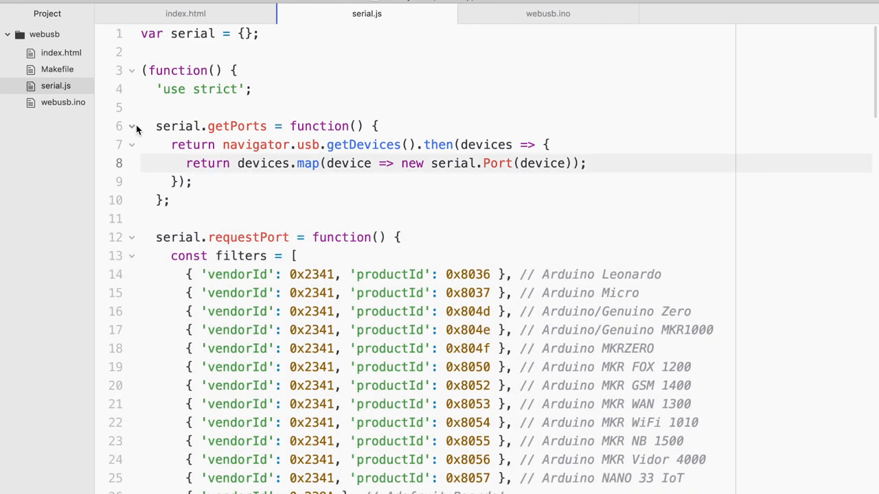
click(131, 126)
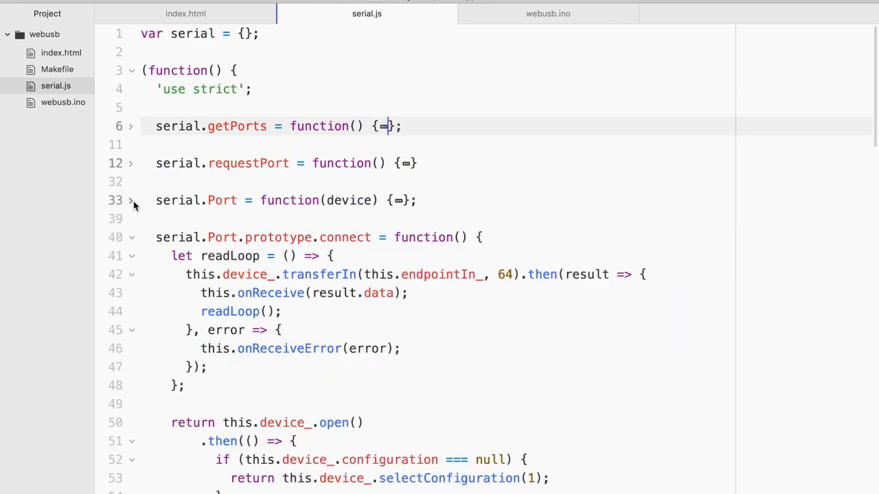
click(131, 237)
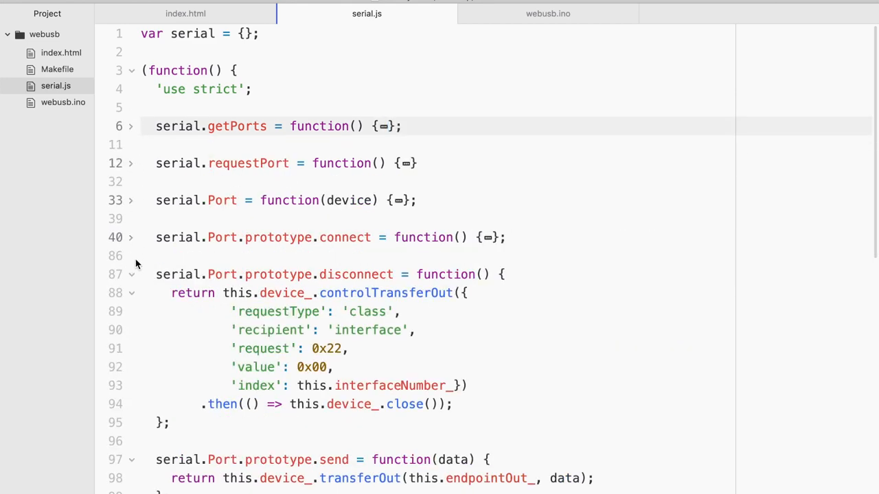
click(131, 274)
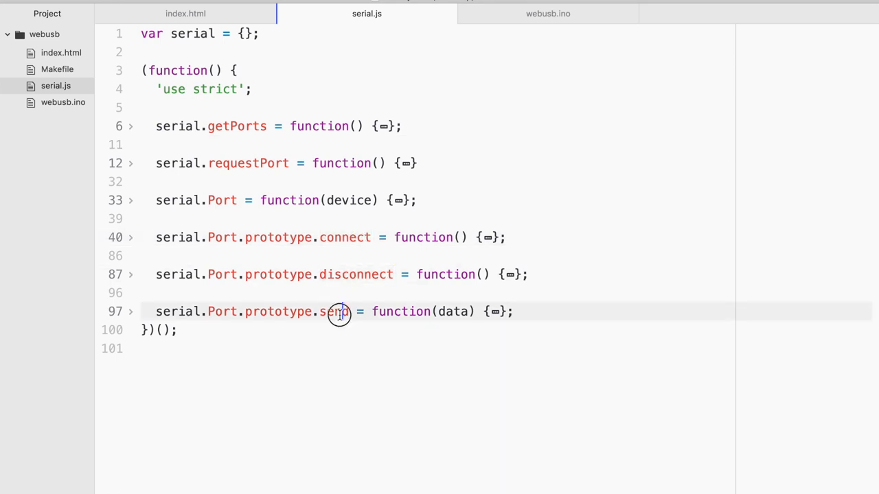
click(184, 13)
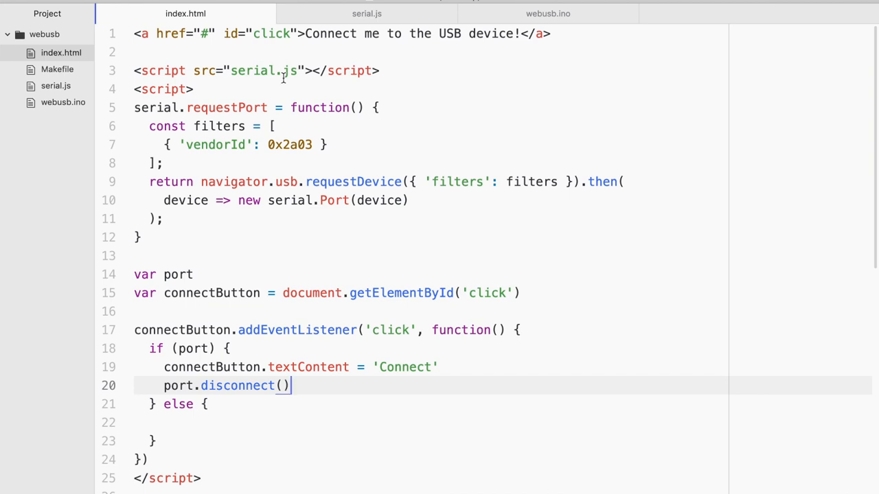
click(367, 13)
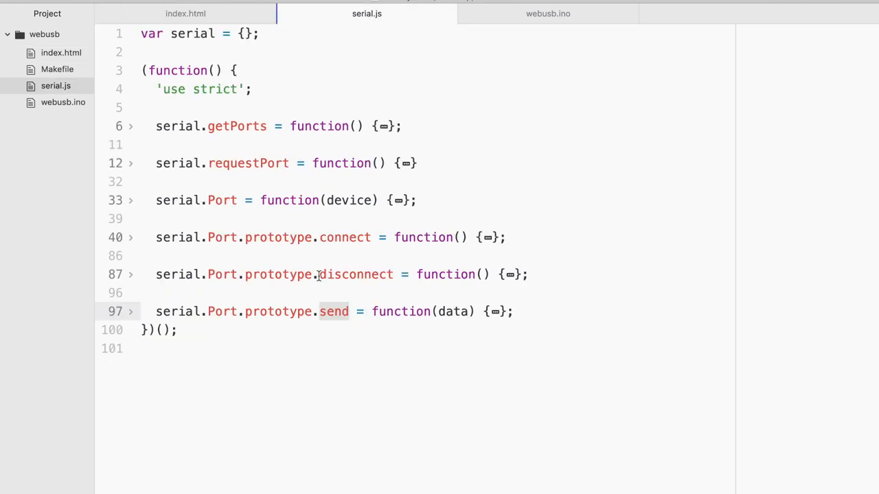
click(186, 13)
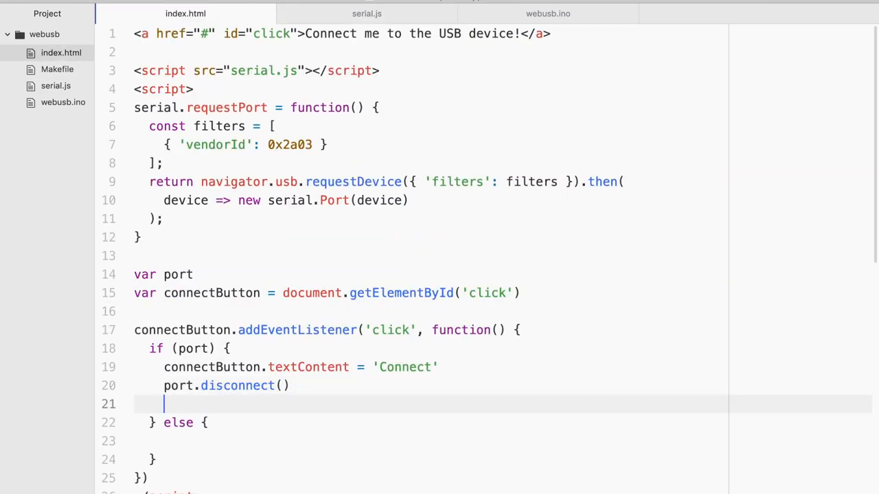
Set port = null on disconnect and call serial.requestPort() in the else branch.
text(port = null)
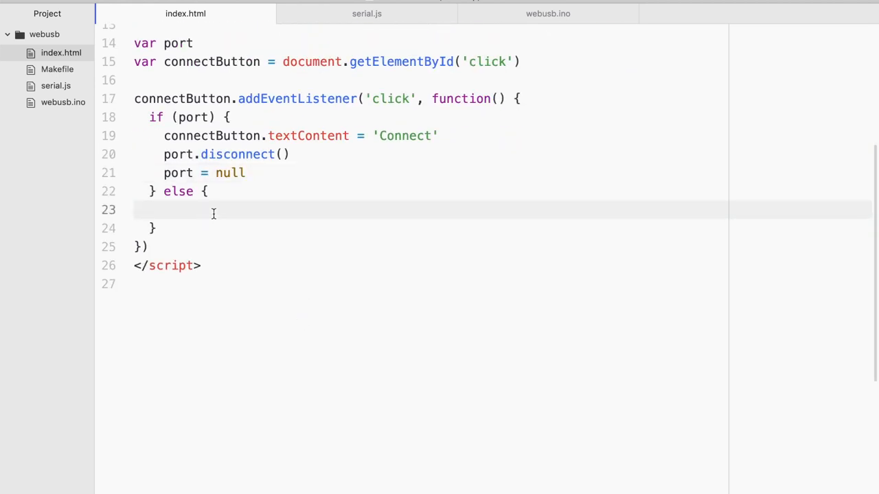
click(137, 209)
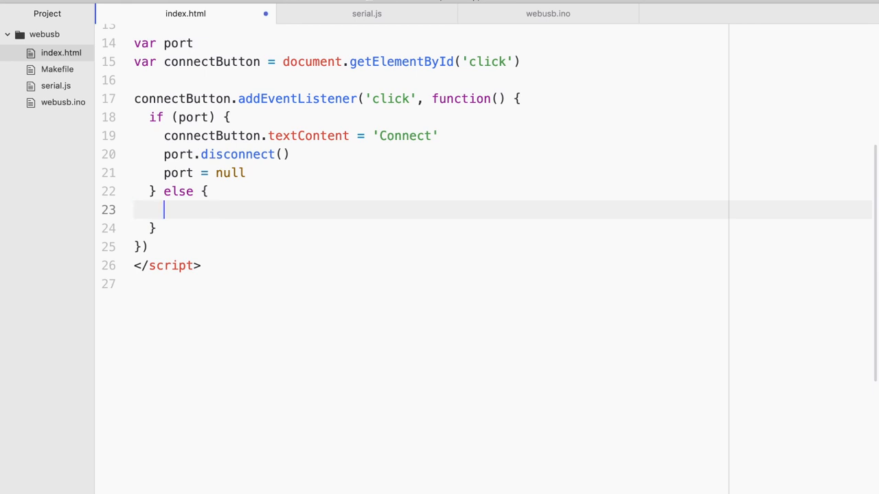
text(serial.)
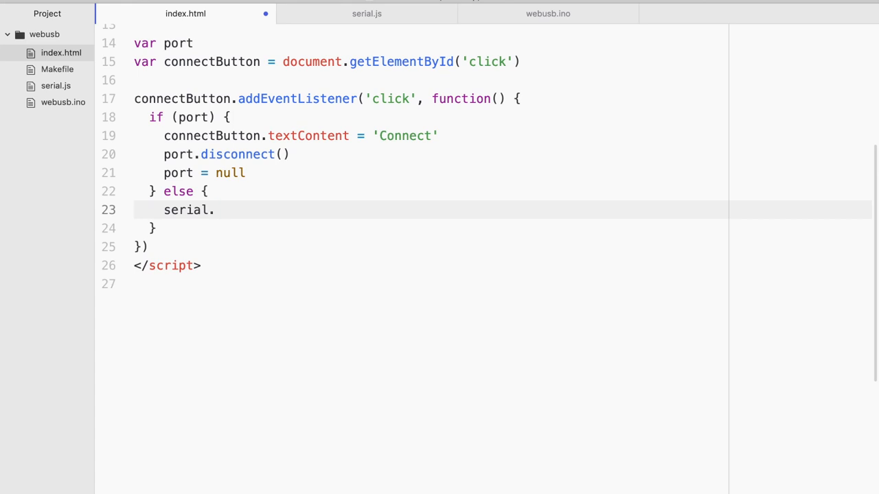
text(requestPort().then)
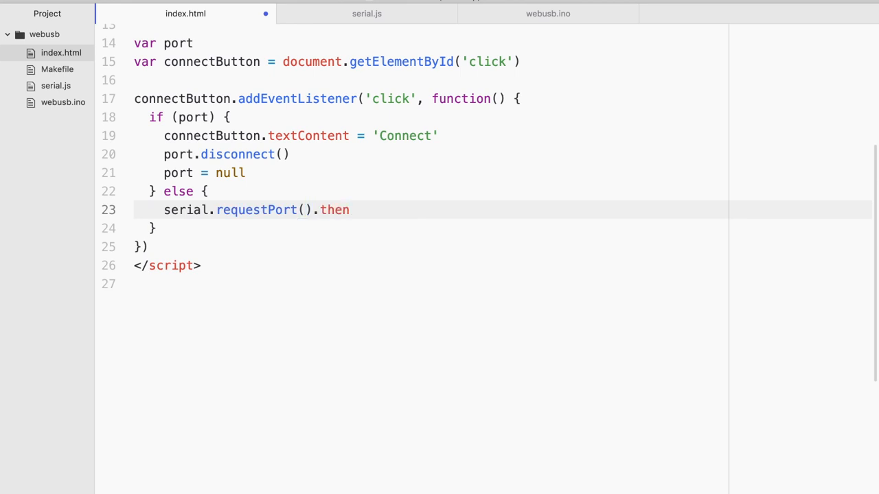
text((selected))
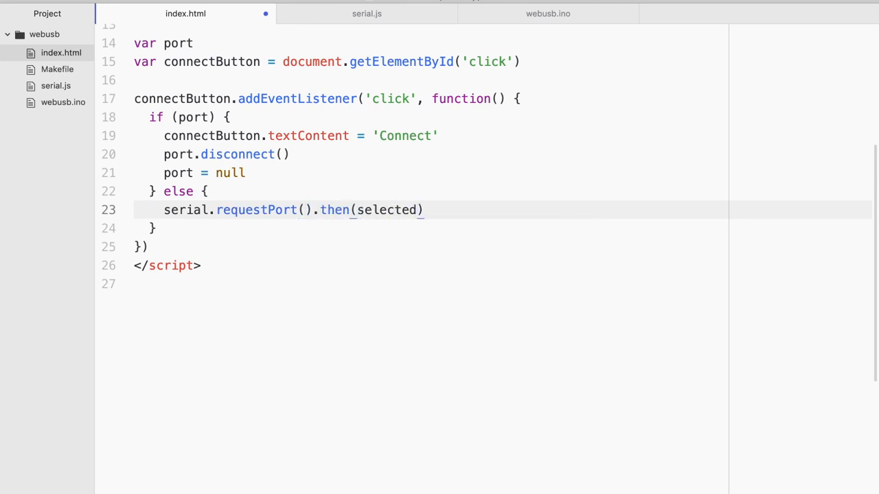
text(Port => {)
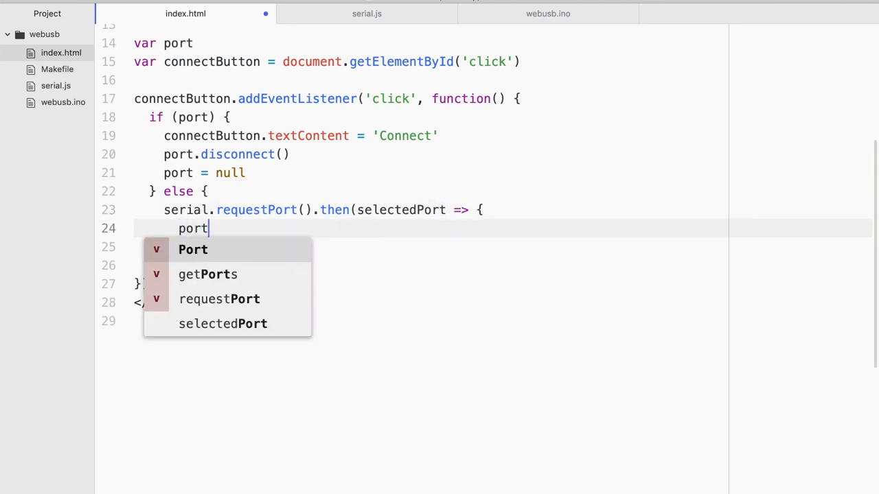
text(= selectedPort)
text(port.connect())
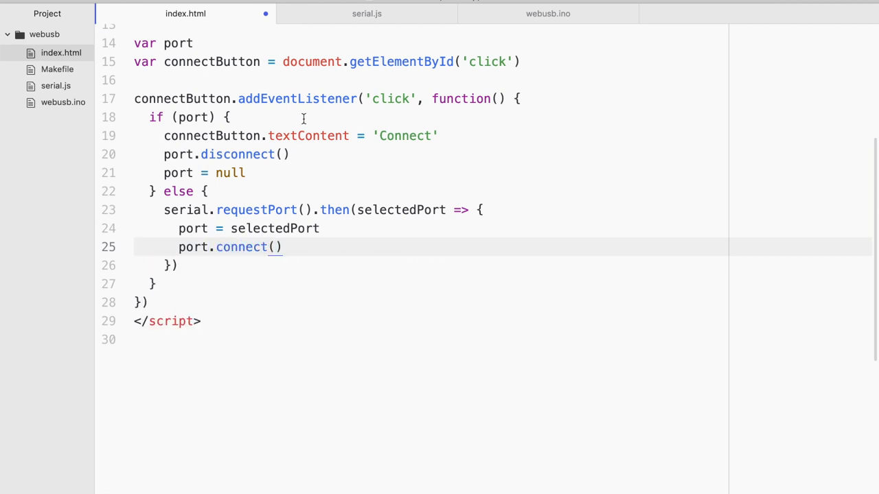
After checking serial.js's connect function, relabel the button 'Disconnect' and start port.onReceive.
click(367, 13)
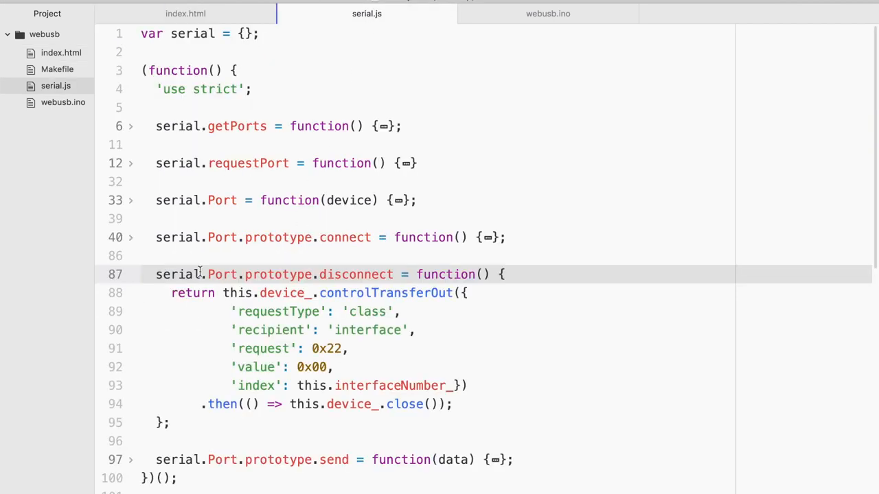
click(130, 237)
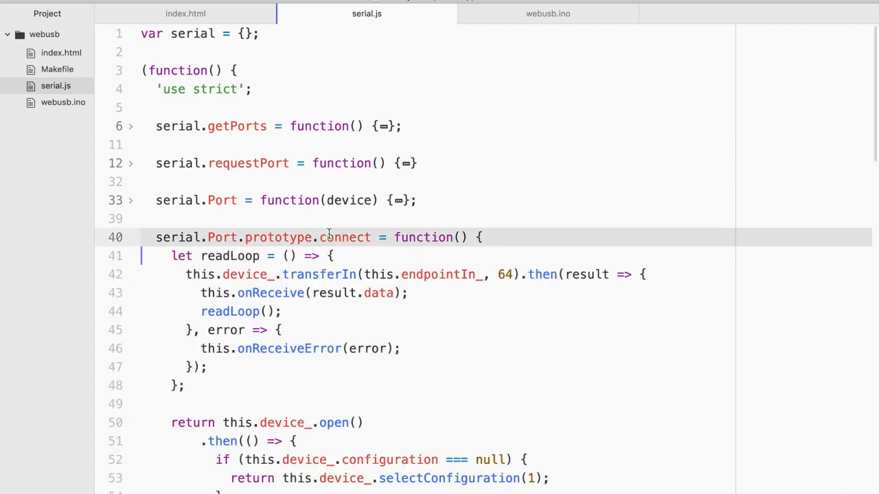
click(185, 13)
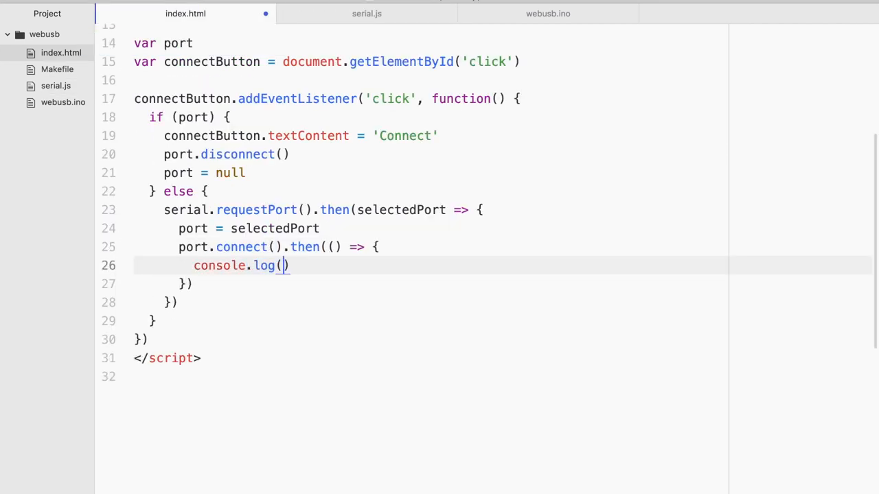
text('Connected')
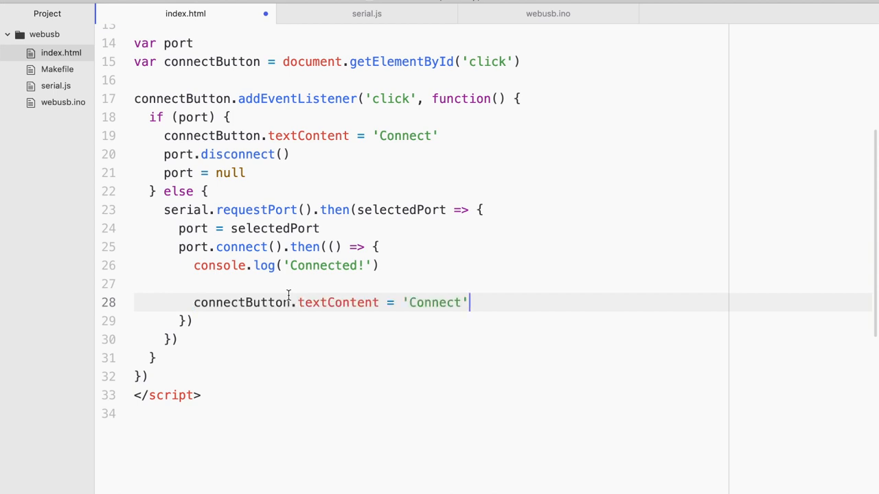
text(D)
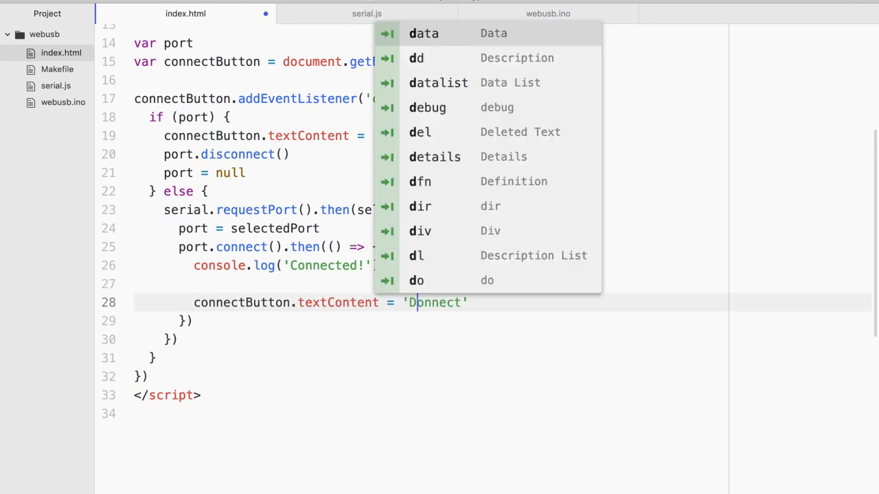
text(por)
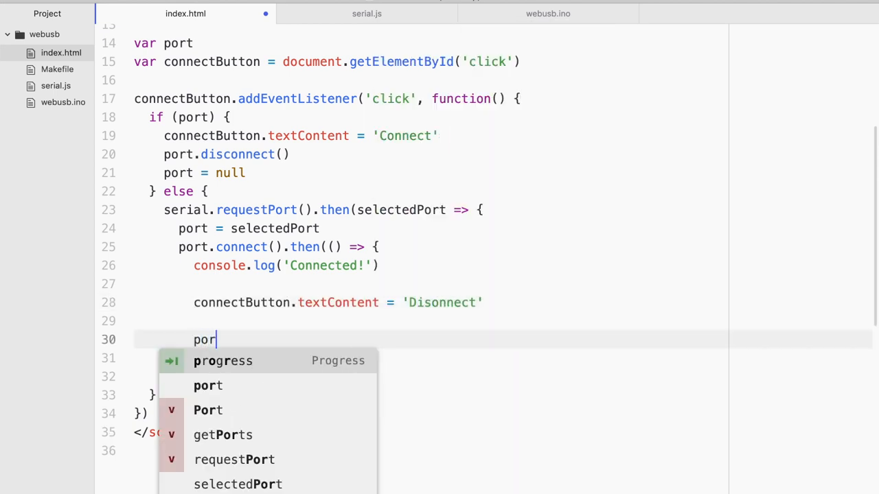
text(t.onReceive = data => { console.log()
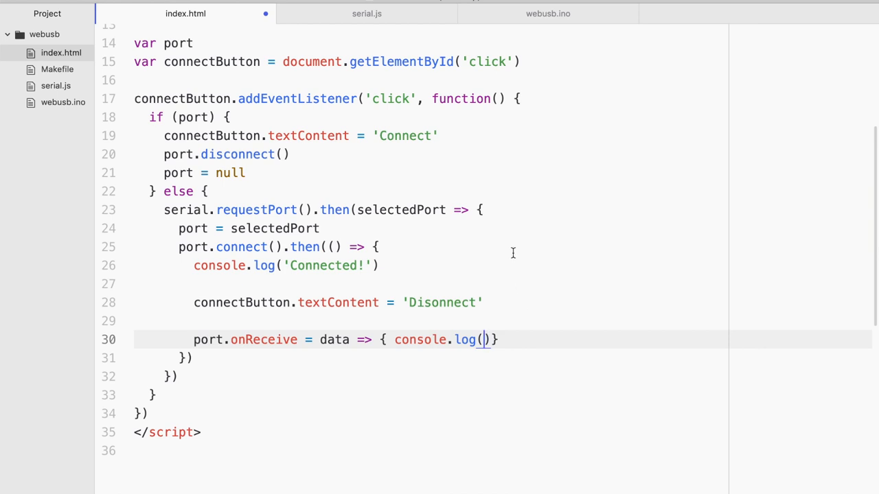
Add a textDecoder variable and log textDecoder.decode(data) for received data.
scroll(up, 3)
text(var)
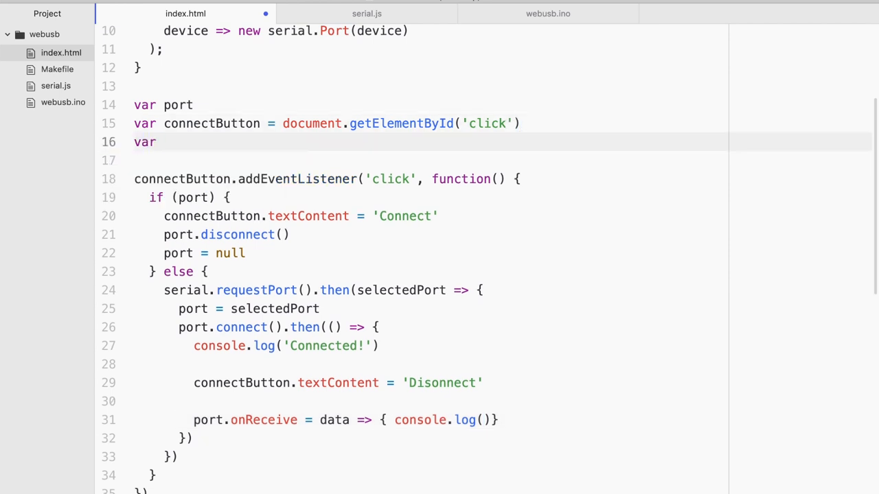
text(textDe)
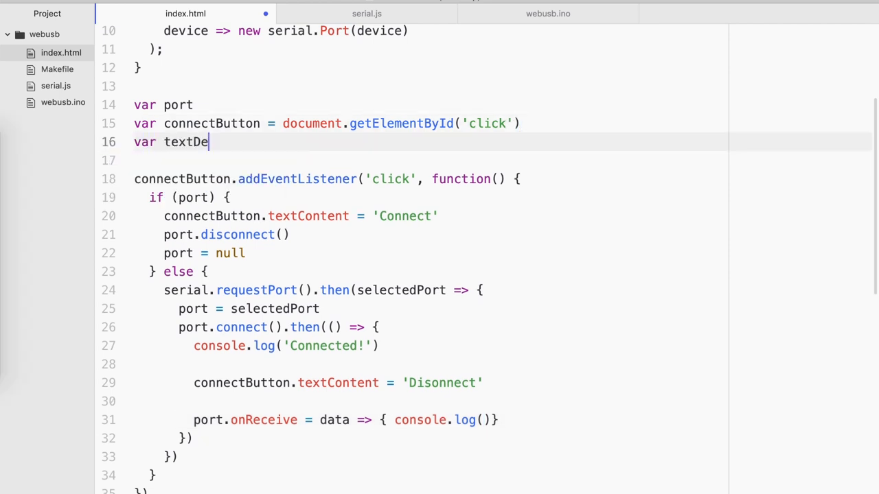
text(coder = new TextDecoder()
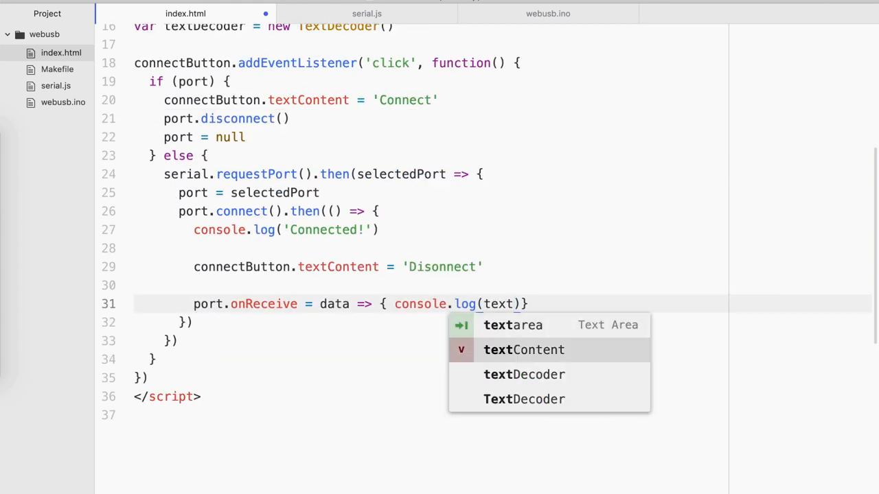
click(524, 374)
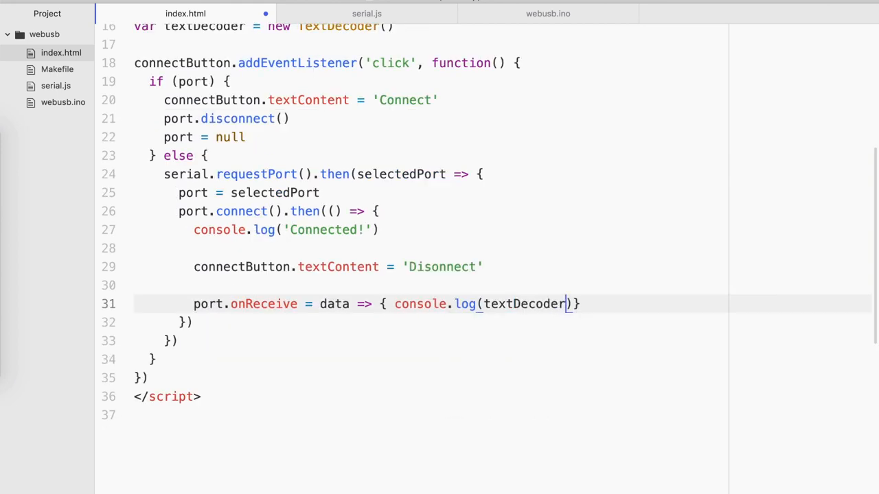
text(.decode())
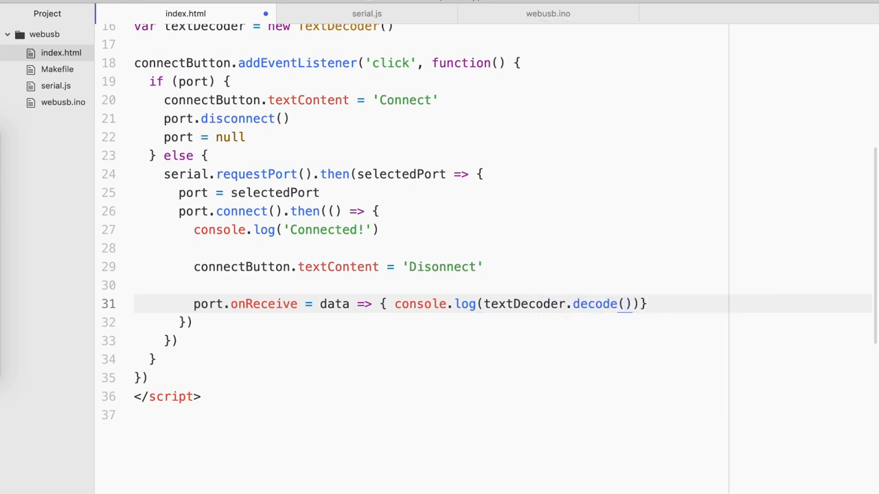
text(data)
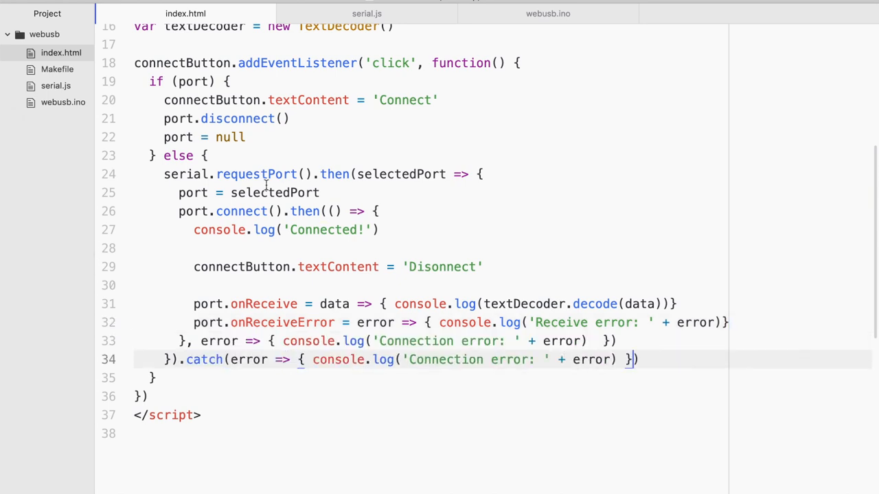
scroll(up, 3)
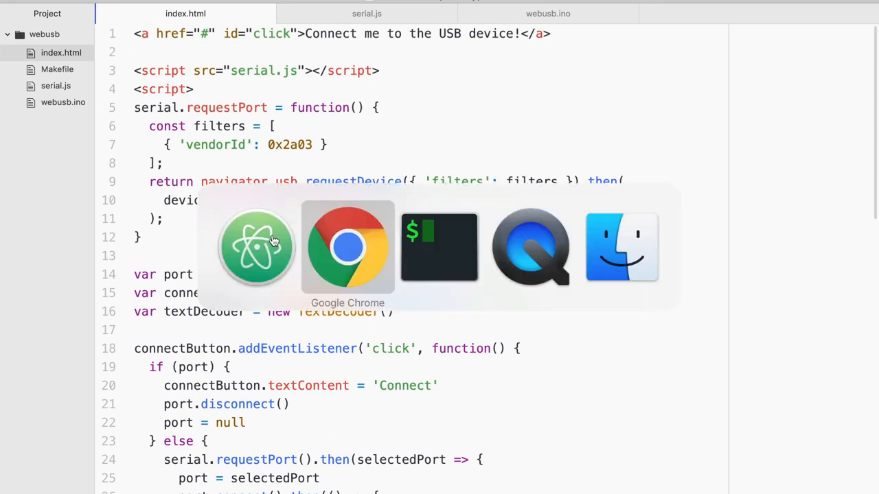
Connect the localhost page to the paired Arduino M0 via 'Connect me to the USB device!'.
click(347, 247)
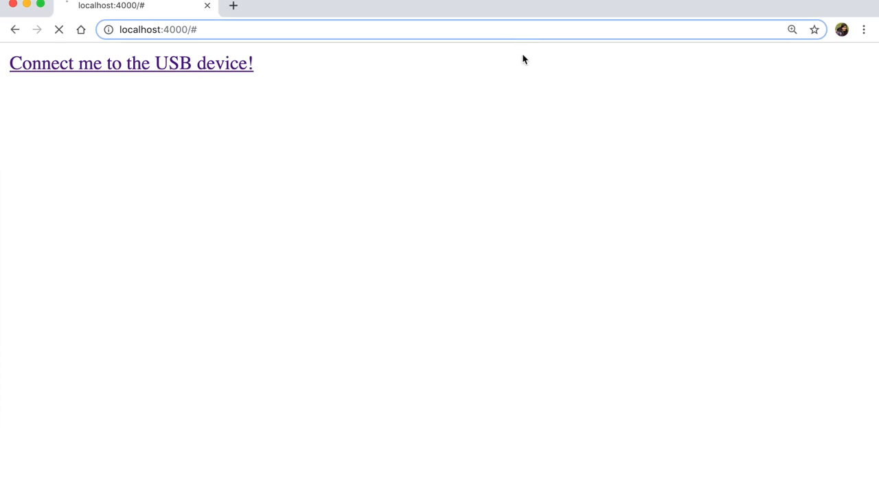
click(131, 63)
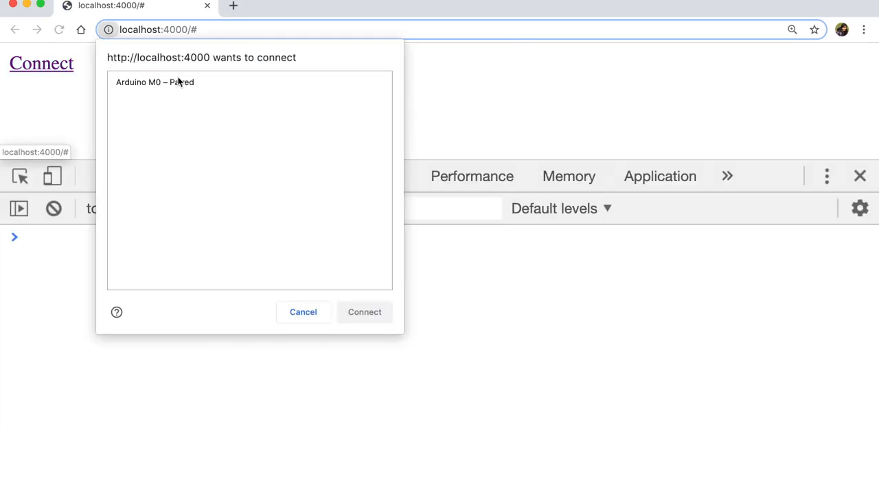
click(154, 81)
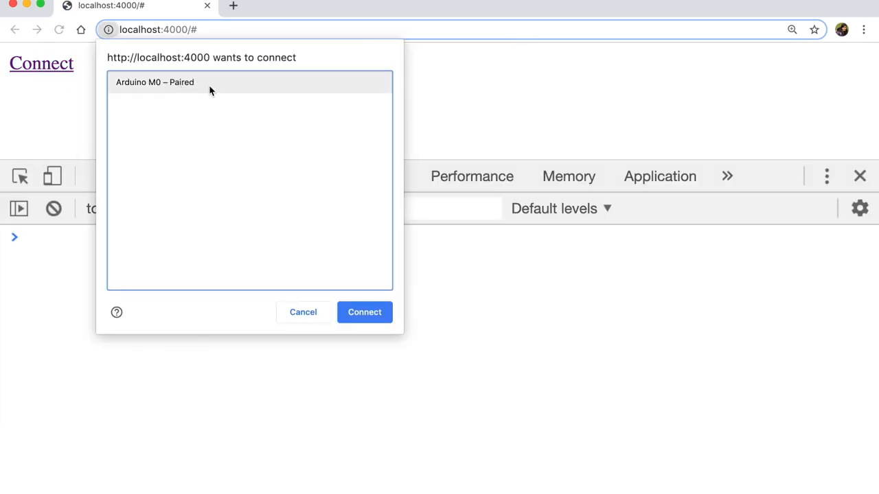
click(365, 312)
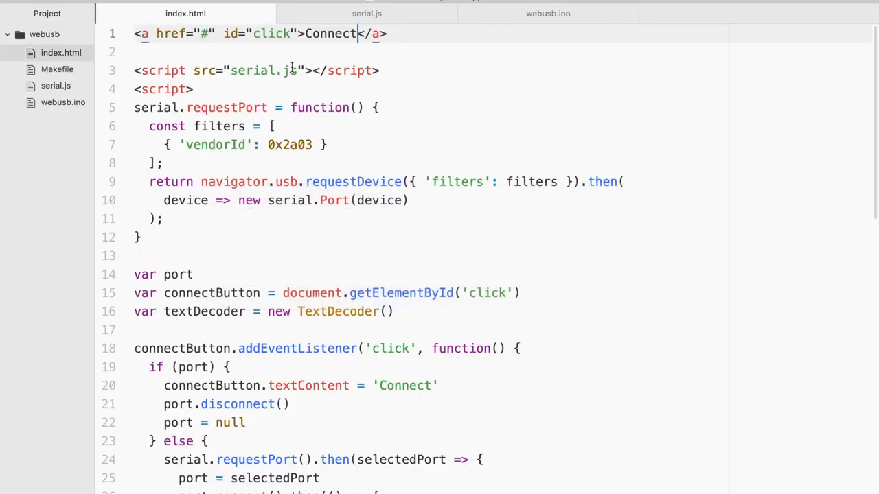
Switch Atom to the webusb.ino sketch tab.
click(548, 13)
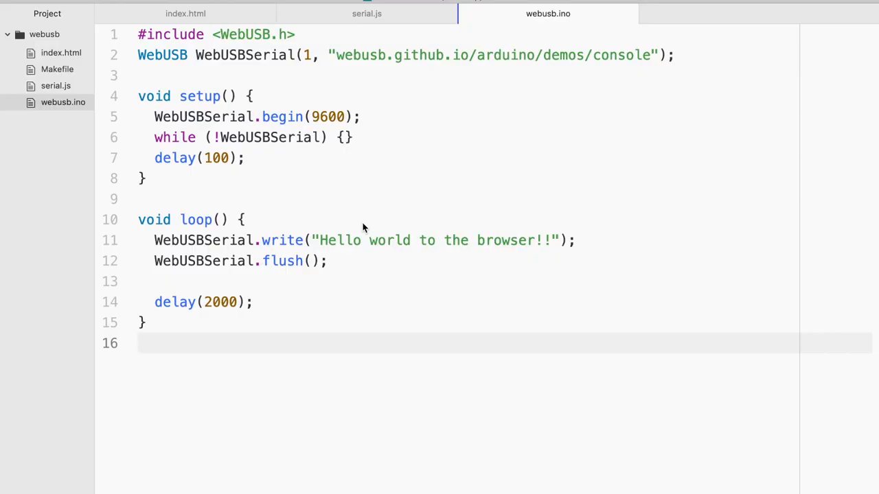
Add const int ledPin = 13; below the WebUSB declaration.
click(139, 343)
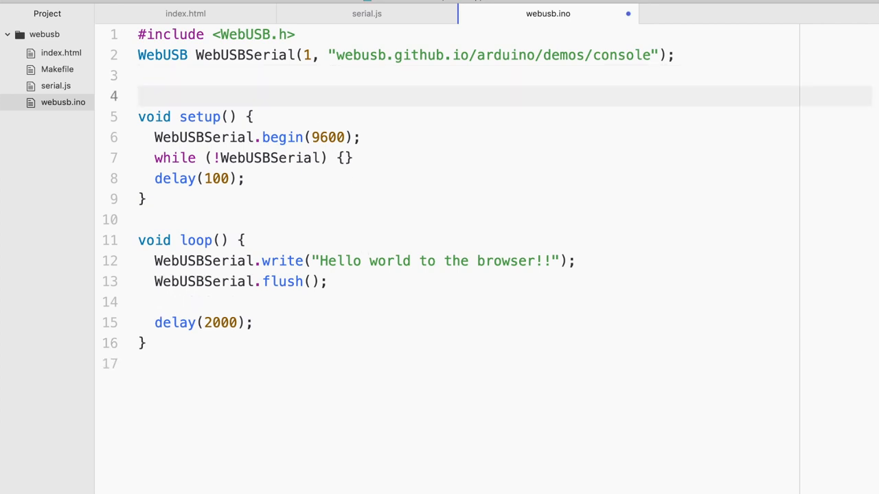
text(let)
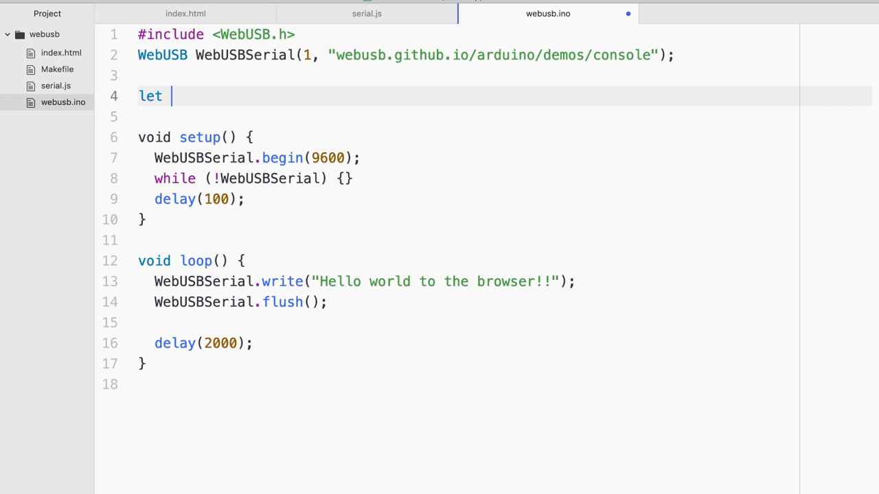
text(const int ledPin = 13;)
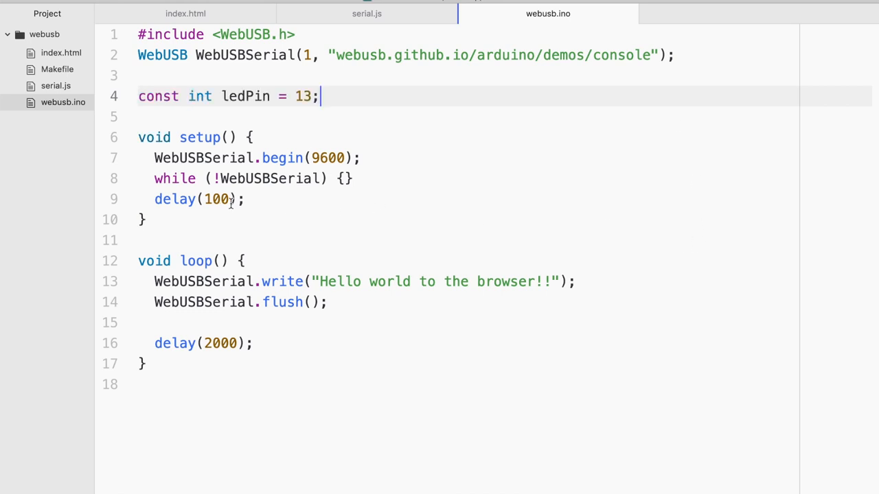
In setup, print 'Starting!' over SerialUSB and set ledPin to OUTPUT.
click(206, 158)
text(WebUSBSerial.write("Starting blinky!");)
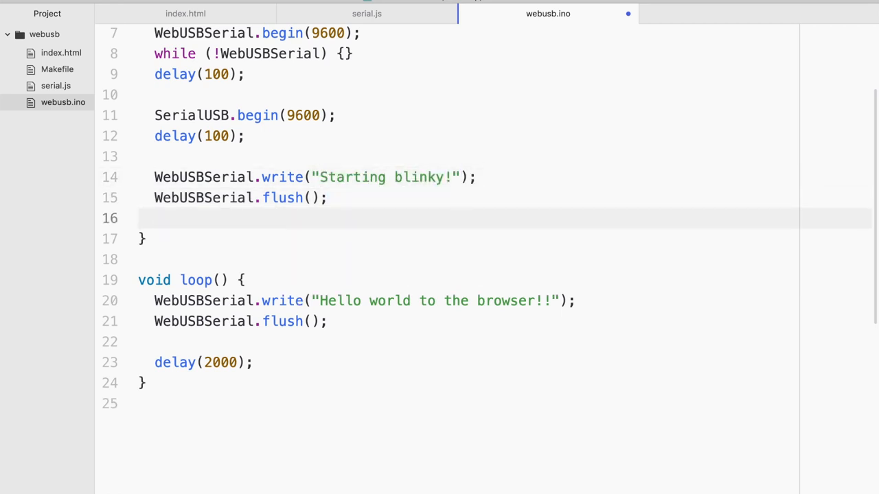
text(s)
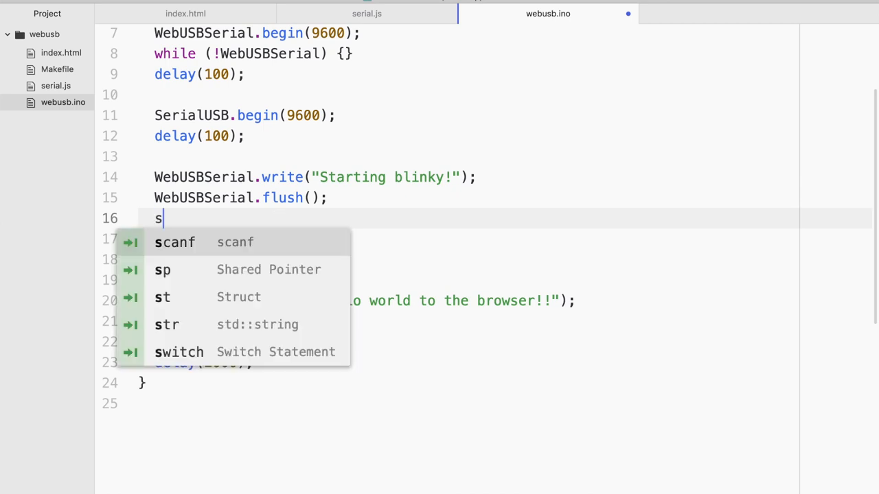
text(erialUSB)
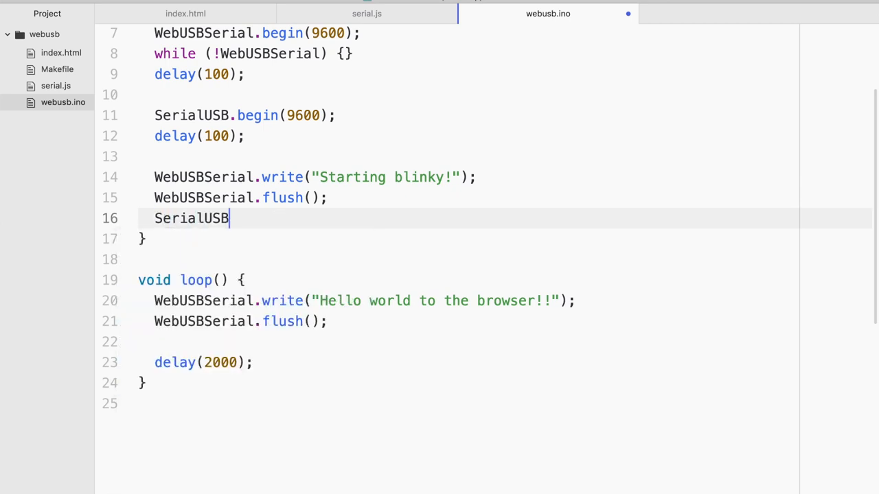
text(.r)
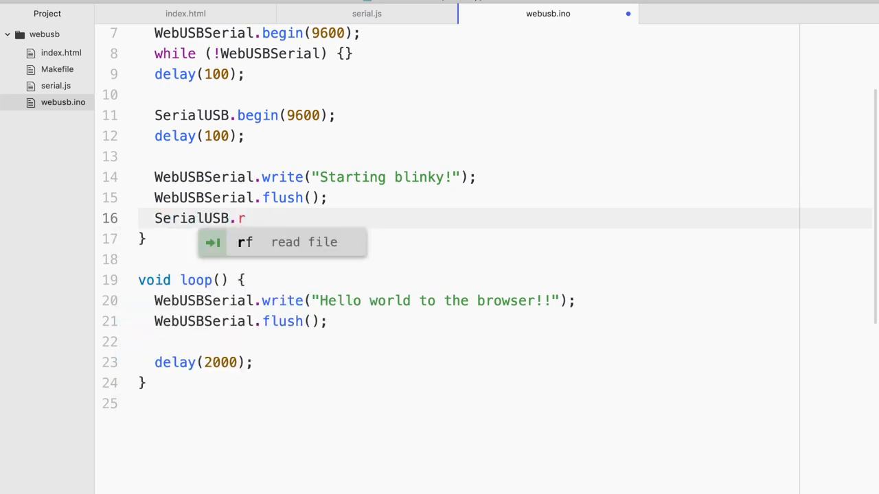
text(println("Starting!");)
text(pinMode(ledPin, )
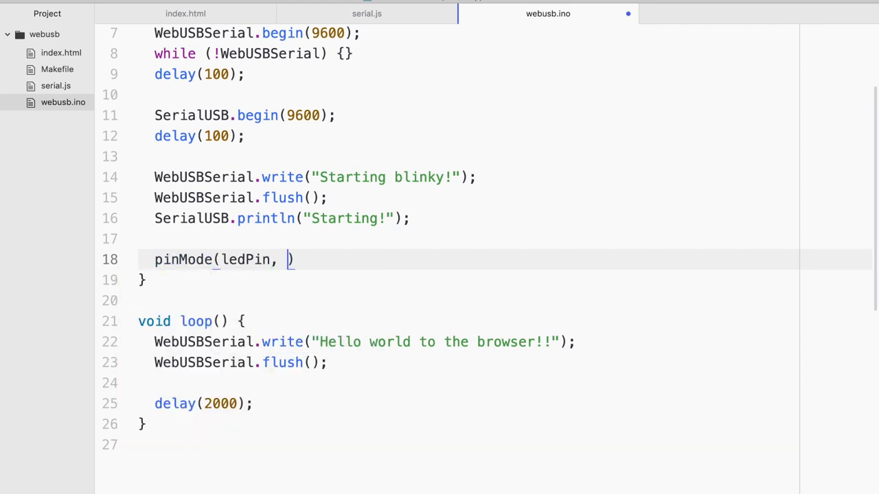
text(OUTPUT)
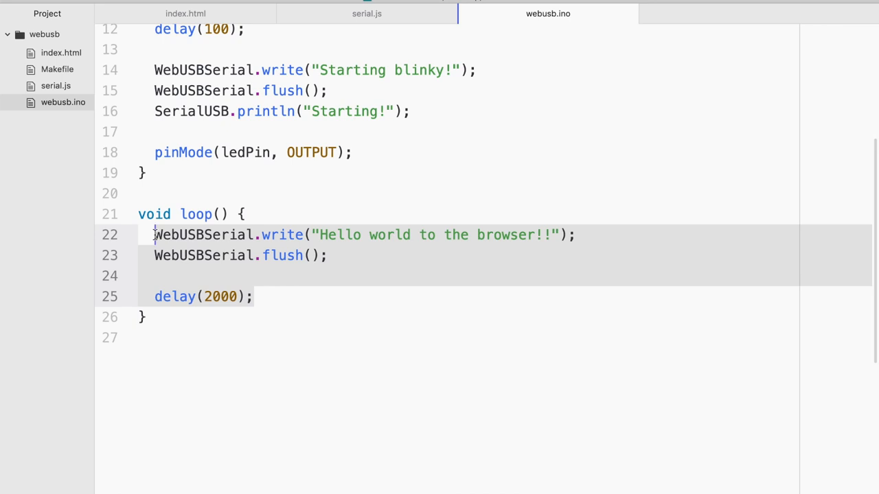
Start an if block comparing the WebUSBSerial byte with == in loop.
text(if ()
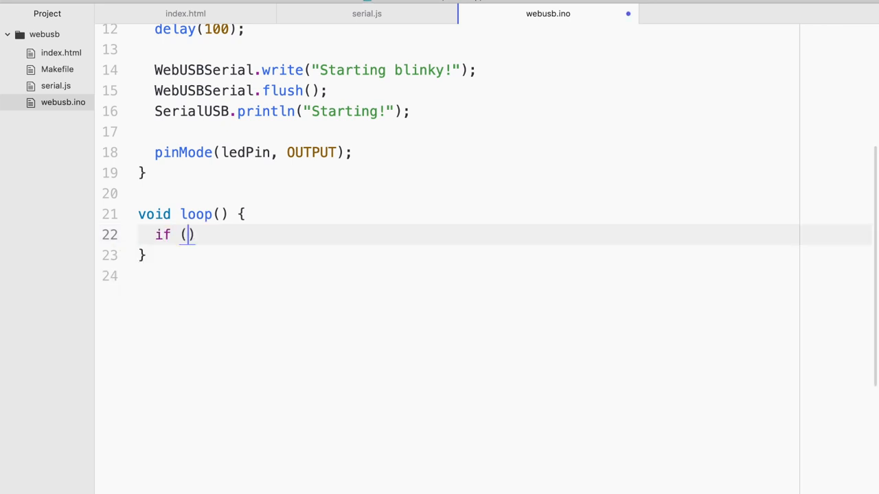
text(We)
click(504, 255)
text(int byte =)
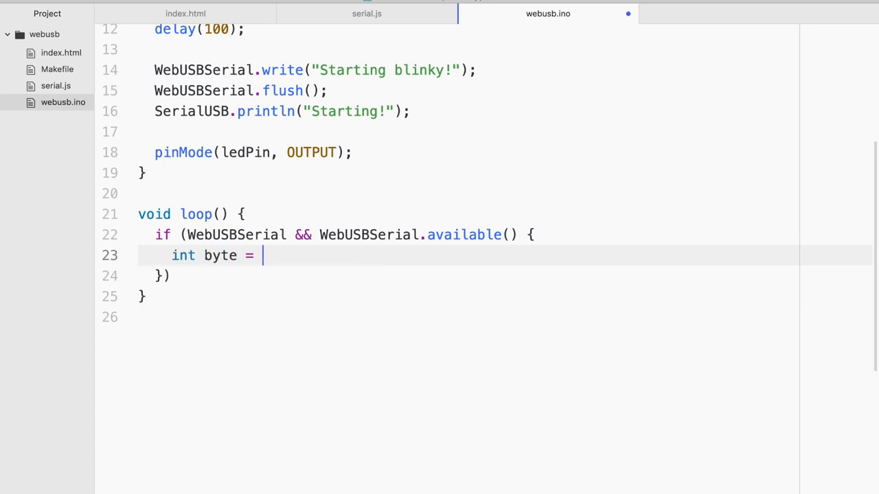
text(WebUSBSerial.read();)
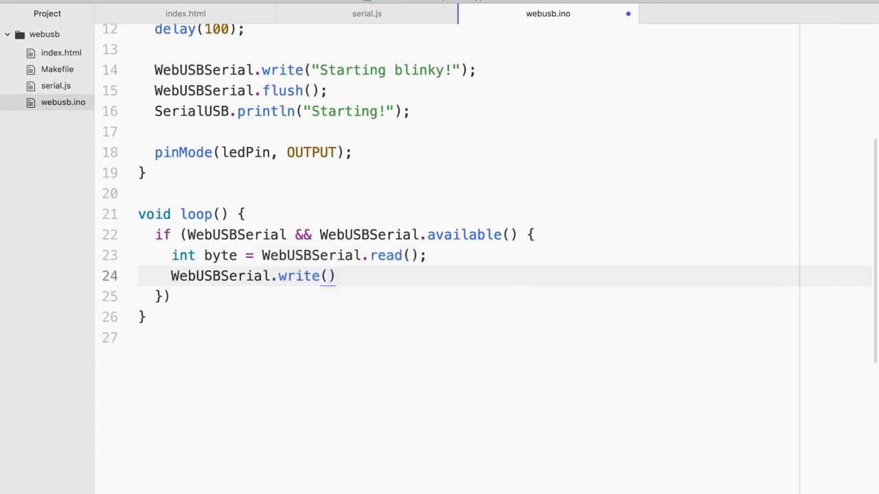
text(byte)
text(if)
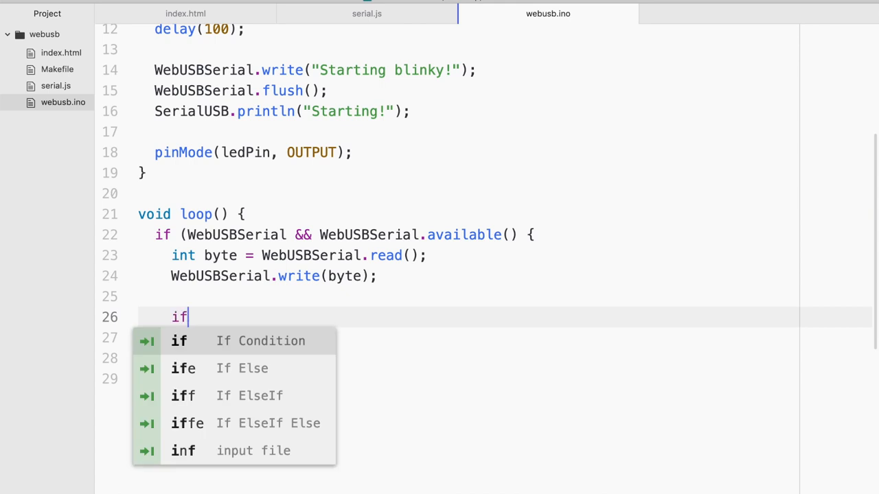
click(178, 341)
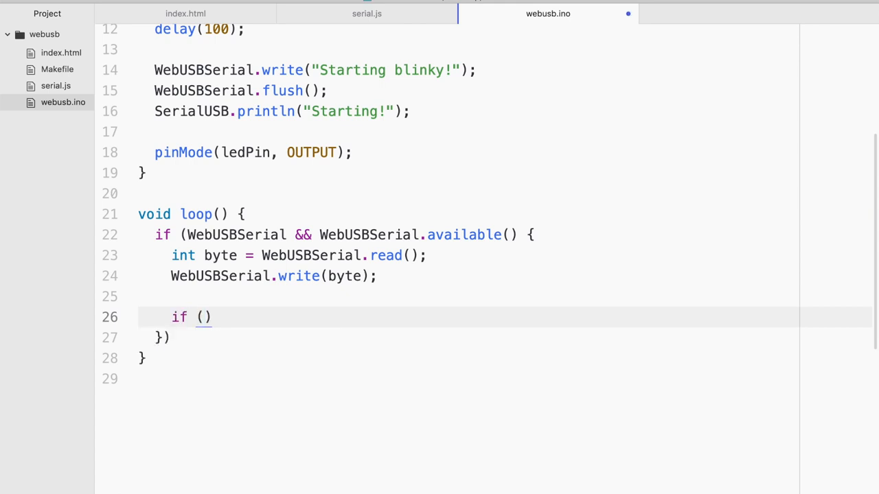
text(byte == "H)
text(} el)
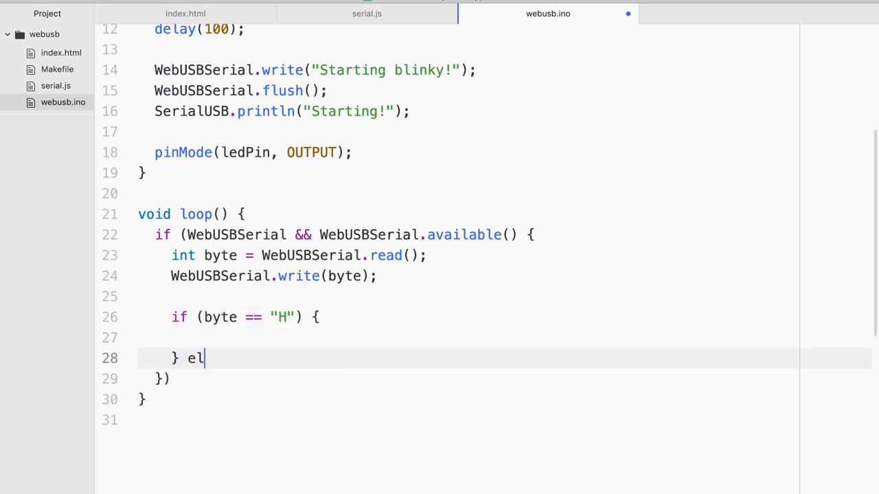
Add the else if (byte == "L") branch printing 'Received H!' and 'Received L!' messages.
text(se {)
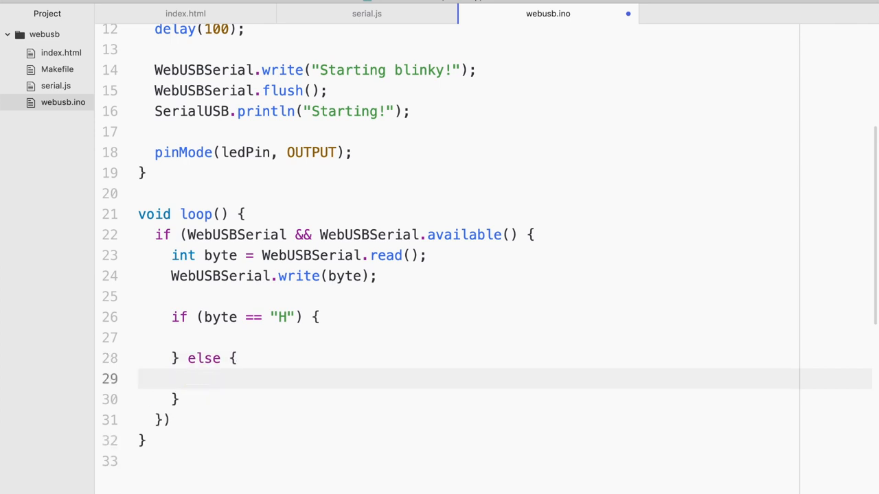
text(if (byte)
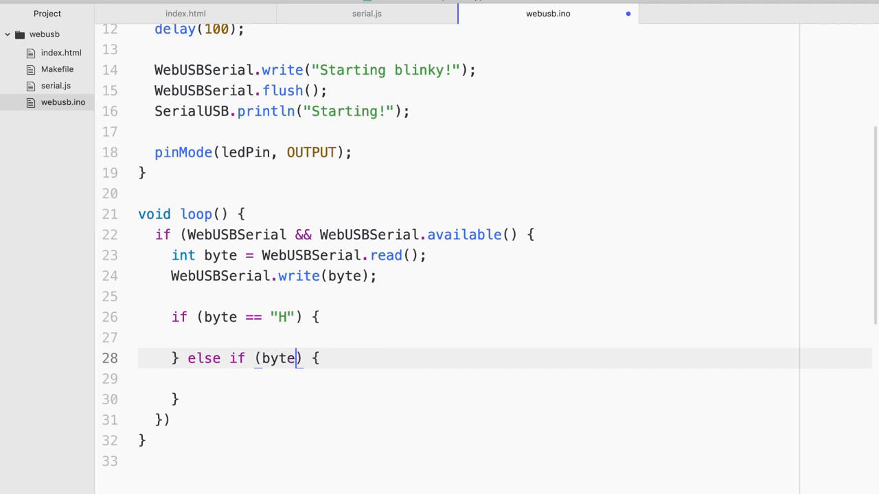
text(SerialUSB.prin)
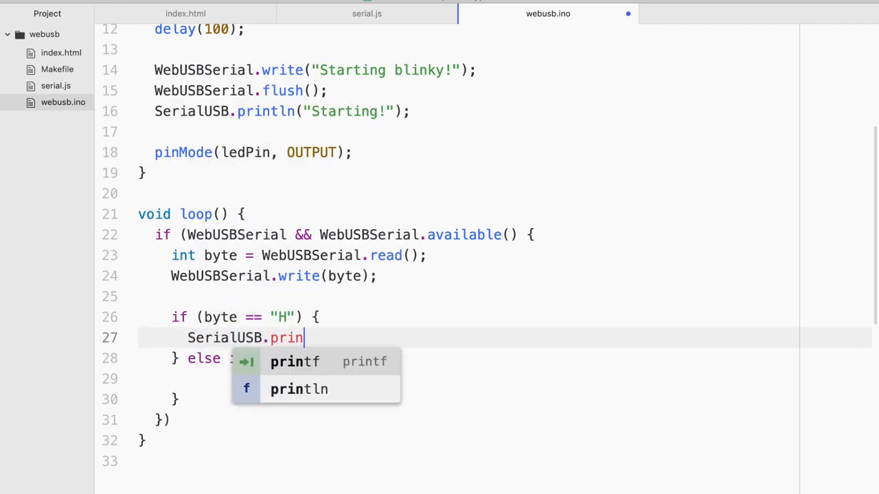
click(299, 388)
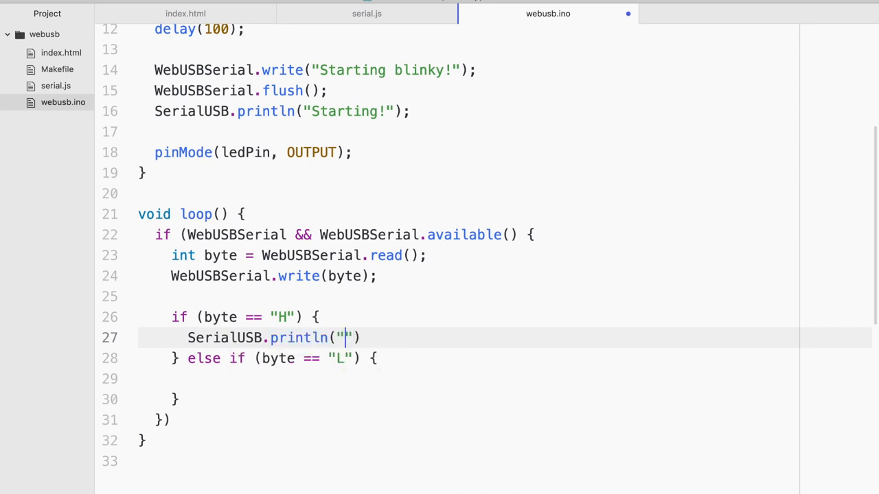
text(Received H!)
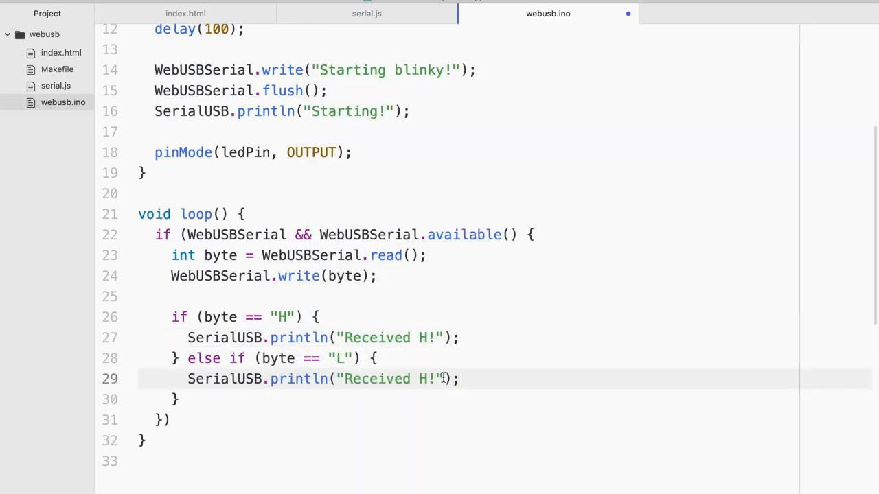
text(L)
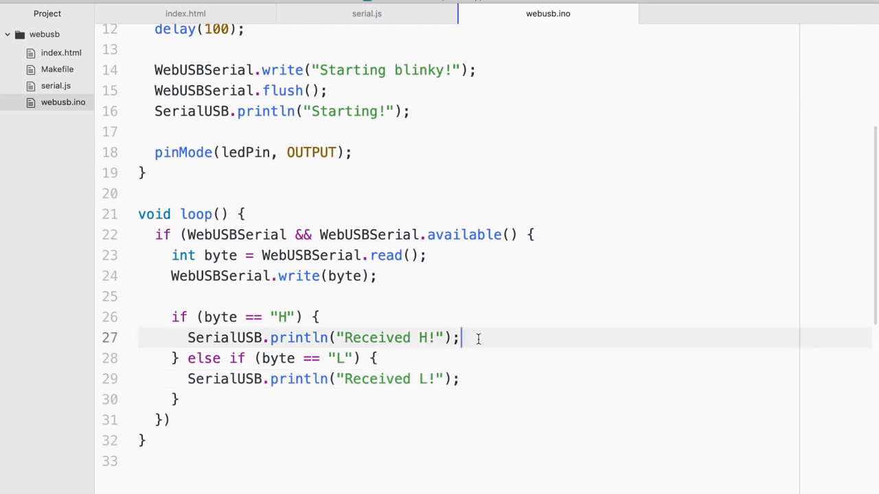
key(enter)
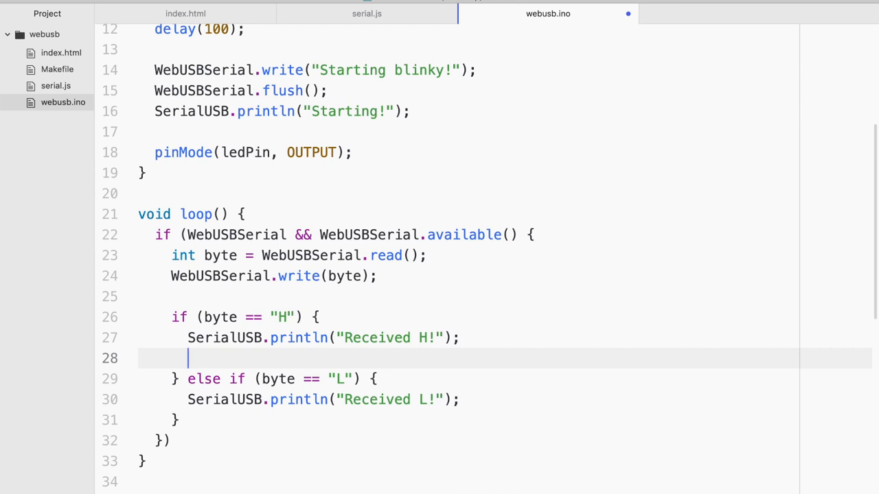
Write 'Turning on the LED' over WebUSBSerial and digitalWrite ledPin in the H branch.
text(WebUSBSerial.write("Turning");)
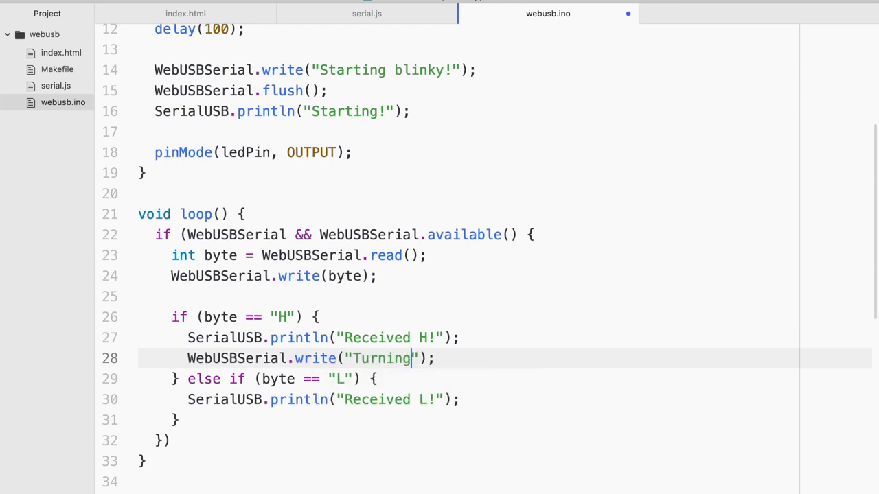
text(on the LED)
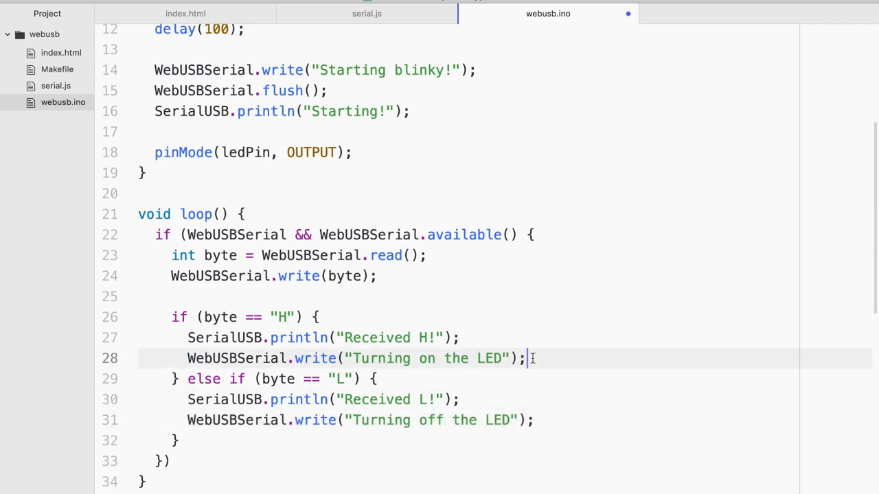
text(digital)
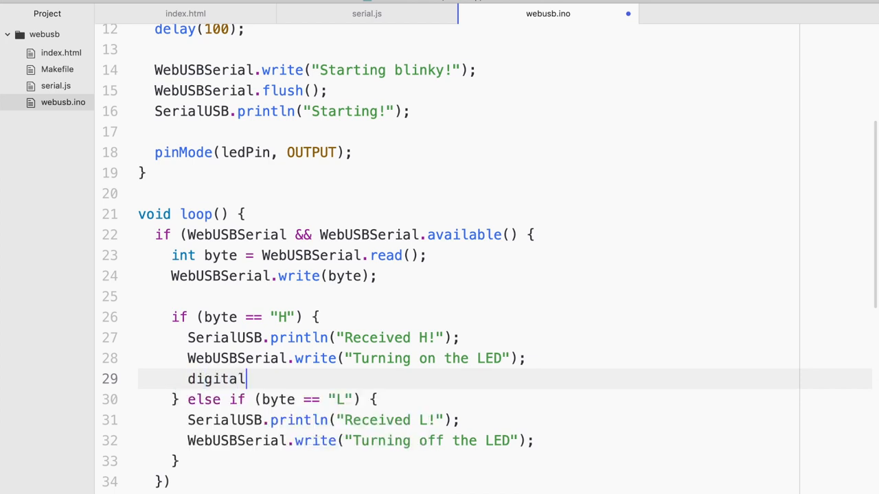
text(Write)
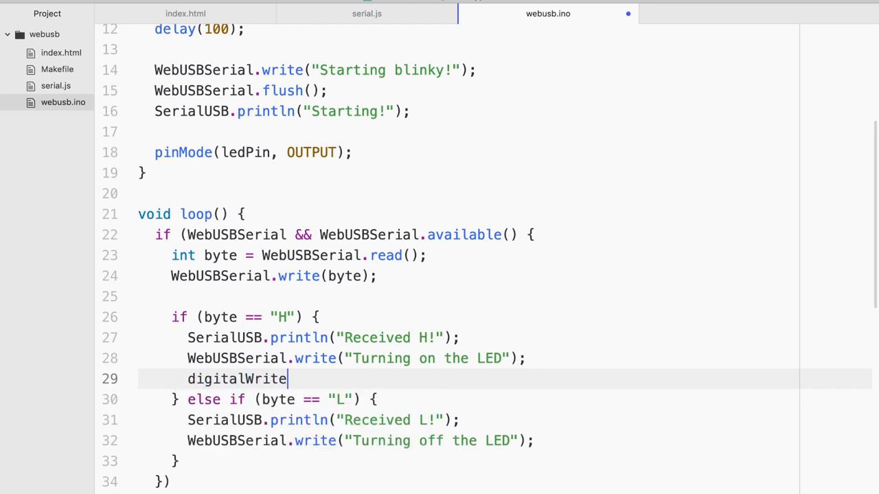
text(())
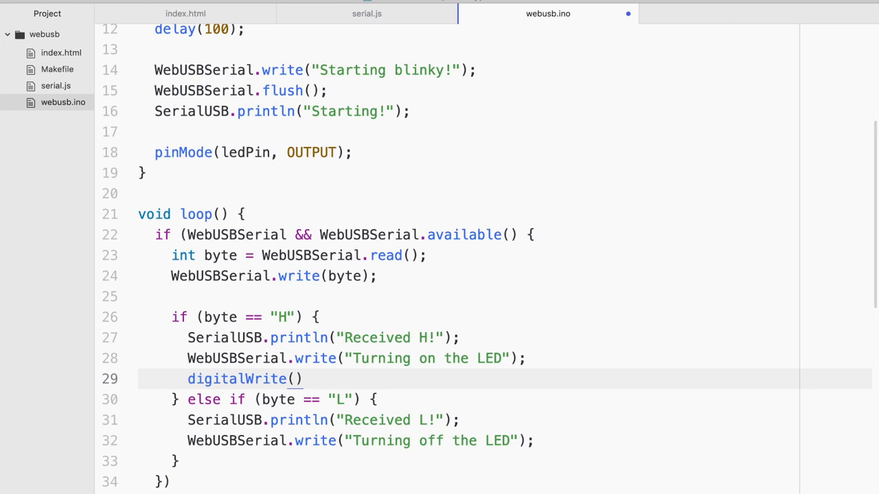
text(ledPin, HIGH)
text(digitalWrite(ledPin, LOW);)
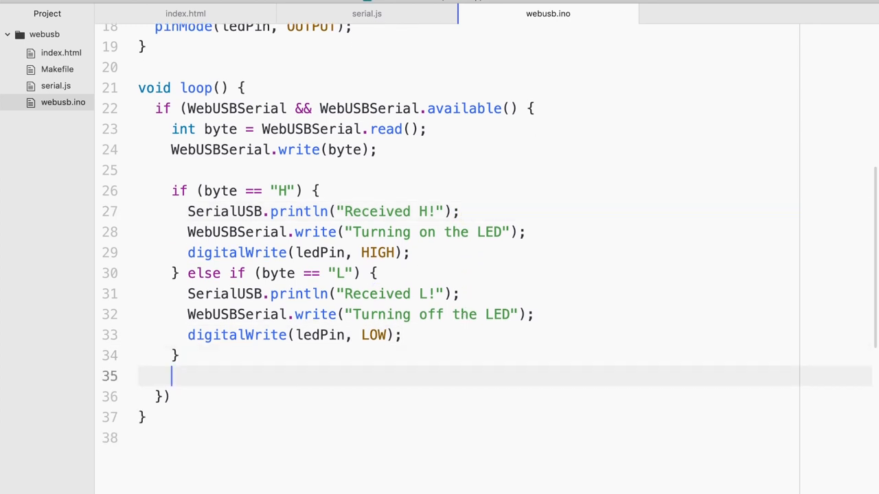
Add WebUSBSerial.flush() at the end of loop.
key(enter)
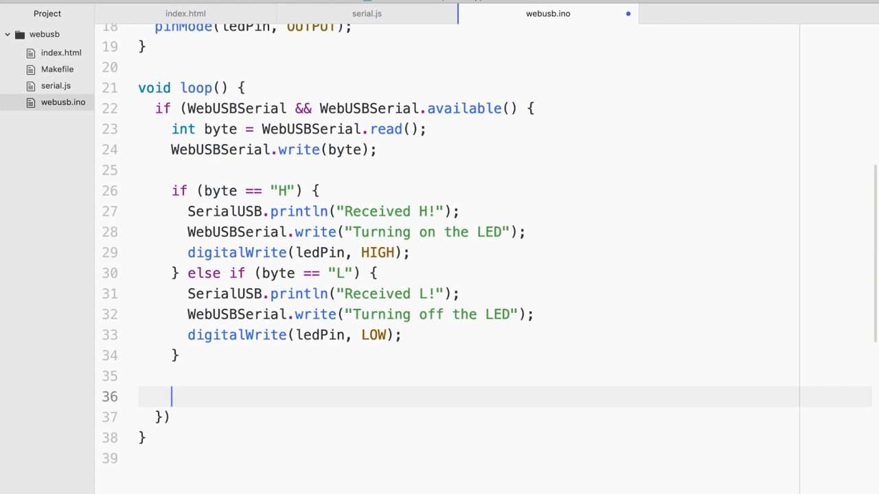
text(WebUSBSerial.flu)
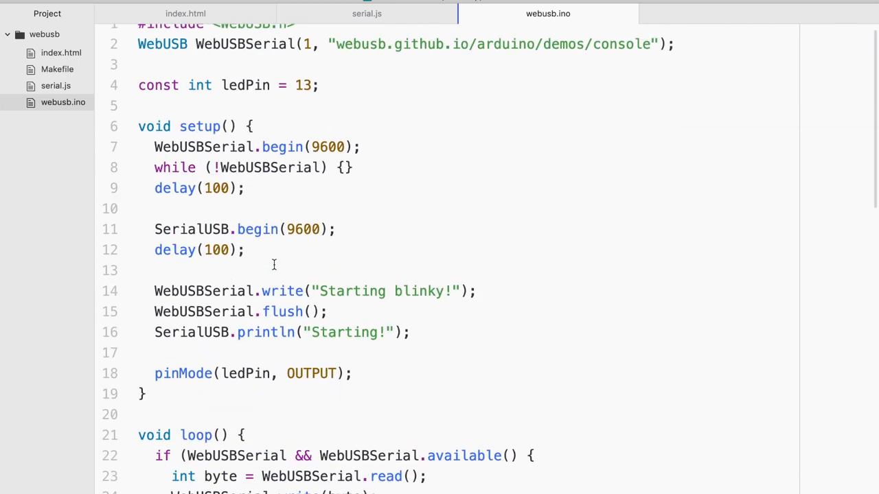
scroll(down, 3)
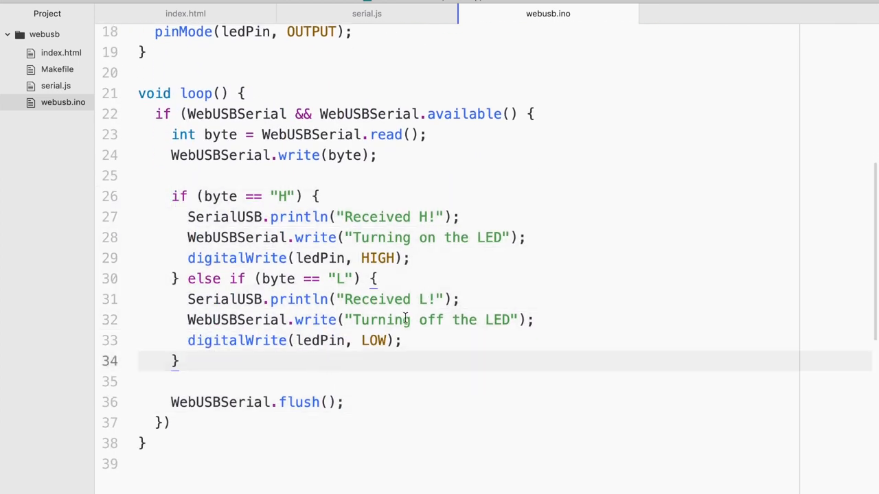
click(344, 257)
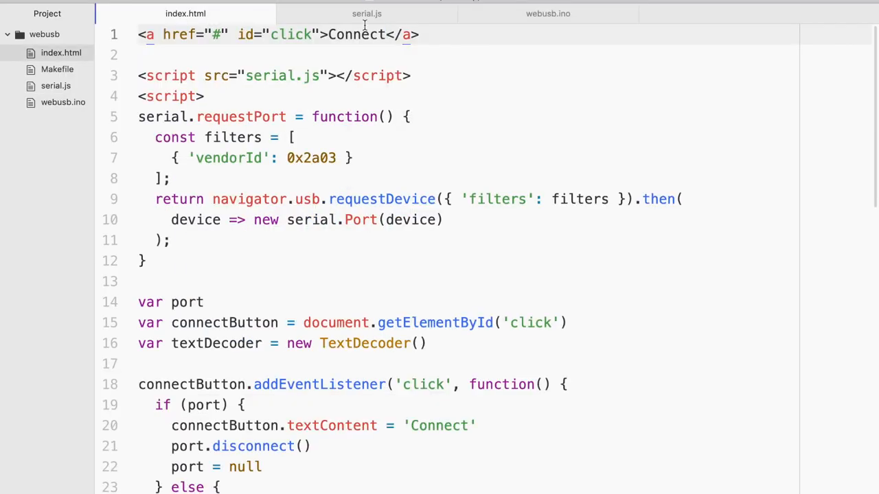
Fold serial.js's connect function, then add a blank line below index.html's Connect link.
click(366, 13)
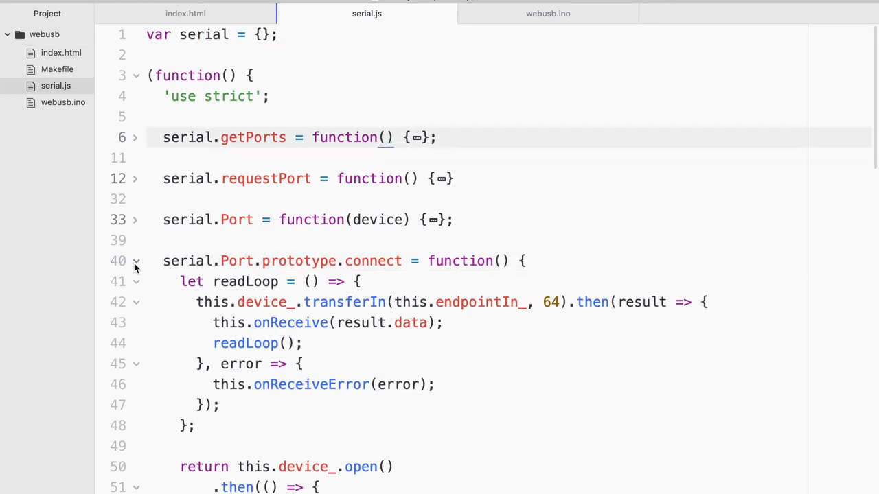
click(136, 261)
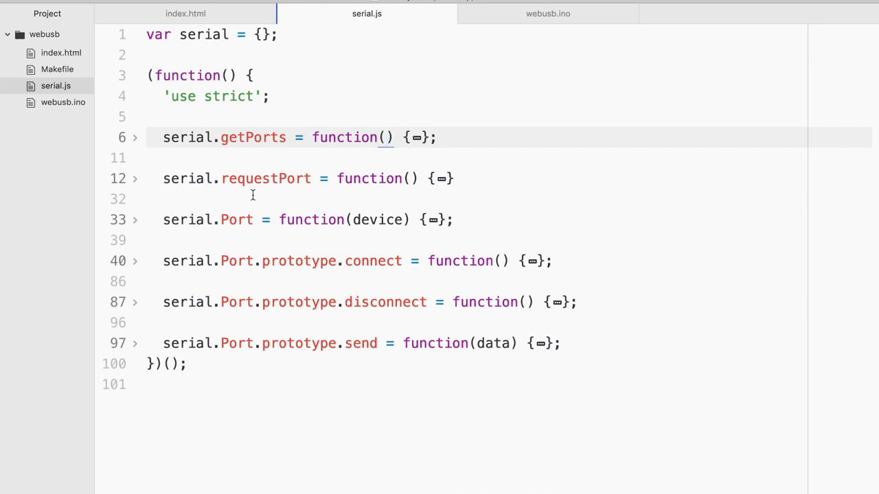
click(186, 14)
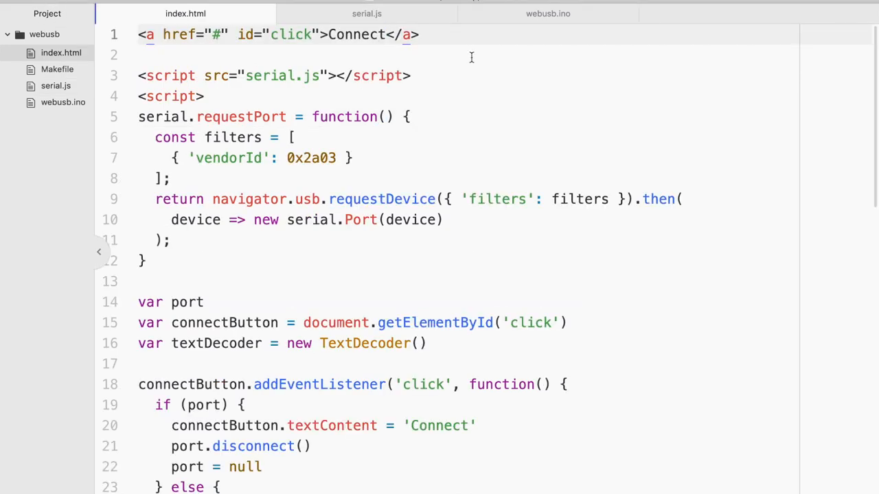
key(Enter)
text(<p>)
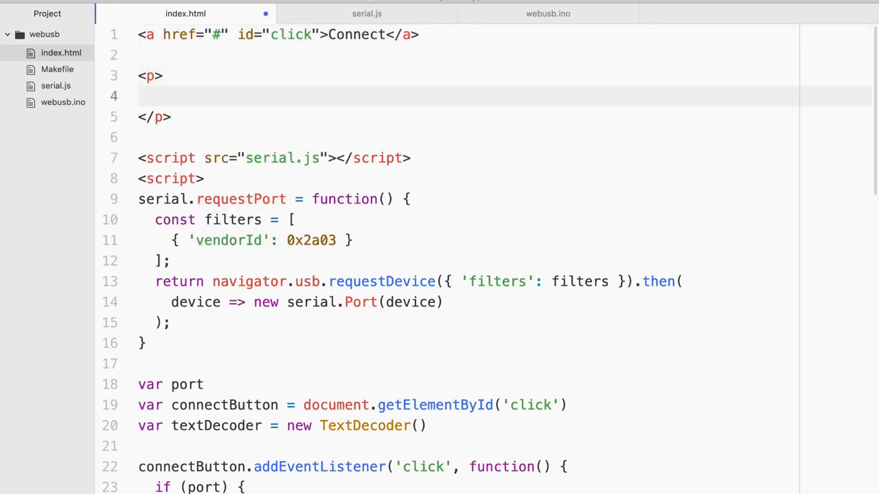
Add an 'LED ON' button to the paragraph and fold the connect button's click handler.
text(<button id="on"></button>)
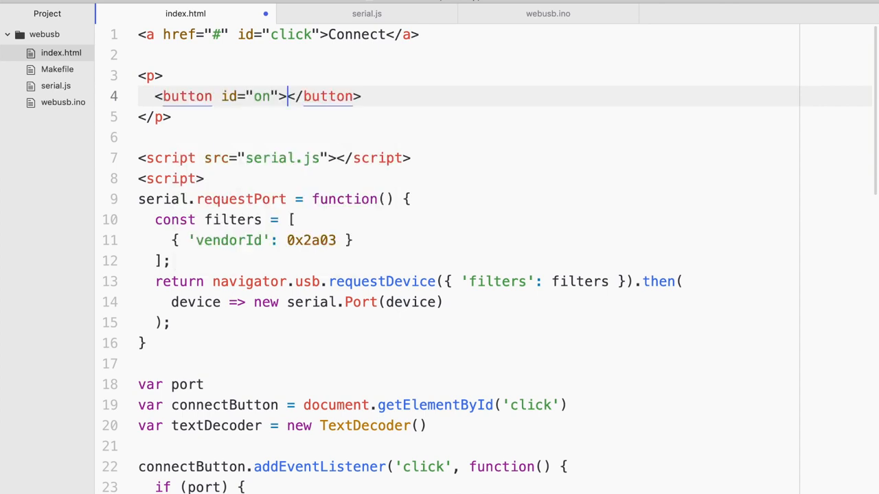
text(LED ON)
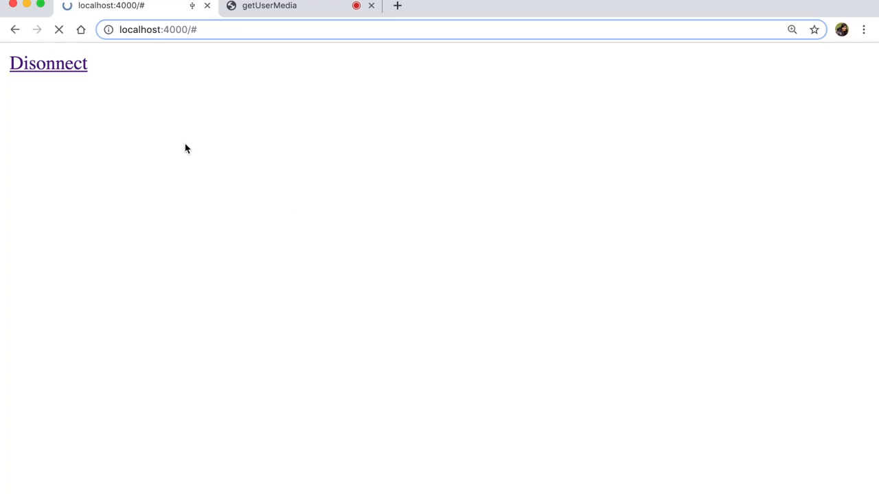
click(48, 62)
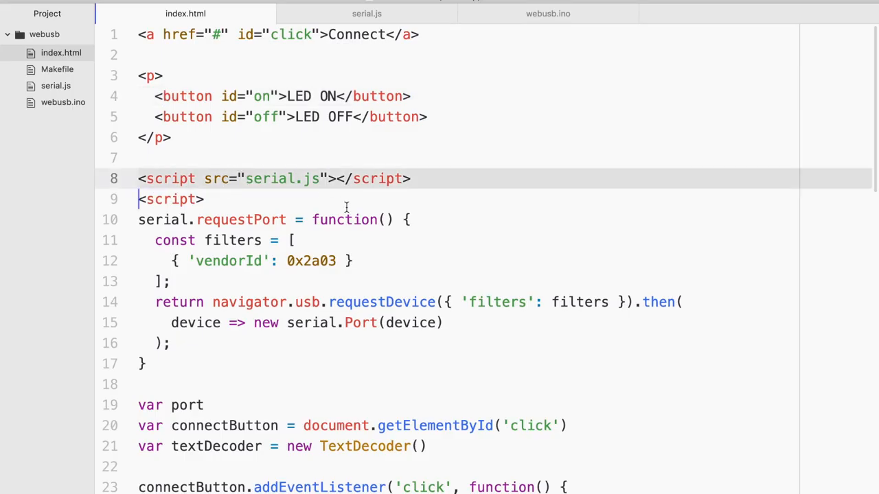
scroll(down, 3)
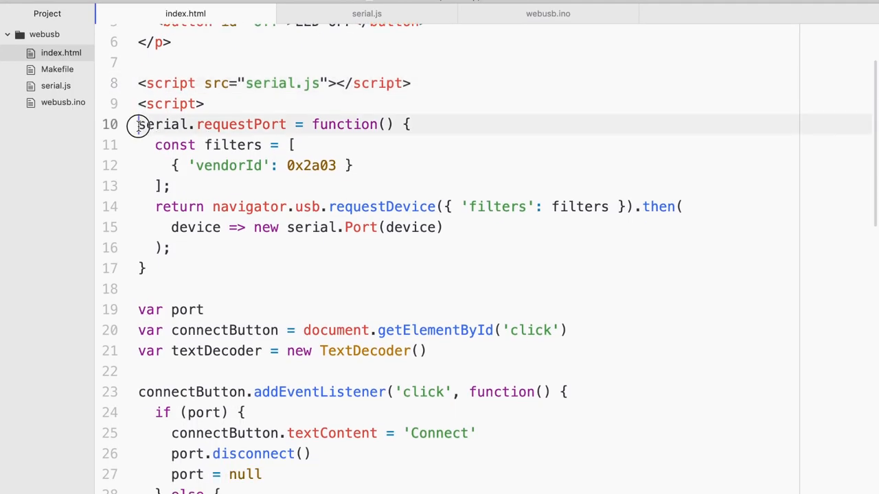
double_click(311, 166)
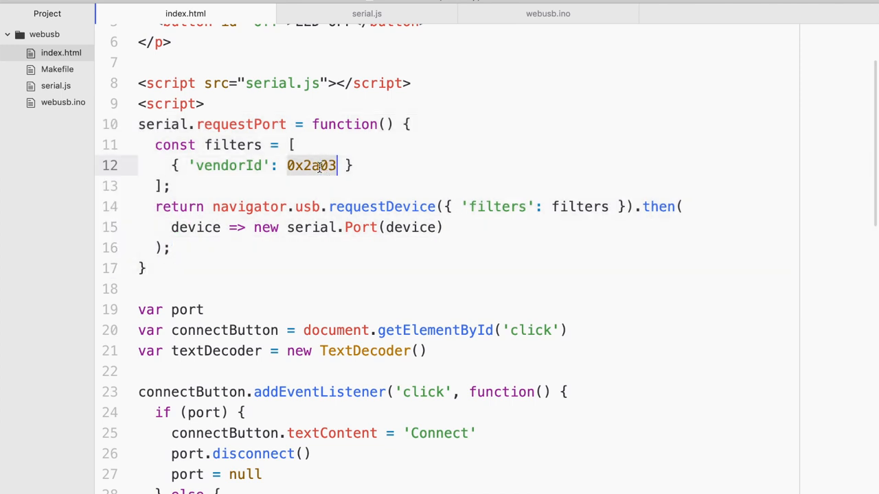
scroll(down, 3)
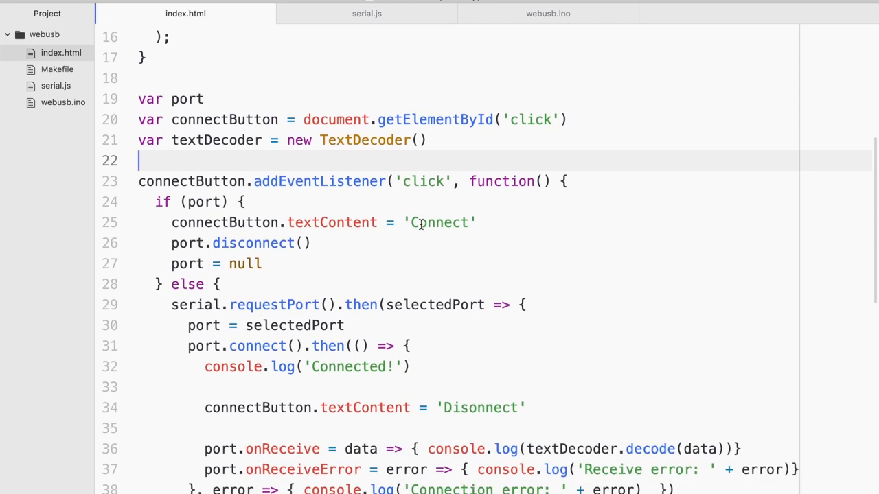
scroll(down, 3)
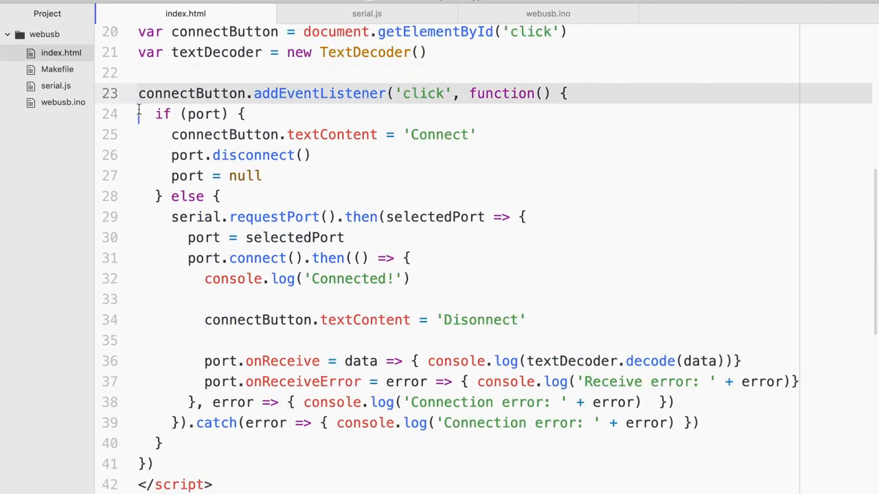
click(126, 94)
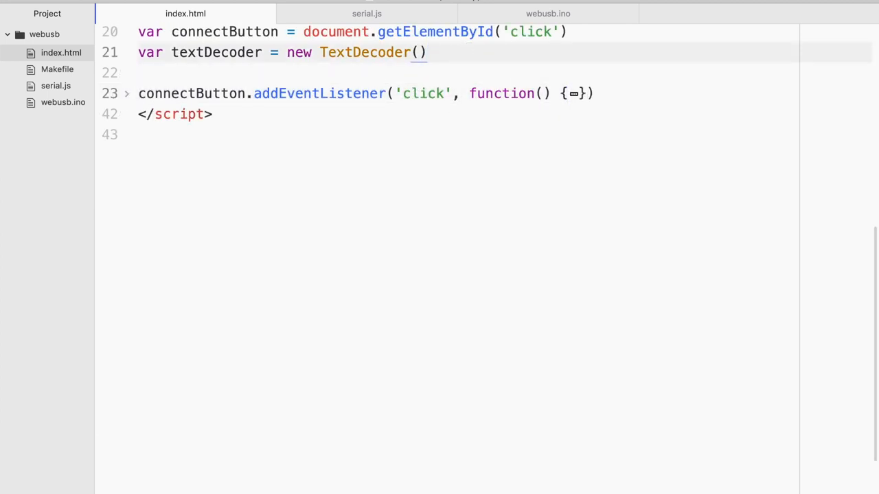
scroll(up, 3)
text(document)
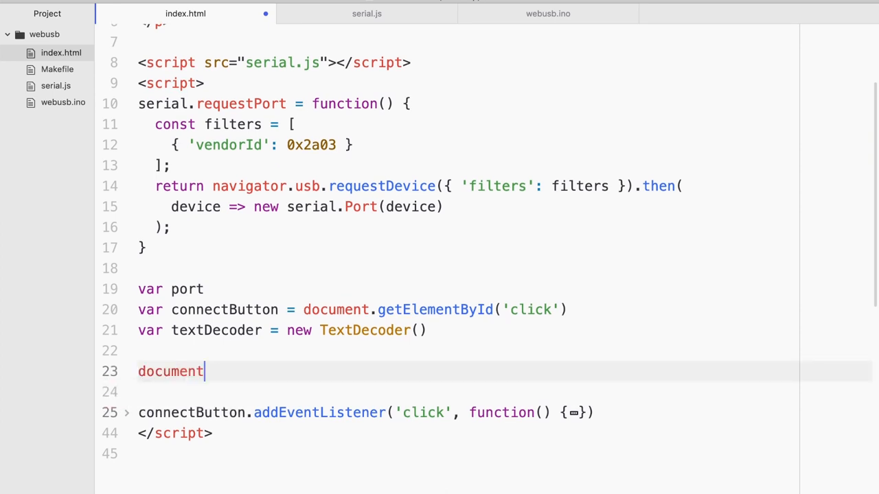
Attach a click event listener to the #on button with document.querySelector('#on').
text(.querySelector())
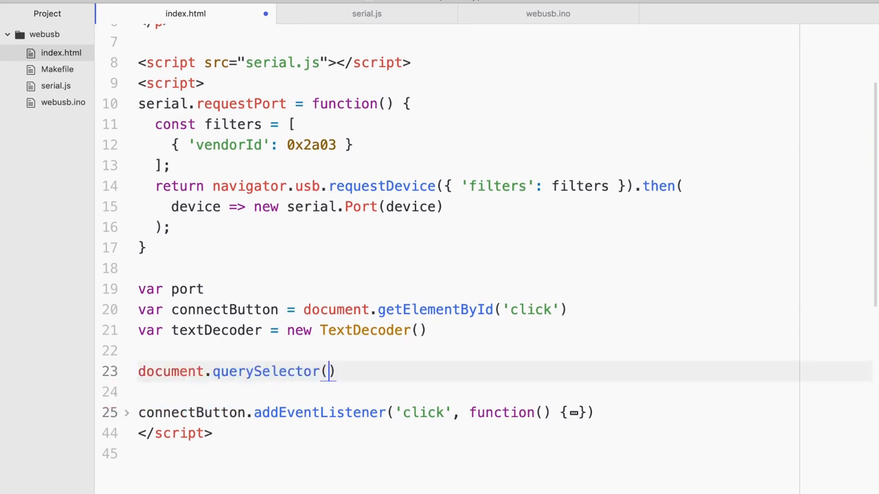
text('#on')
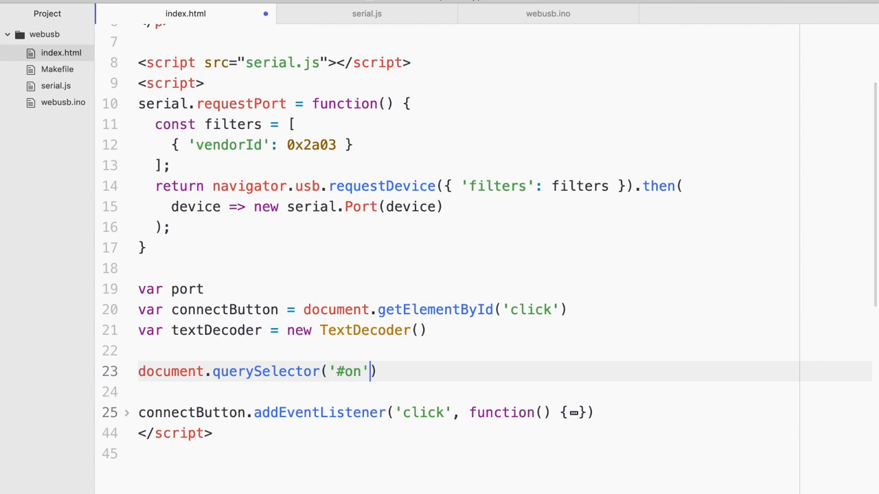
text(.addEventListener))
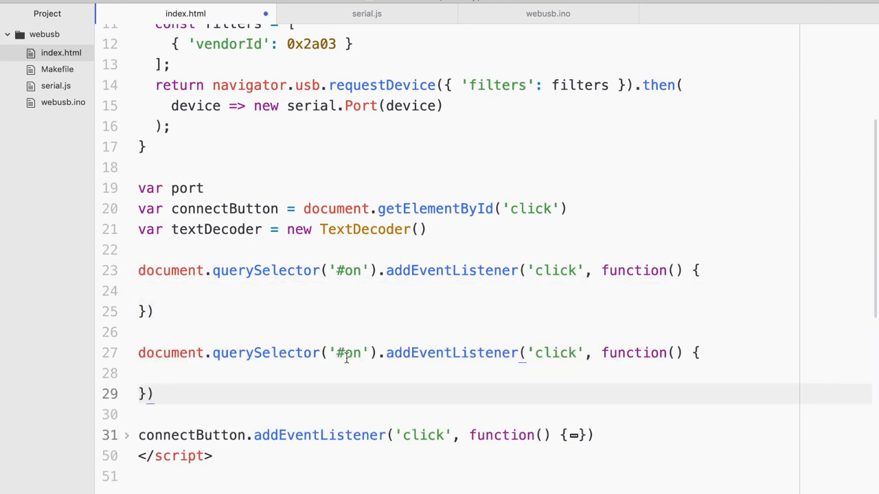
text(ff)
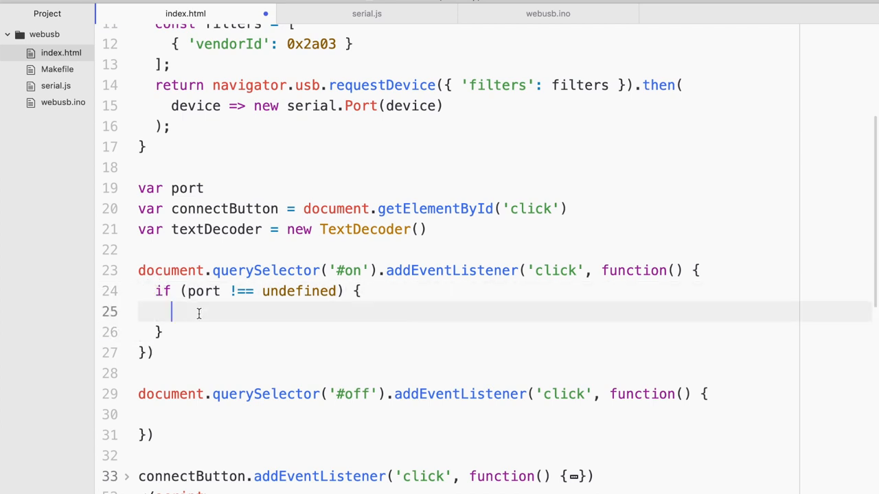
Make the #on handler send encoded 'H' via port.send, logging errors and 'Turning ON'.
text(port.send)
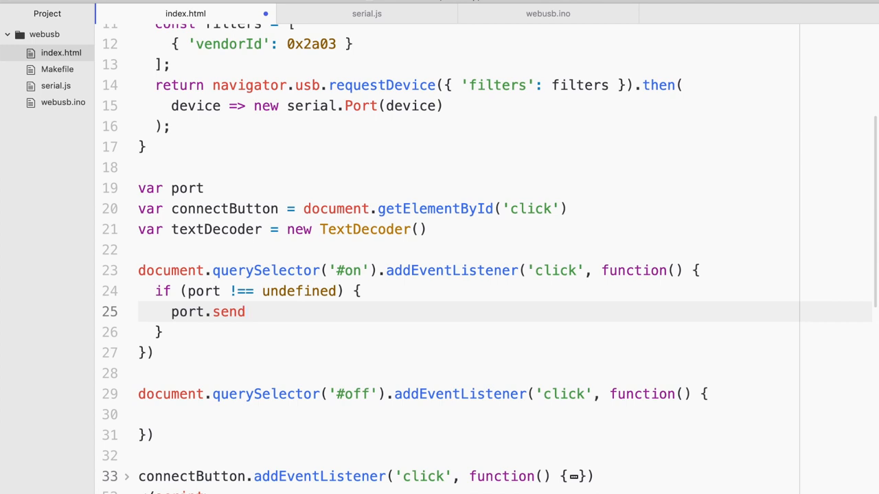
text((text))
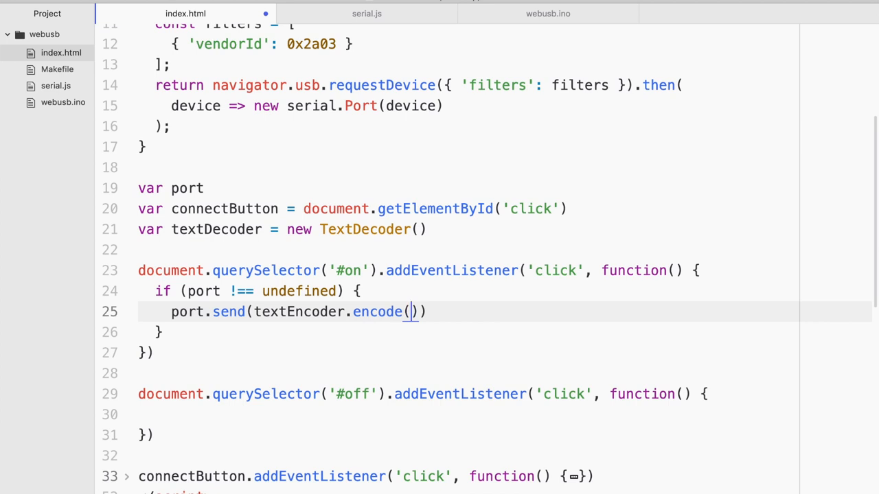
text('')
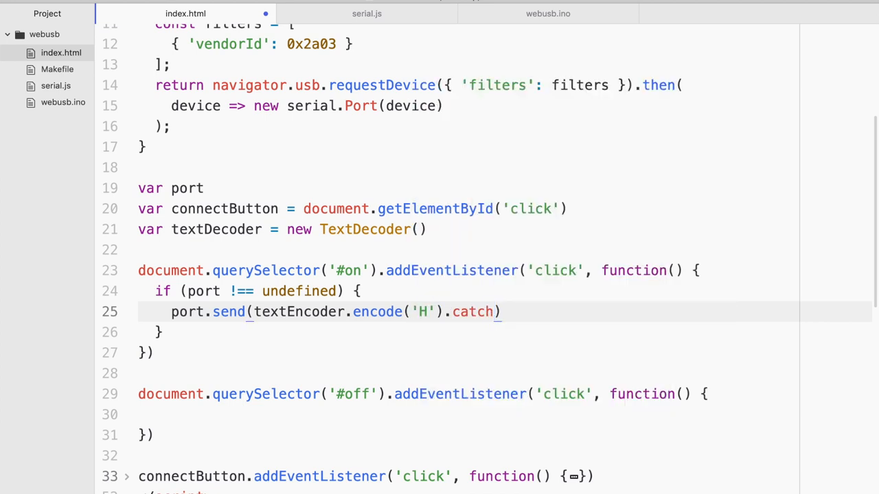
text((error => {)
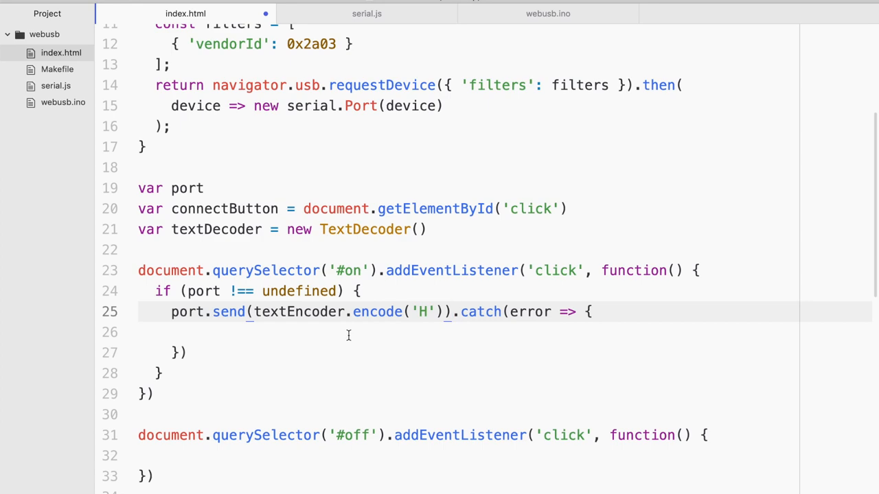
text(console.log())
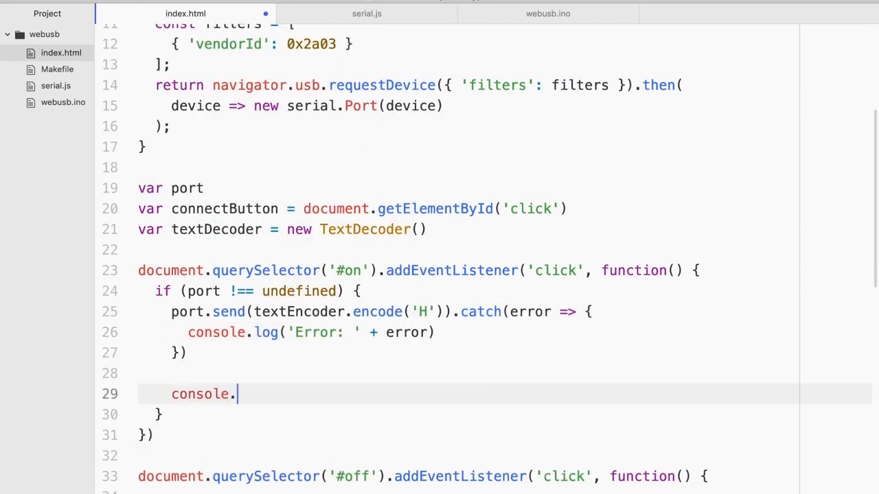
text(log("Turning ON t)
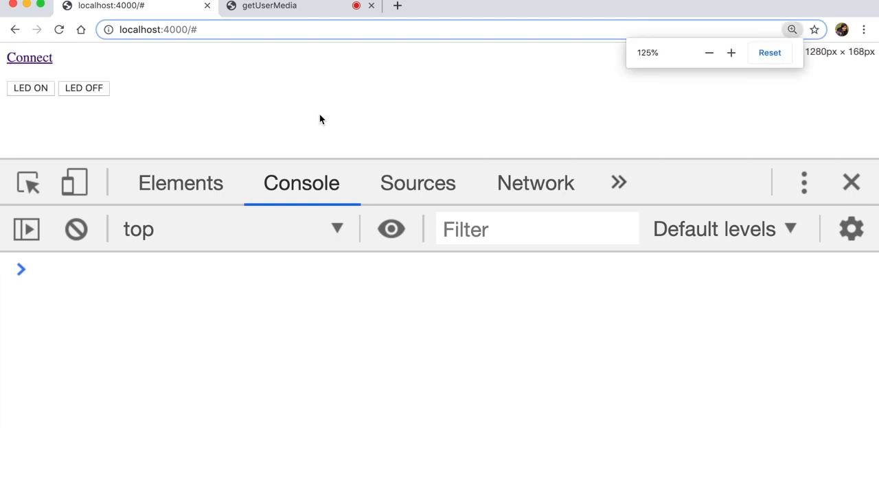
Reload the page, connect to the board and try LED ON, hitting a textEncoder-undefined error.
click(730, 52)
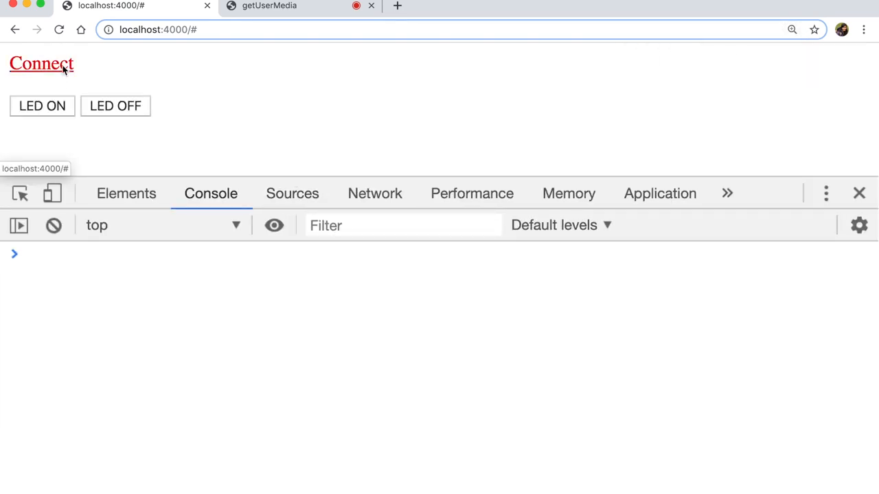
click(40, 63)
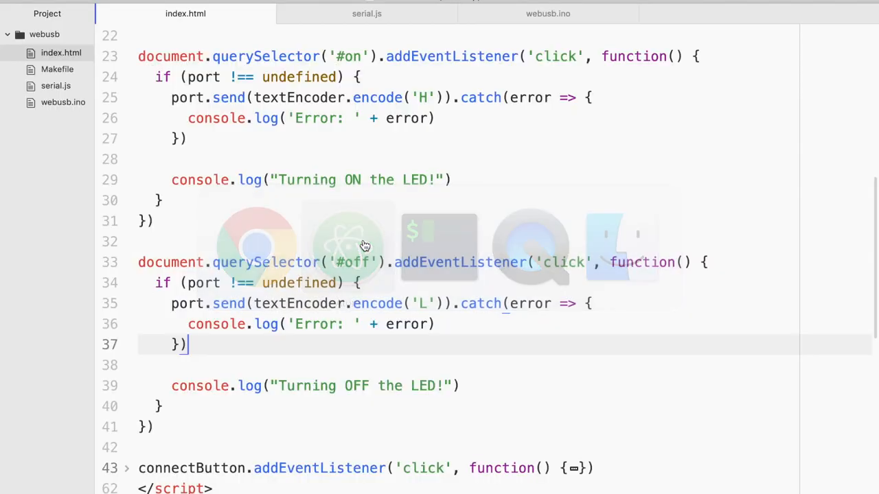
click(548, 13)
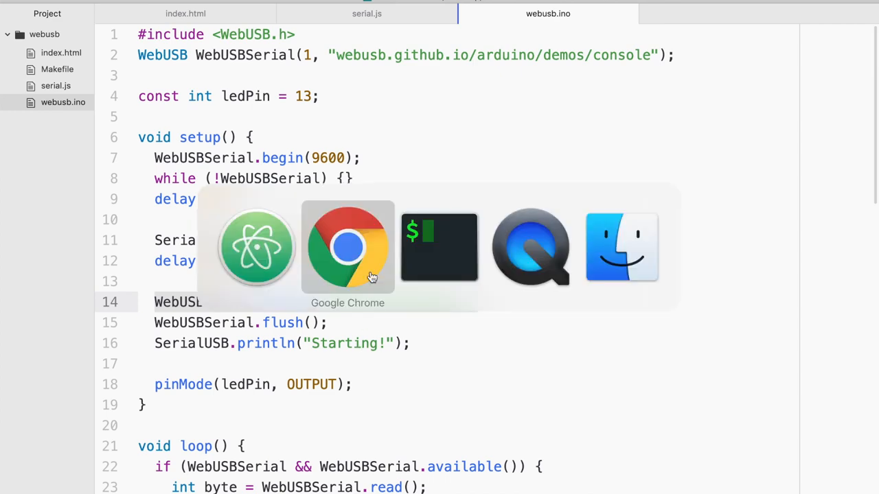
click(347, 247)
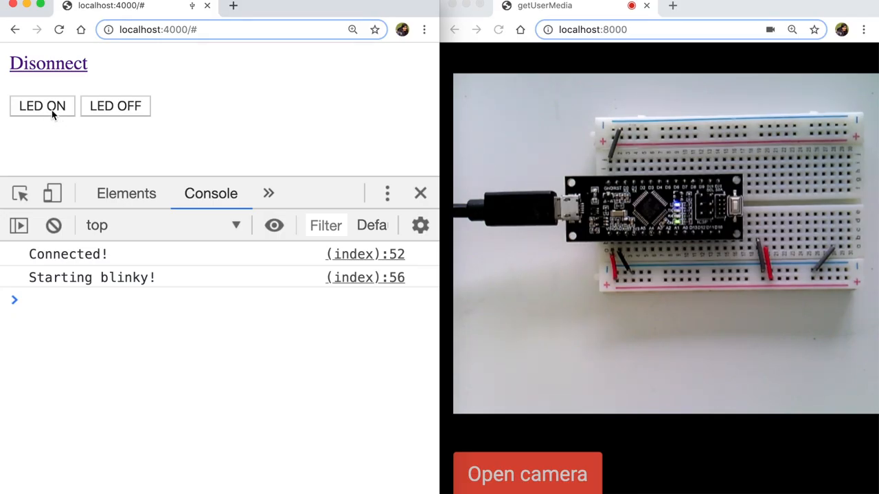
click(41, 105)
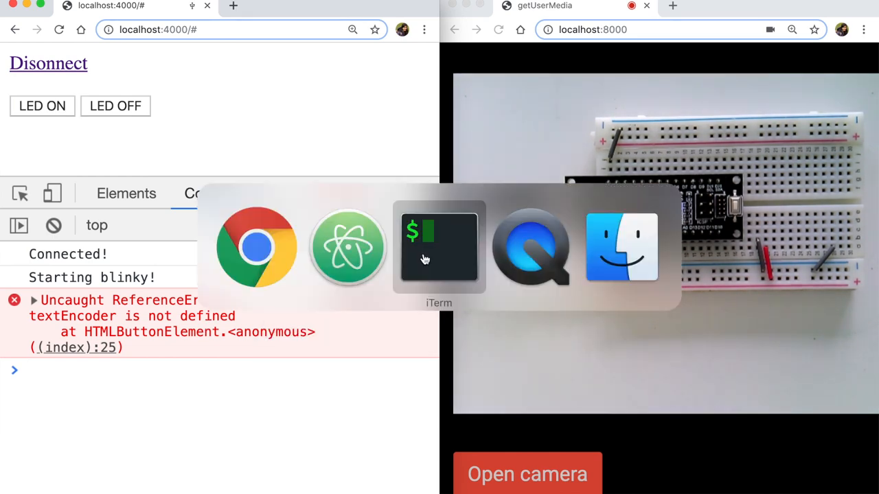
Add var textEncoder = new TextEncoder() to the page code and reopen the device connection prompt.
click(349, 247)
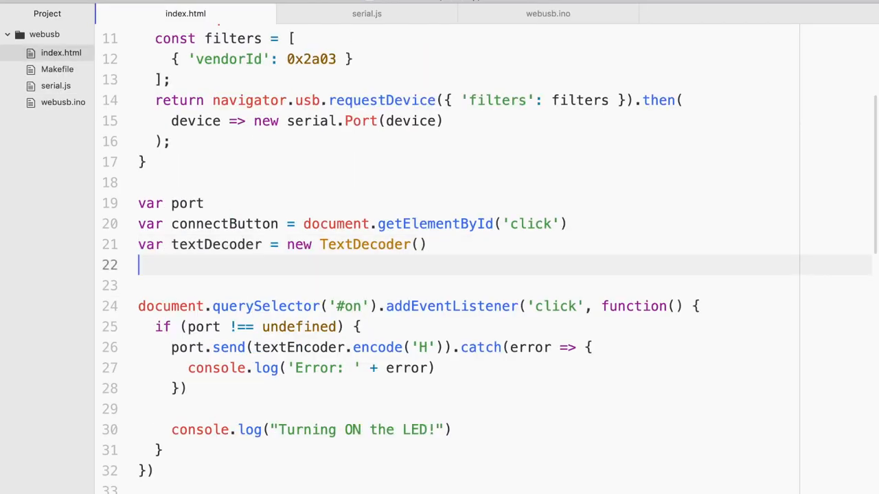
text(var textEncoder = new TextEncoder())
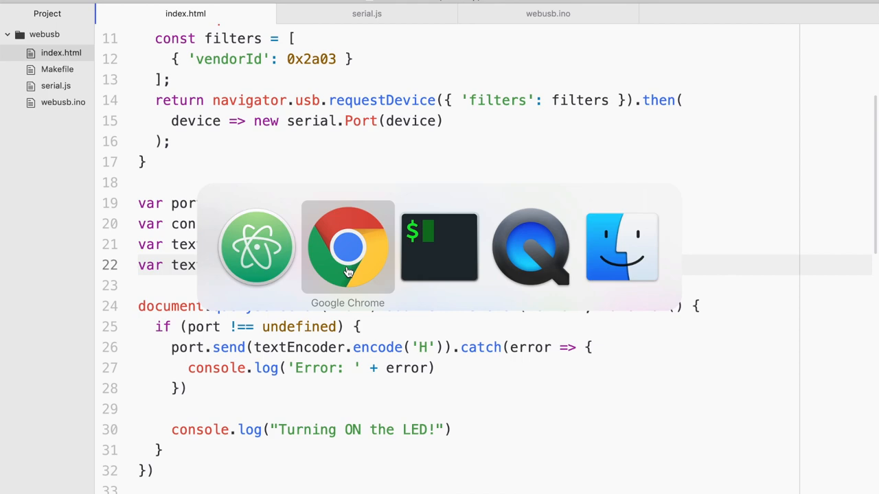
click(347, 247)
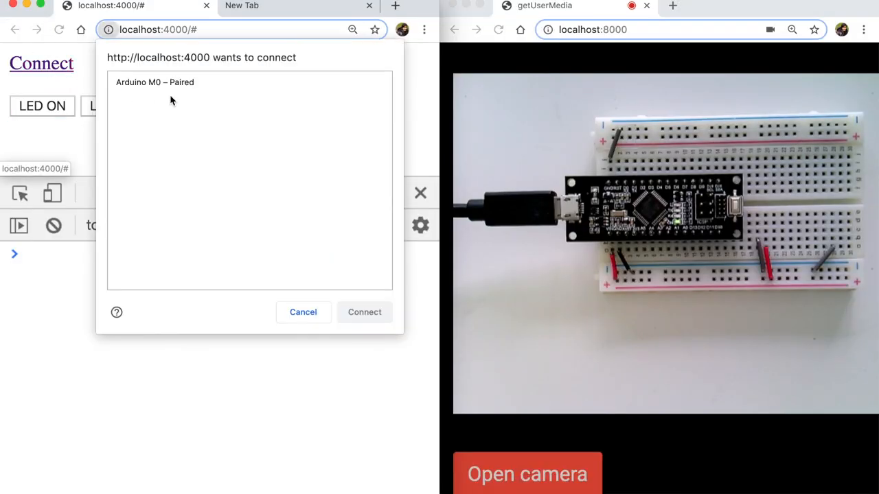
Pair with Arduino M0 and toggle the LED buttons repeatedly, watching H and L logs.
click(365, 311)
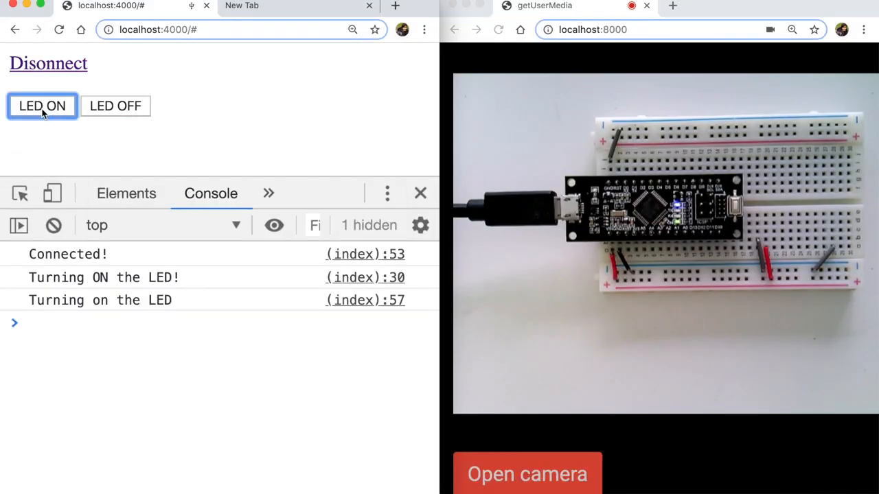
click(42, 105)
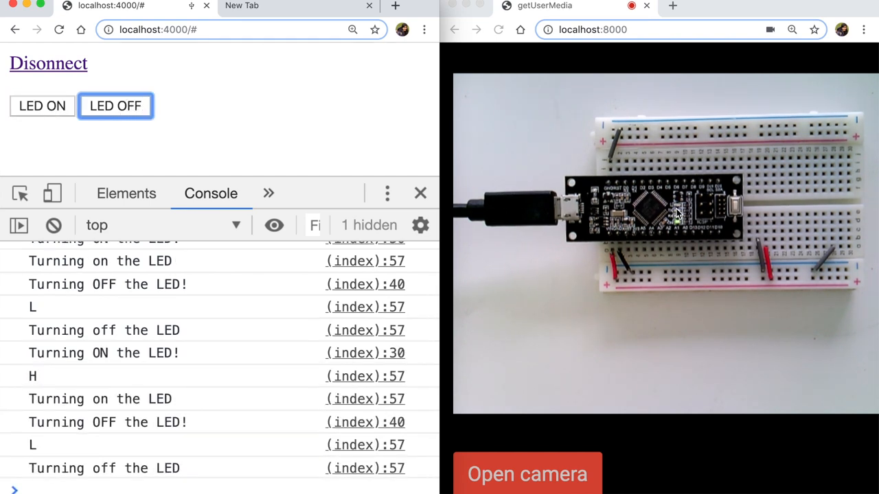
click(42, 106)
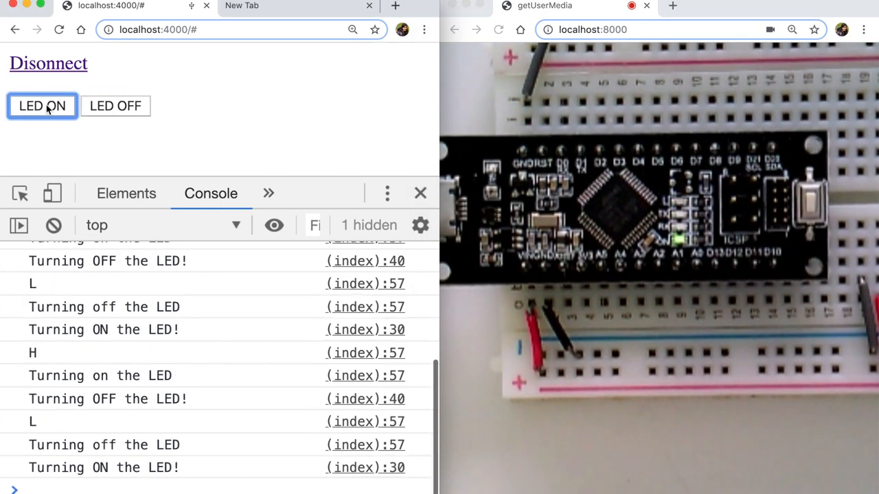
click(42, 106)
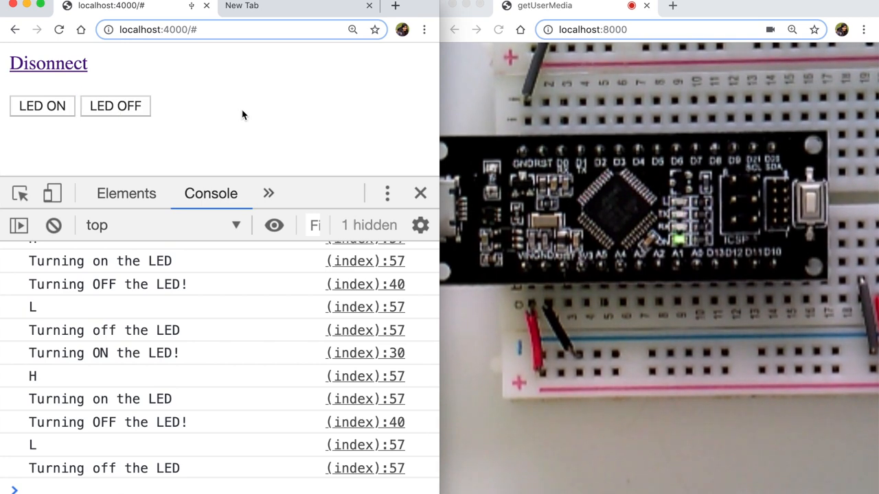
mouse_move(254, 112)
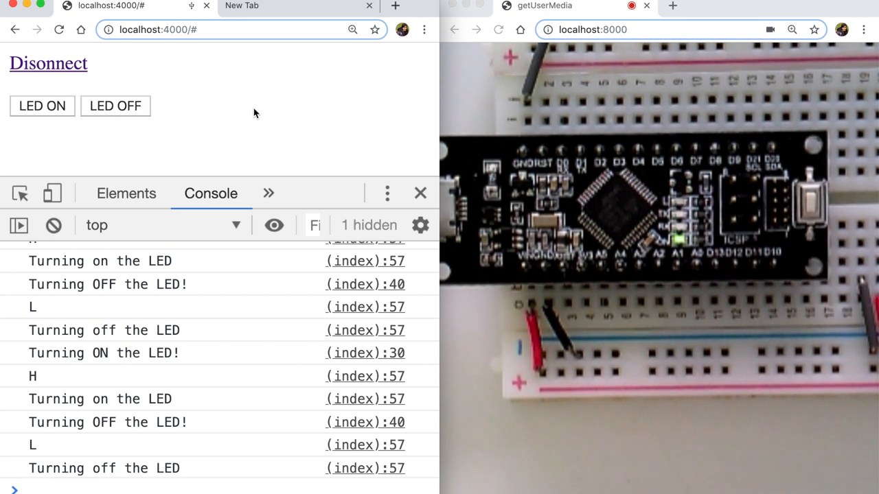
mouse_move(677, 222)
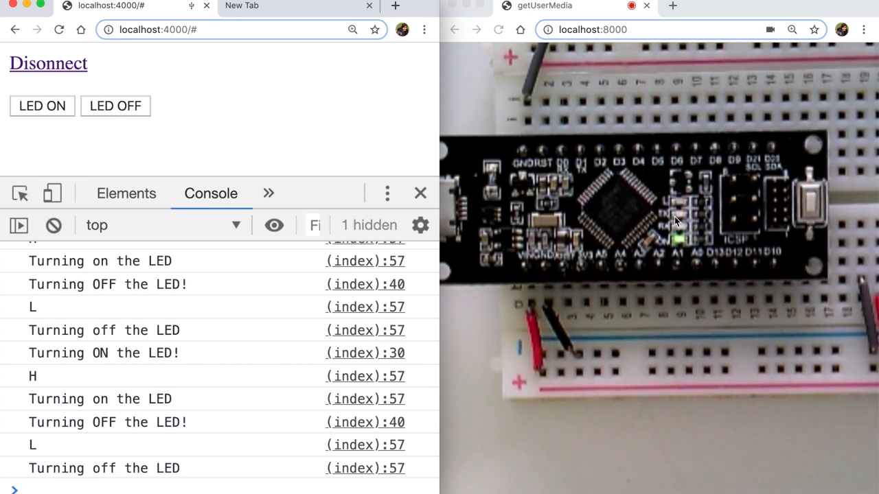